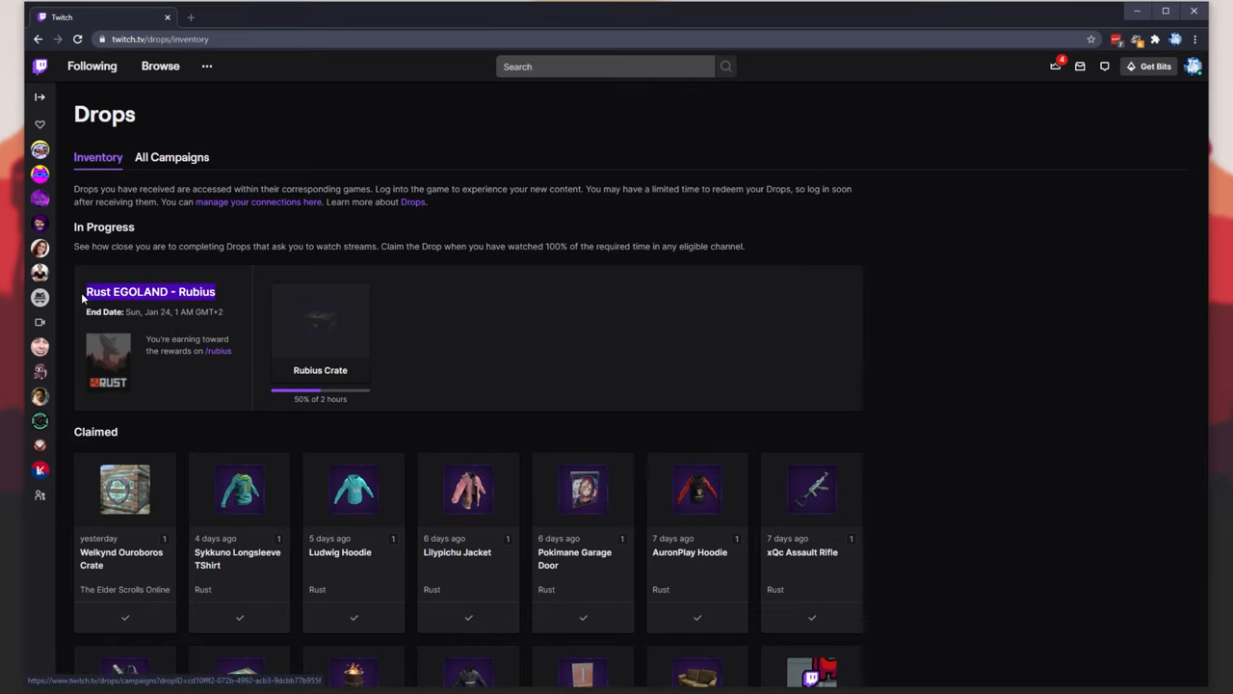
Scroll through the JuanSGuarnizo Rust campaign to review its Chest Plate reward and 2-hour requirement
scroll("down", 3)
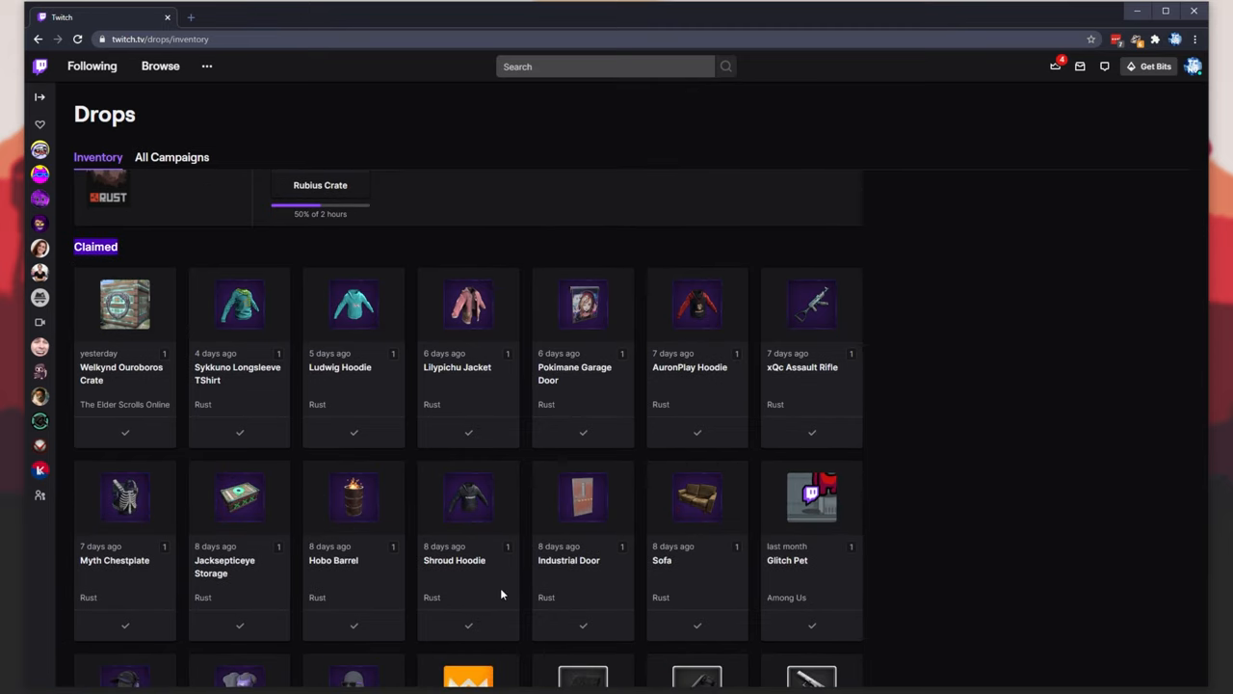
scroll("down", 3)
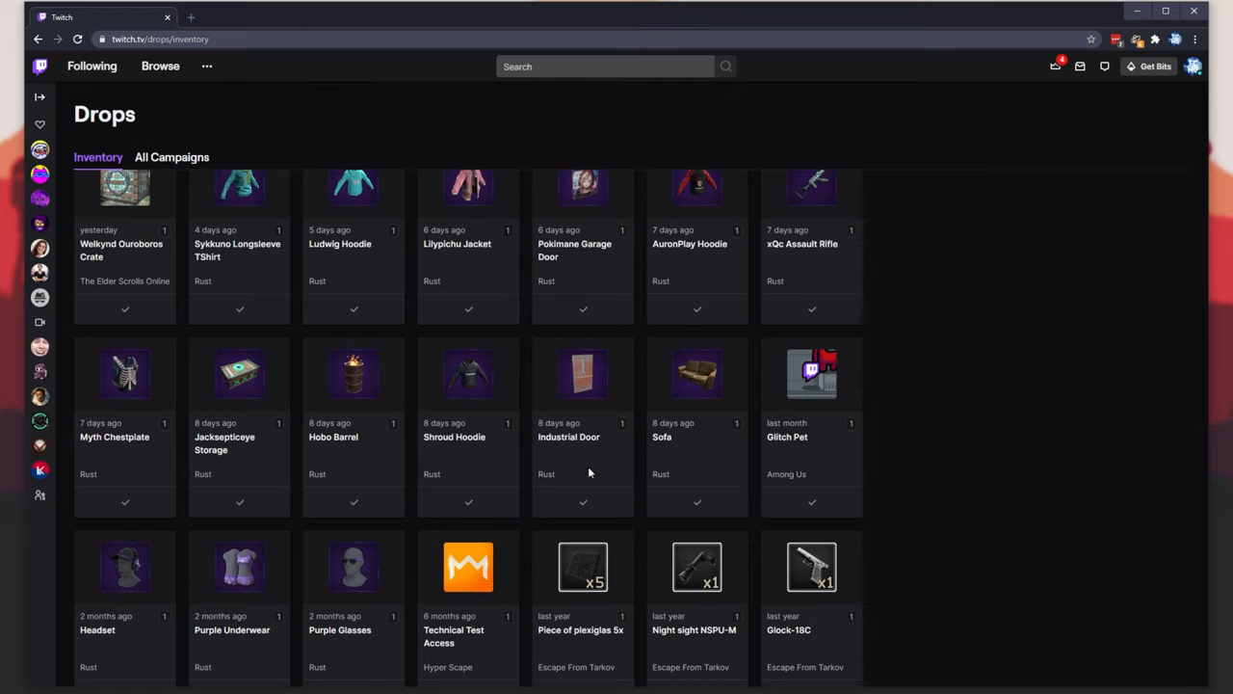
scroll("up", 3)
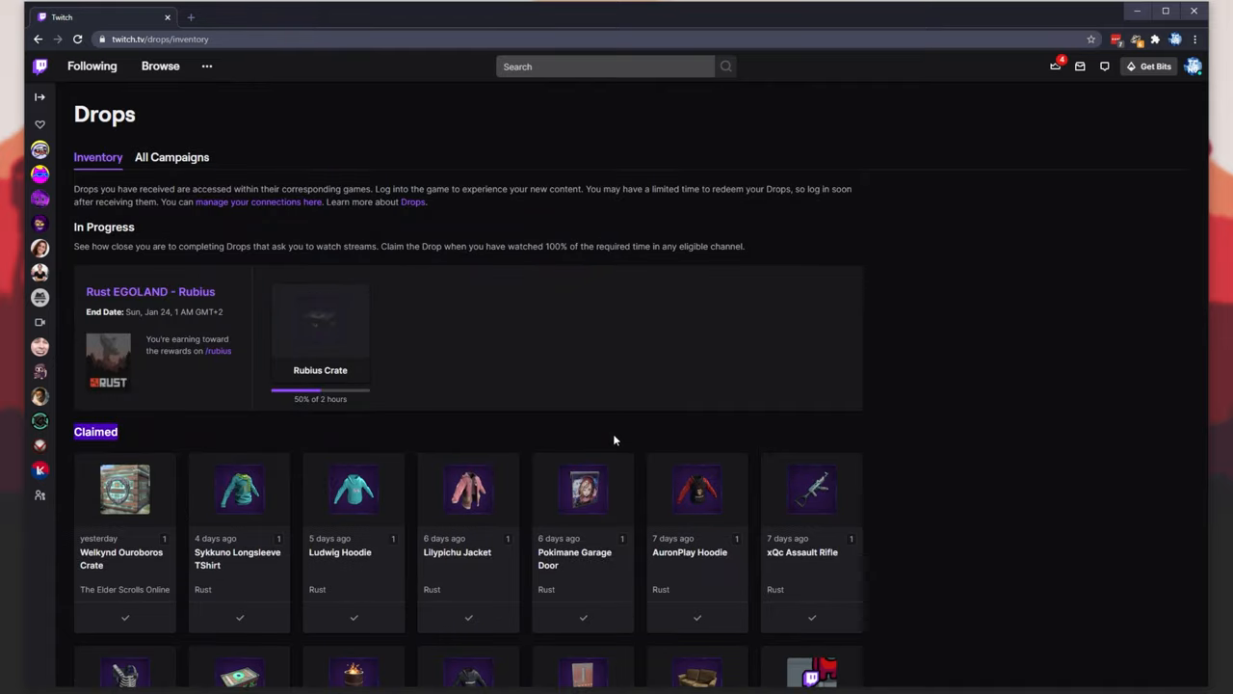
mouse_move(171, 157)
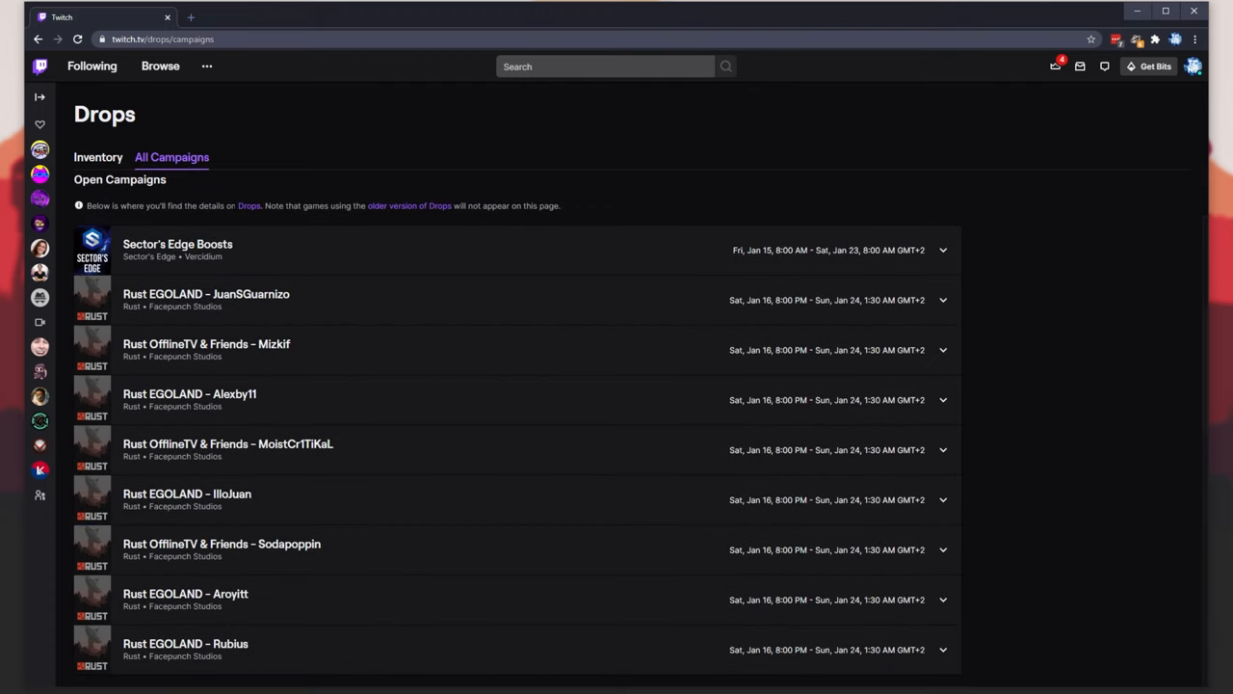
mouse_move(252, 647)
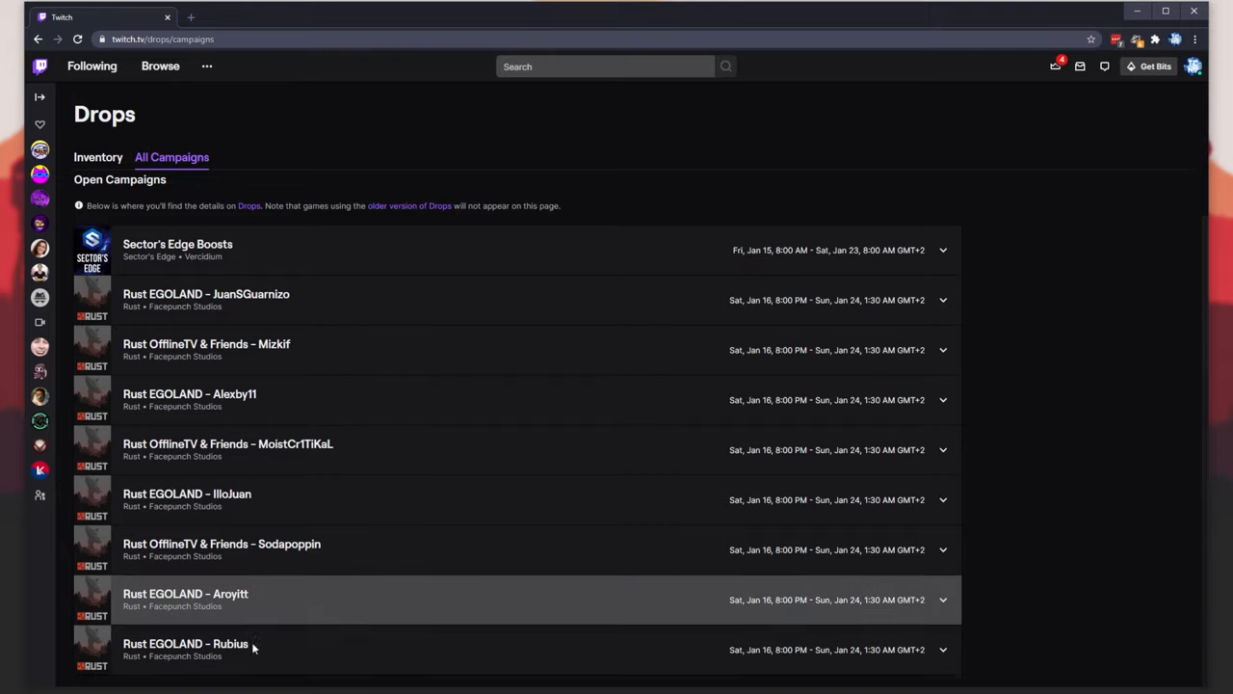
mouse_move(820, 306)
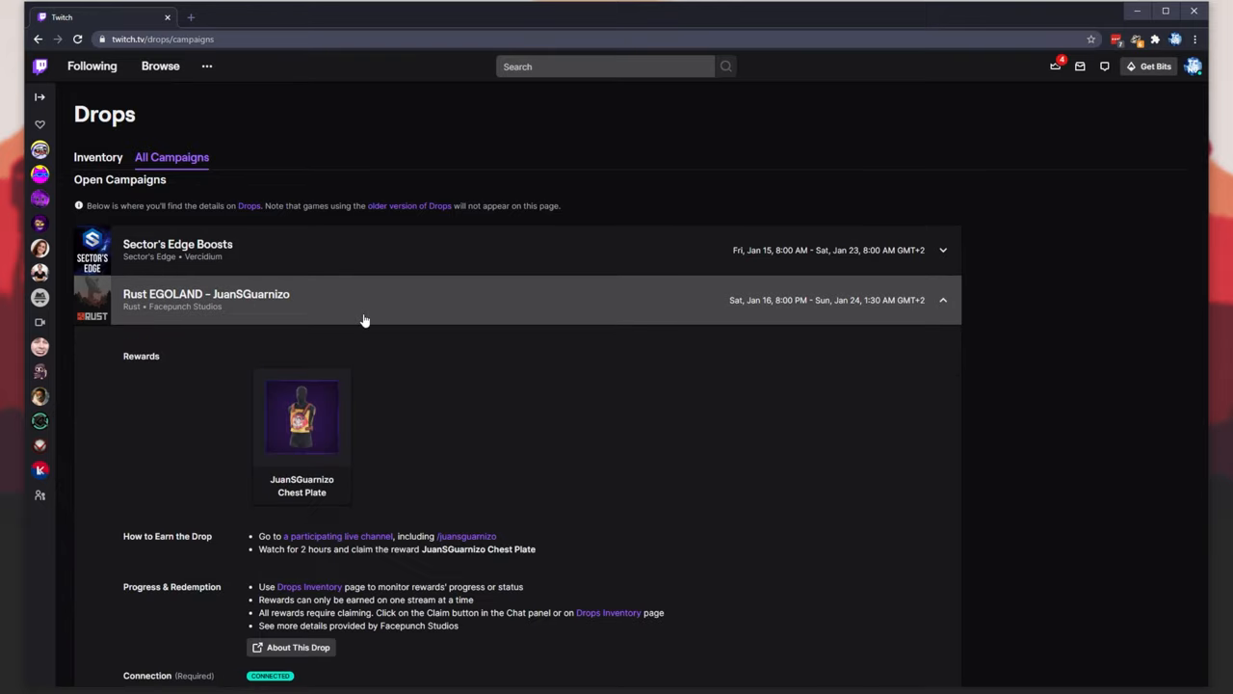
mouse_move(250, 482)
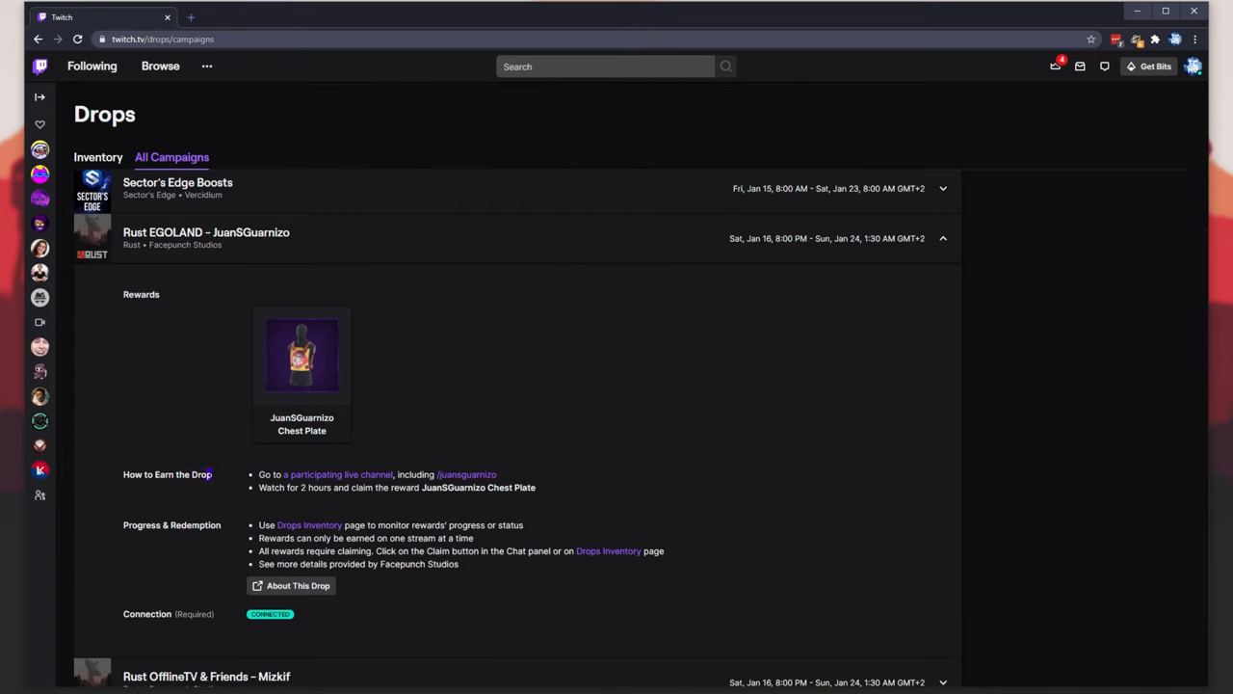
mouse_move(658, 462)
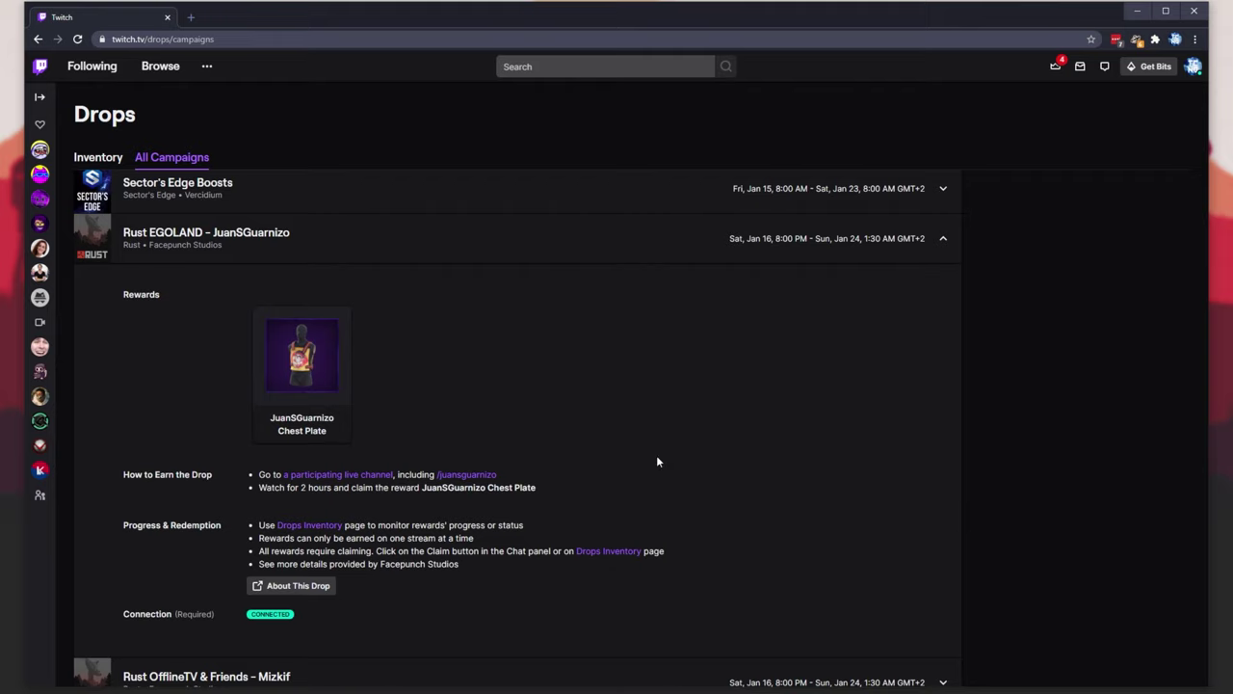
scroll("down", 3)
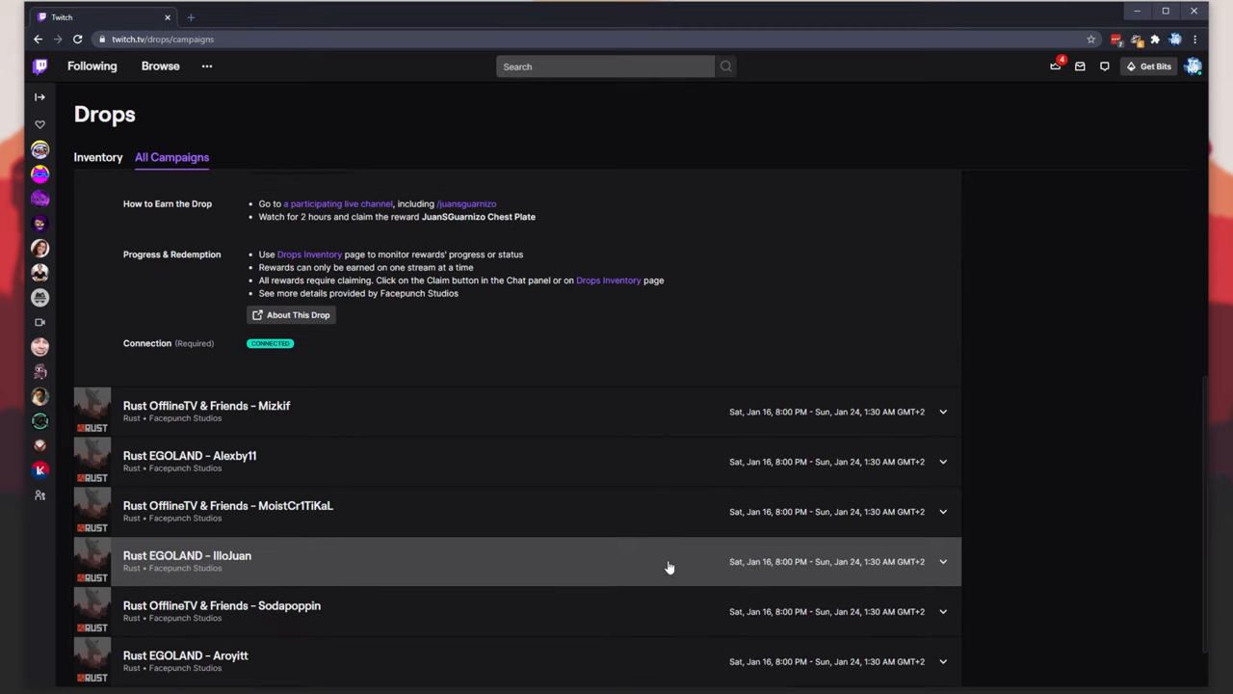
scroll("up", 3)
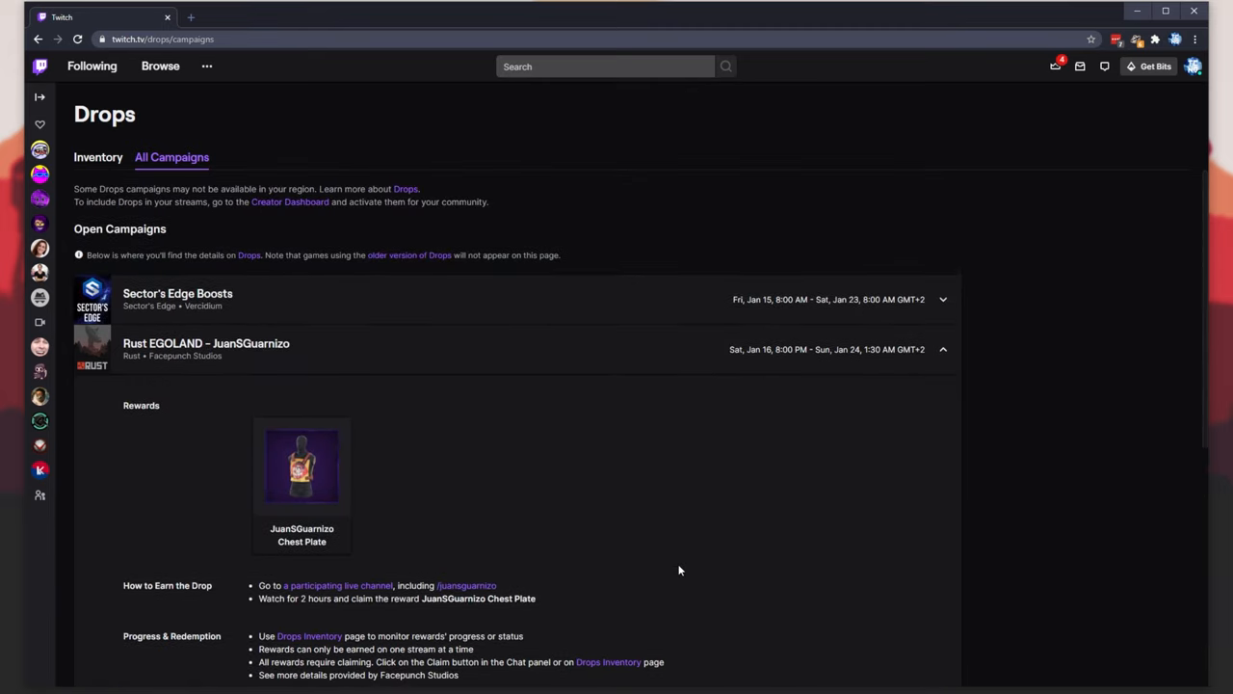
scroll("down", 3)
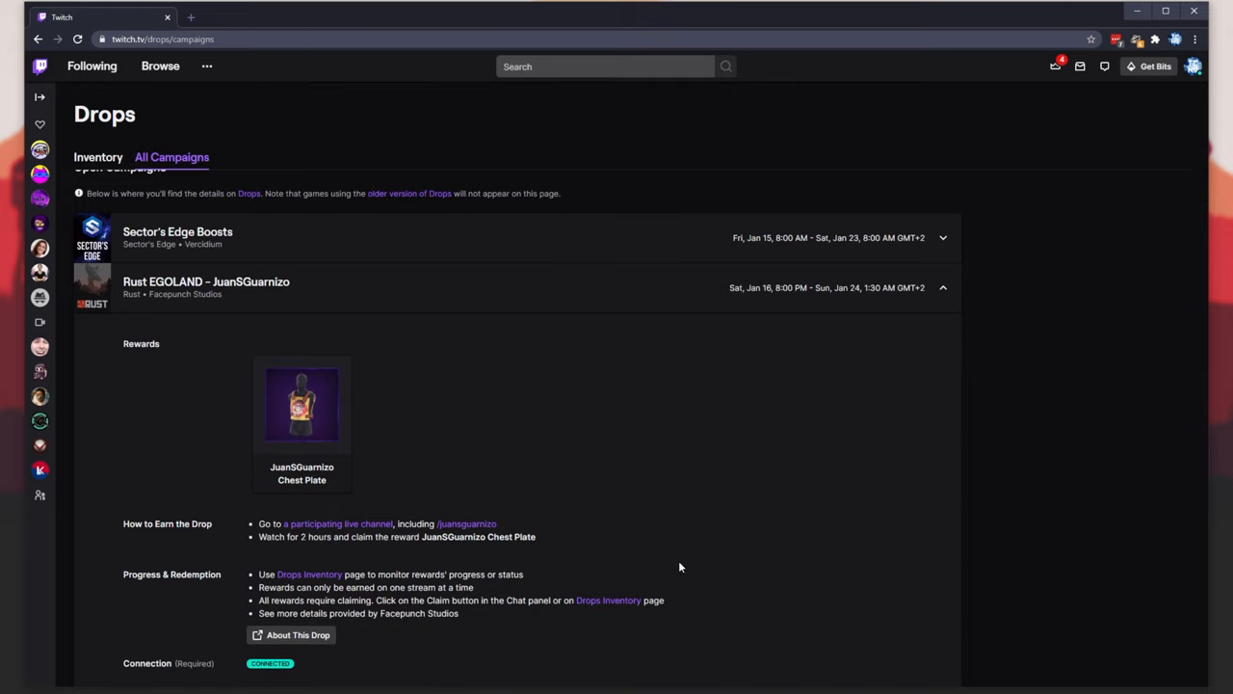
scroll("down", 3)
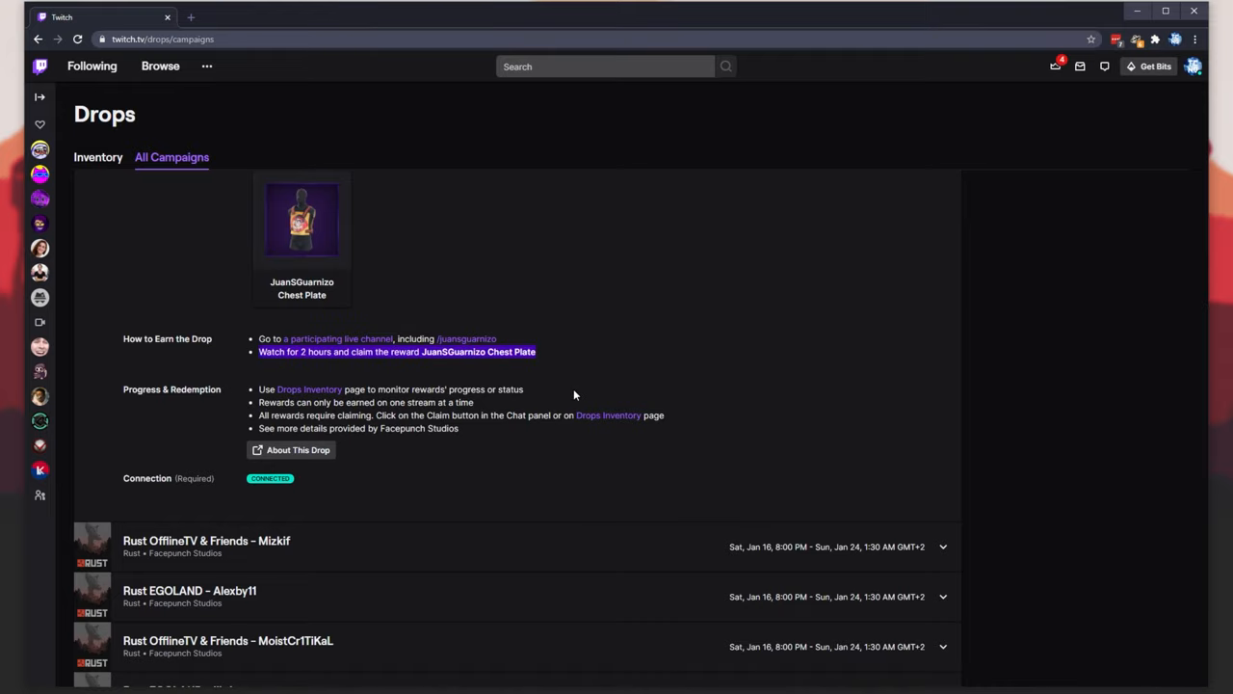
scroll("up", 3)
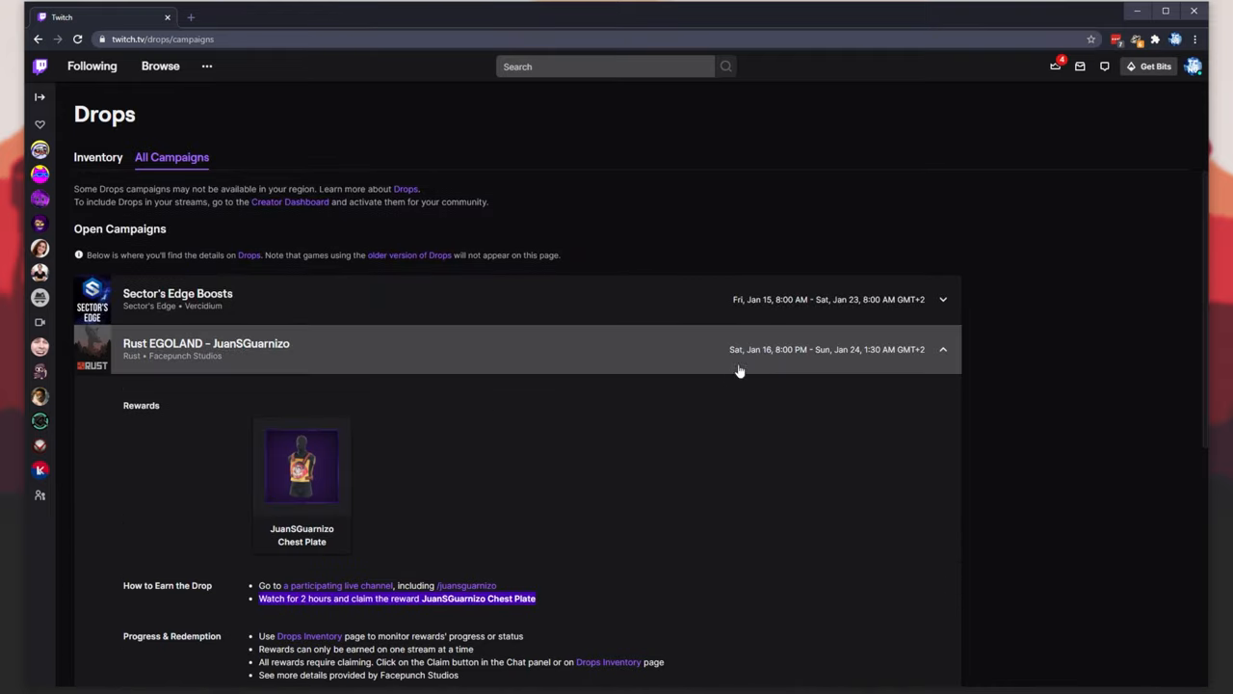
scroll("down", 3)
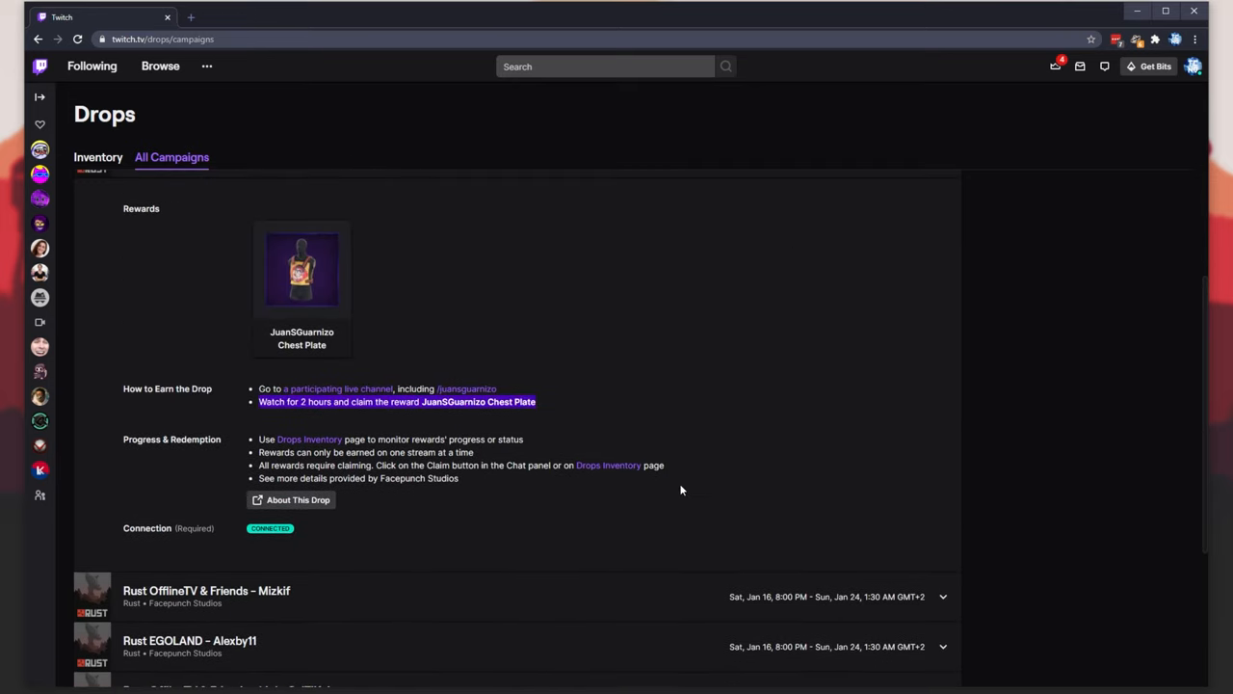
scroll("up", 3)
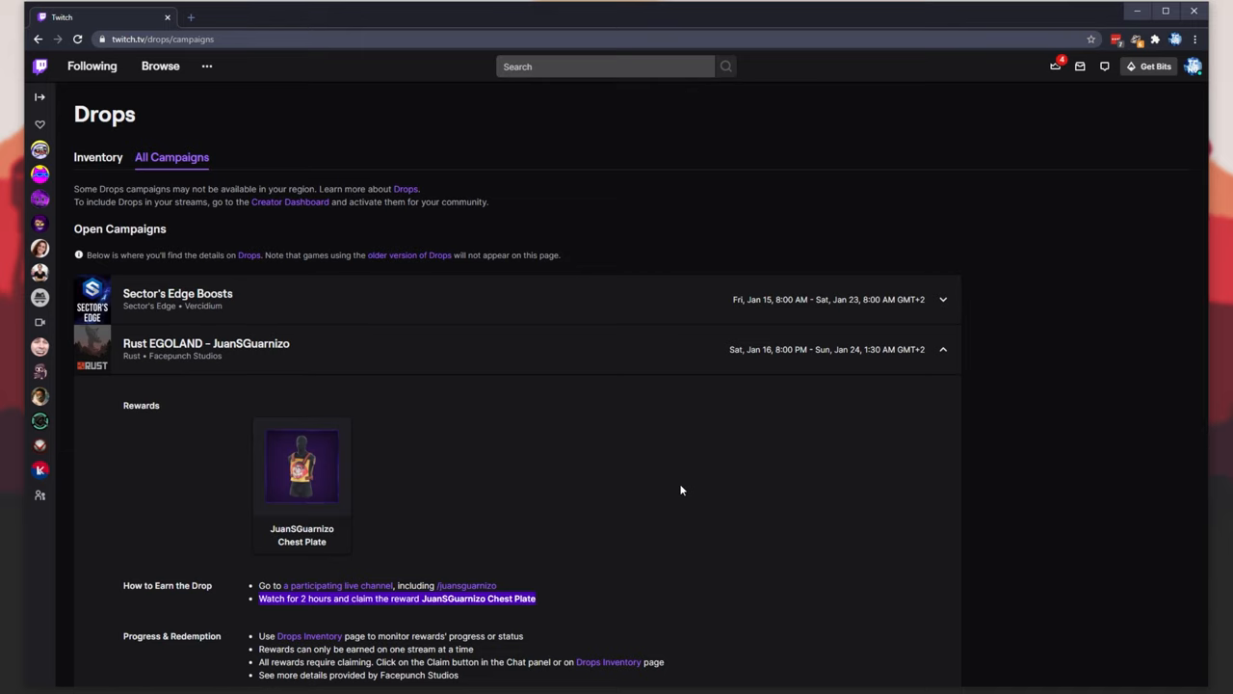
scroll("down", 3)
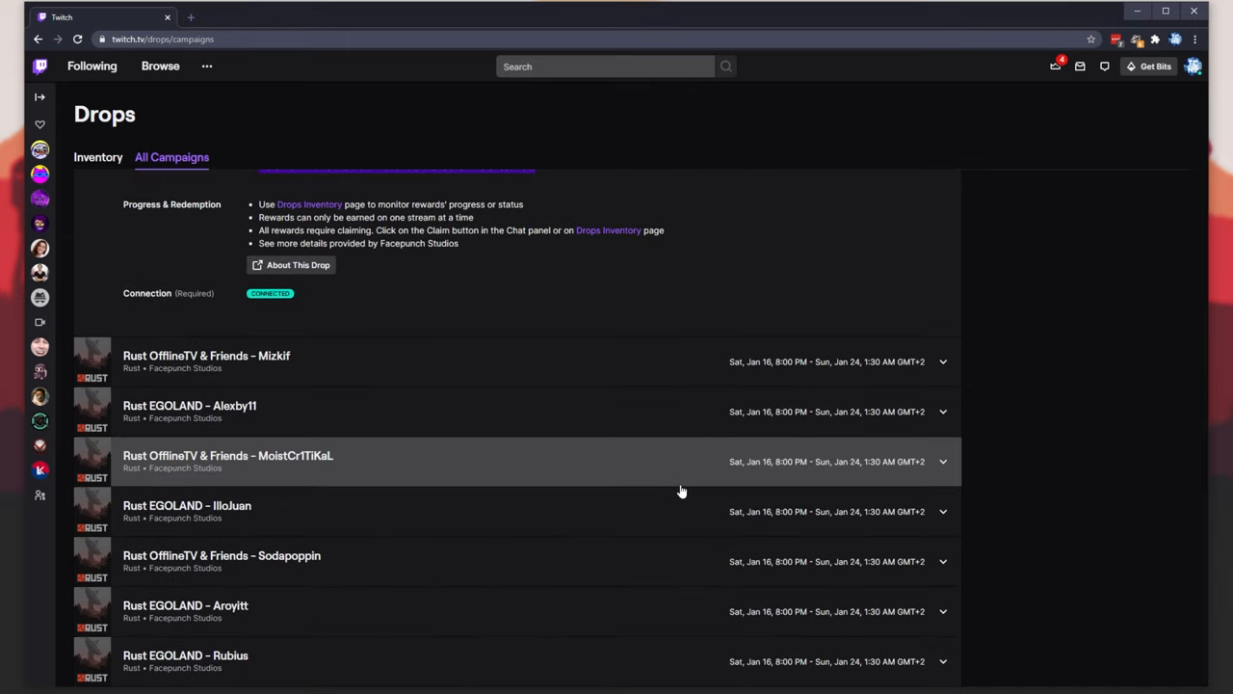
mouse_move(645, 492)
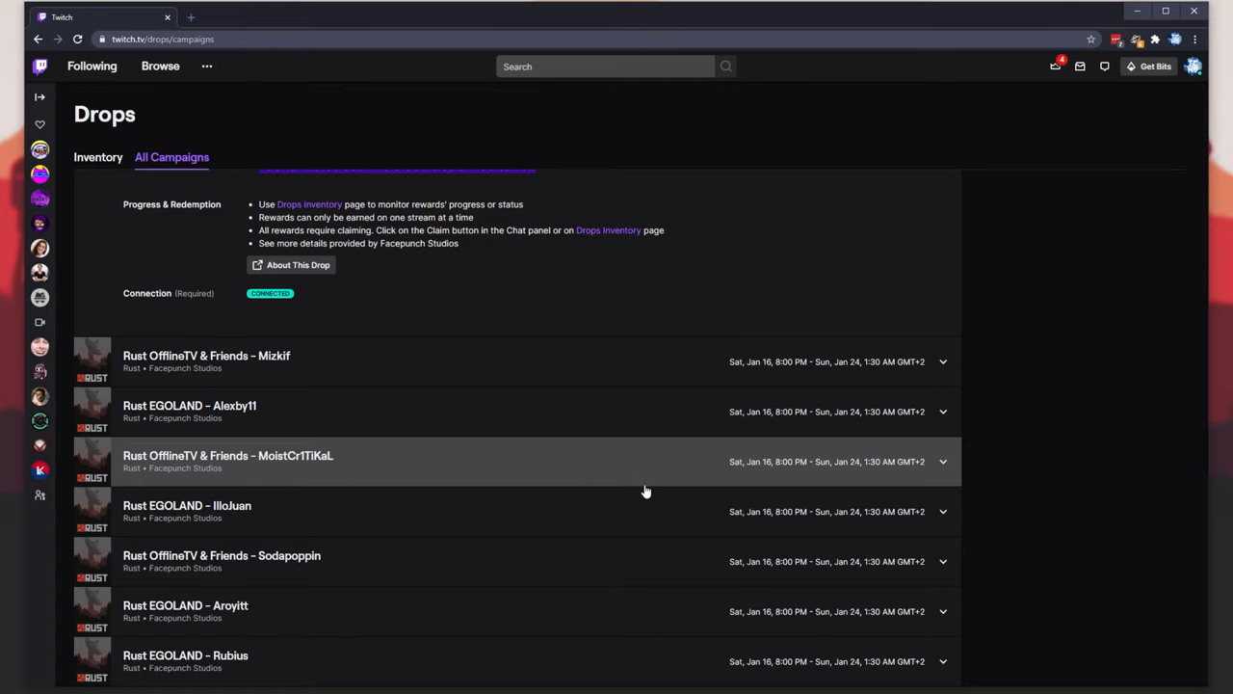
Expand the Rubius campaign and open a participating streamer's channel in a new tab
left_click(942, 661)
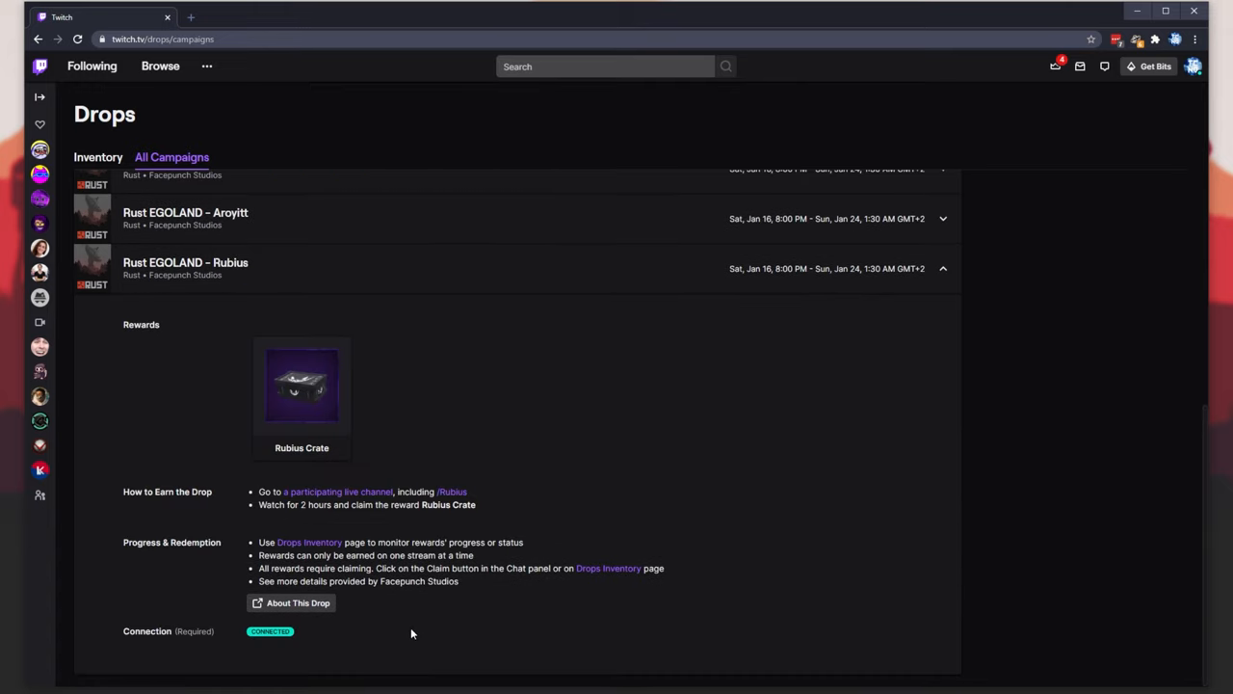
mouse_move(479, 502)
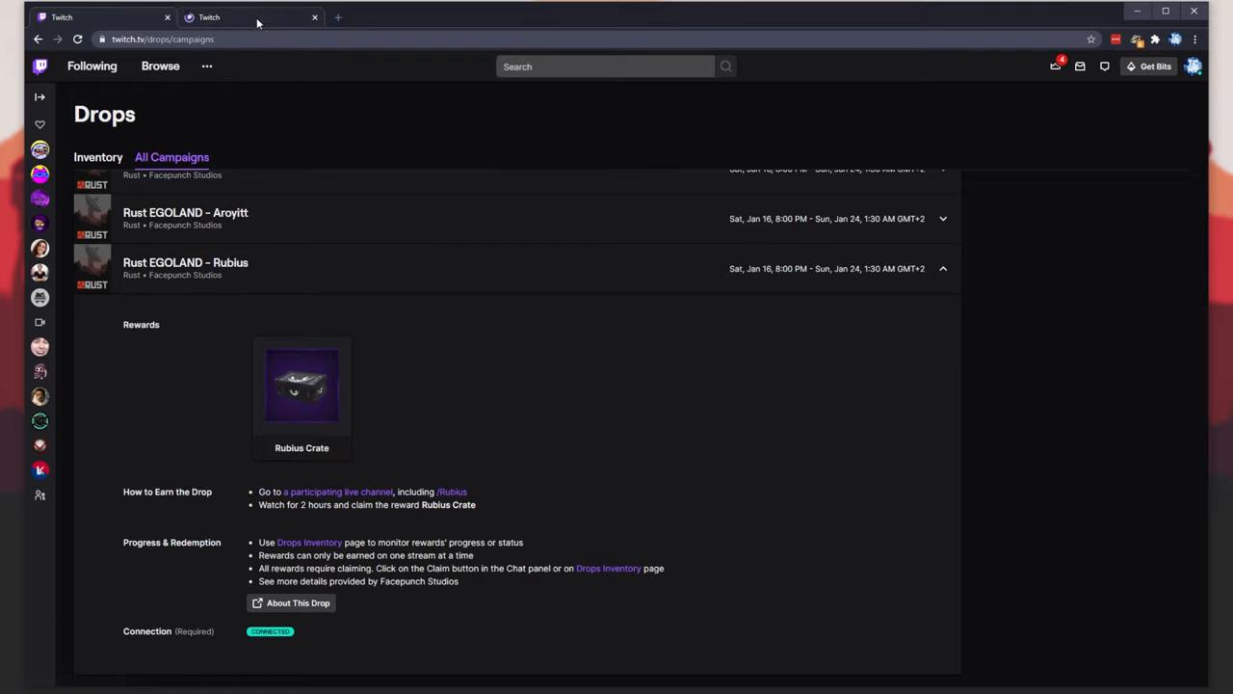
left_click(452, 491)
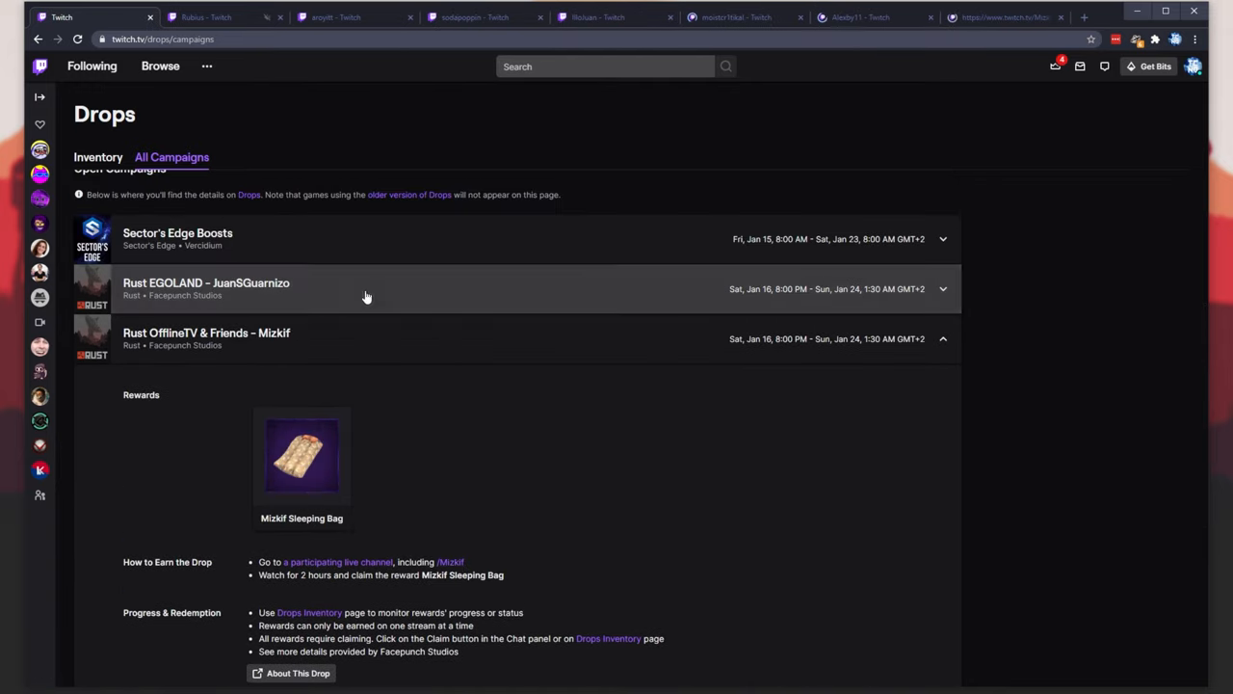
Start the Alexby11, Mizkif, Sodapoppin, JuanSGuarnizo and Aroyitt streams playing in their tabs
left_click(192, 17)
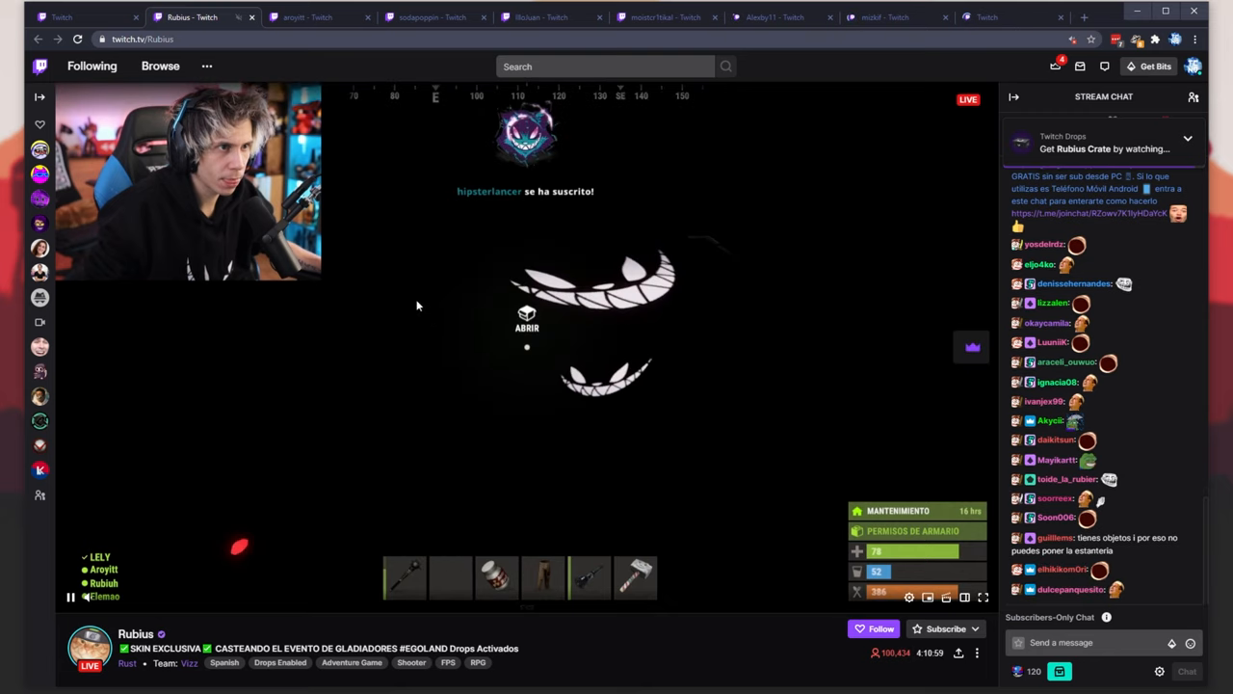
left_click(539, 18)
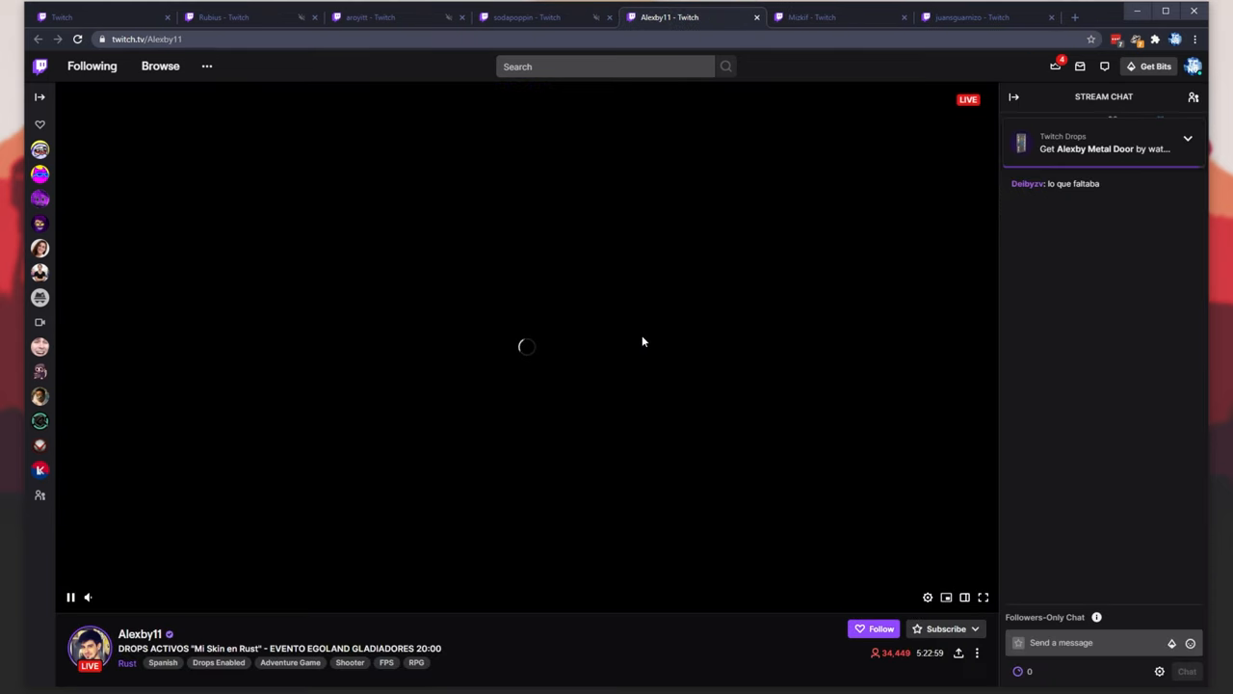
left_click(971, 16)
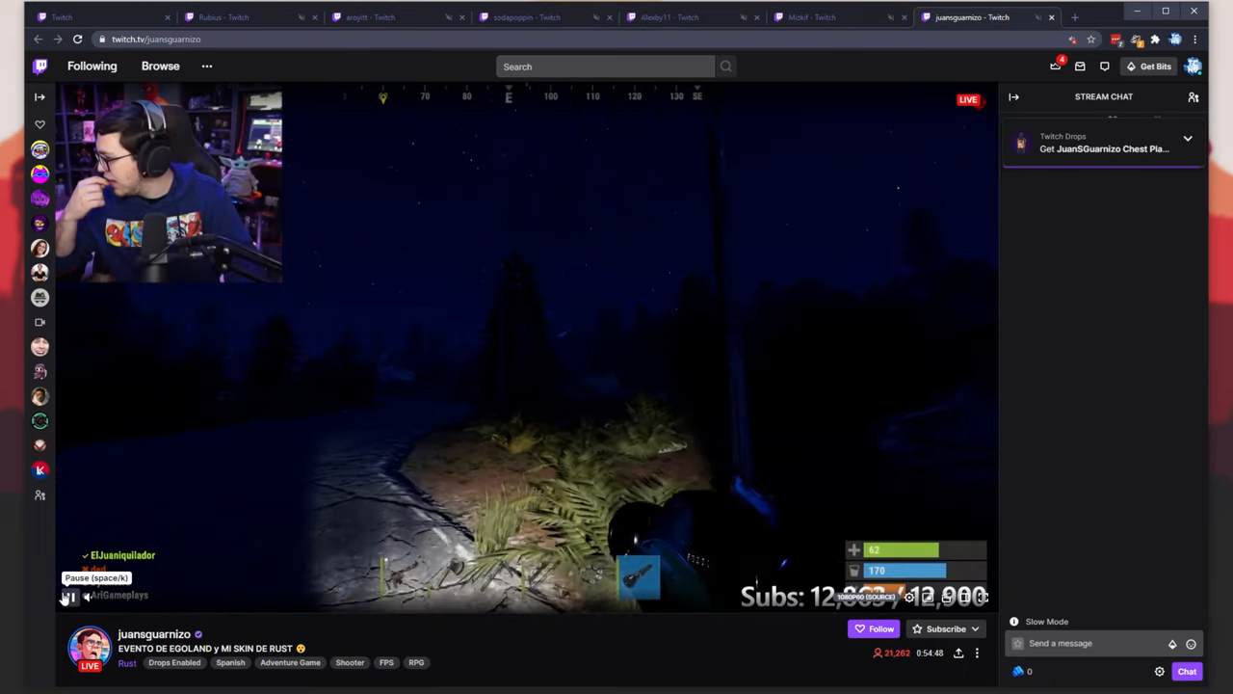
left_click(813, 17)
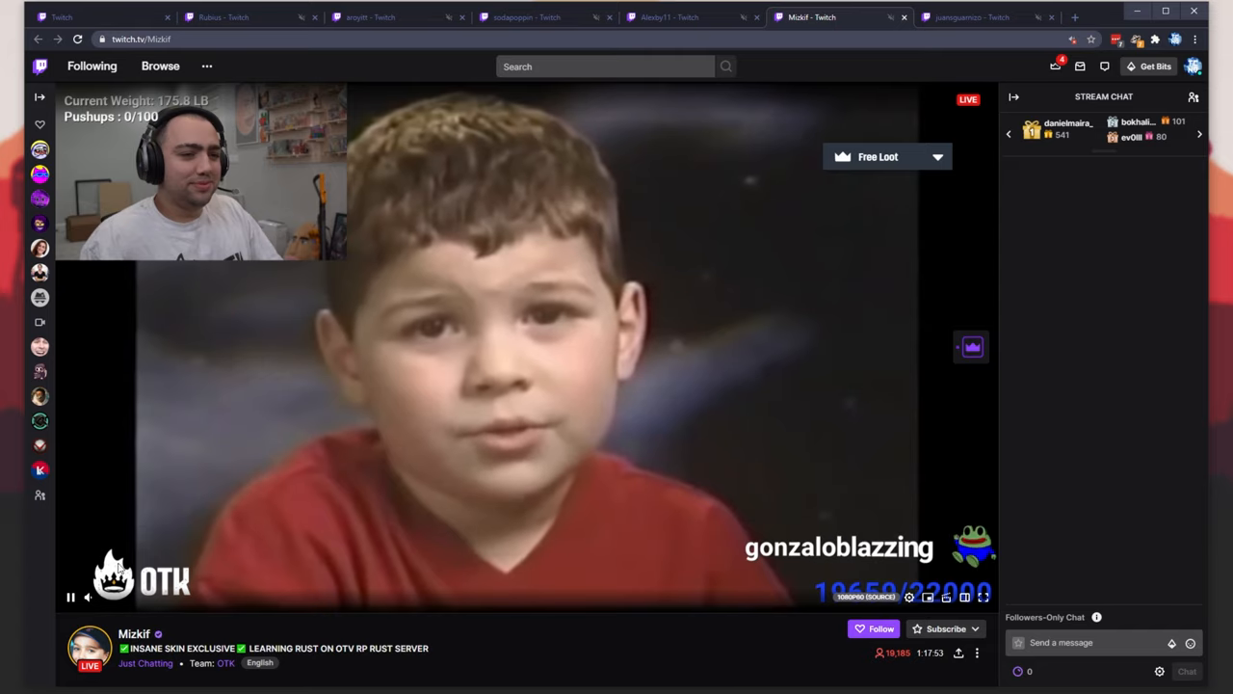
left_click(669, 17)
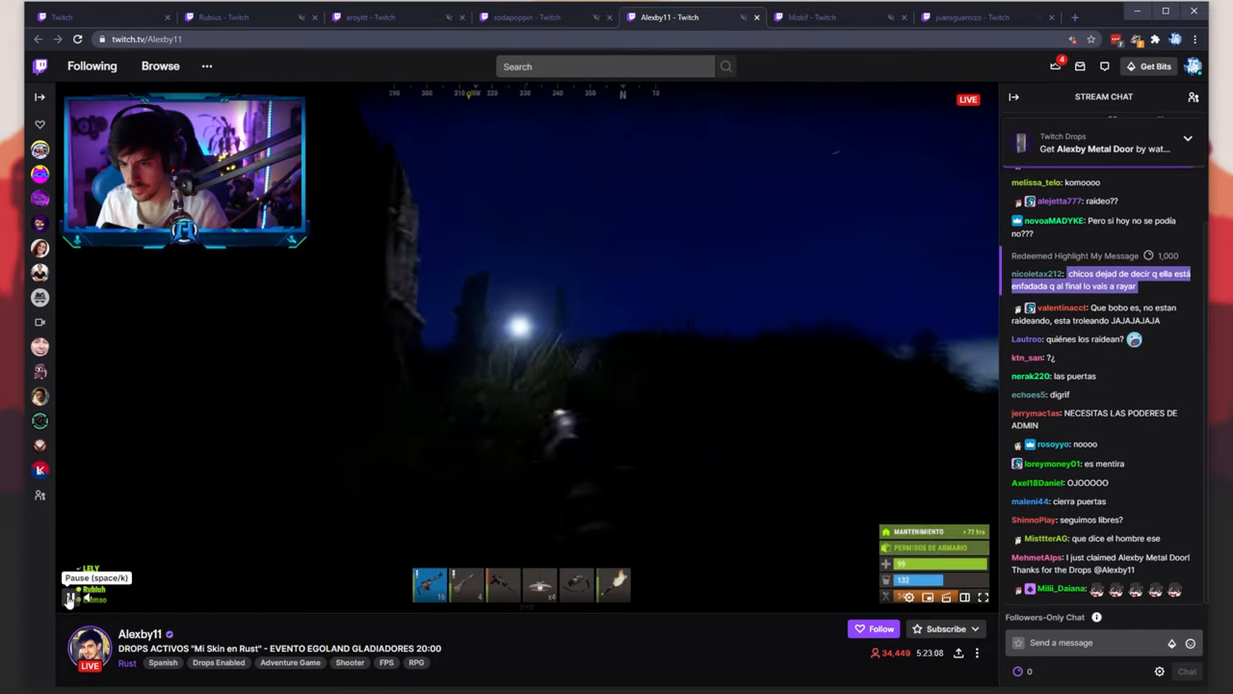
left_click(525, 16)
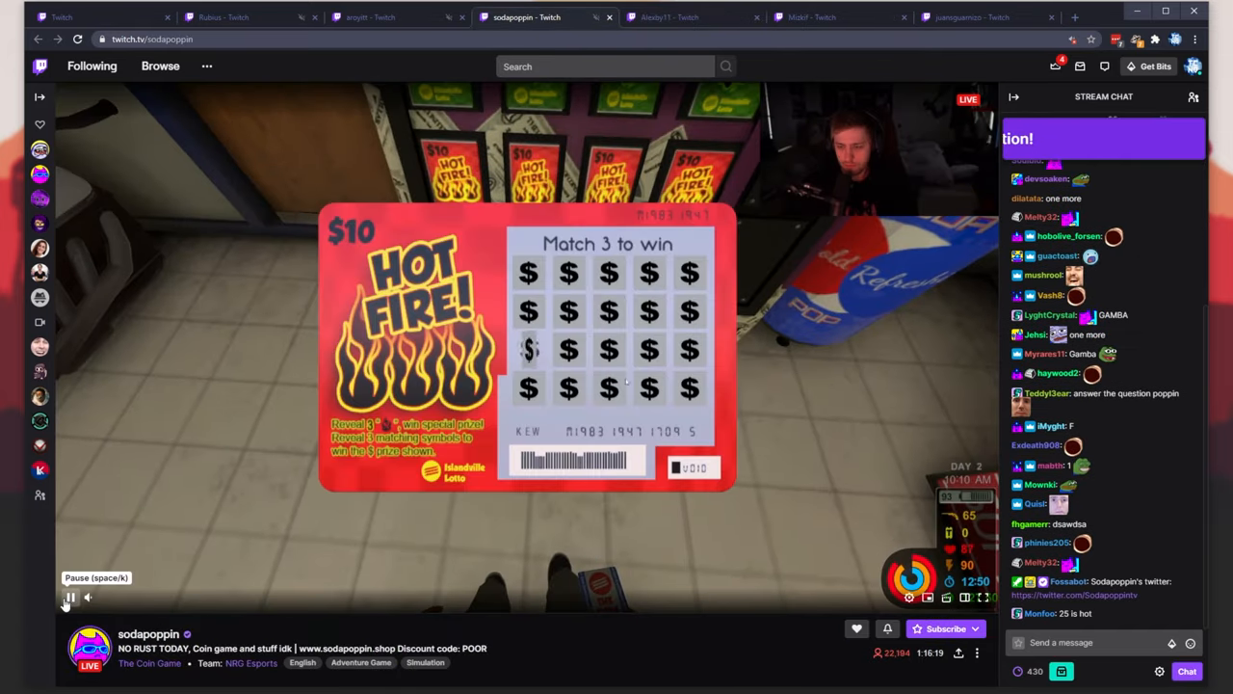
left_click(369, 16)
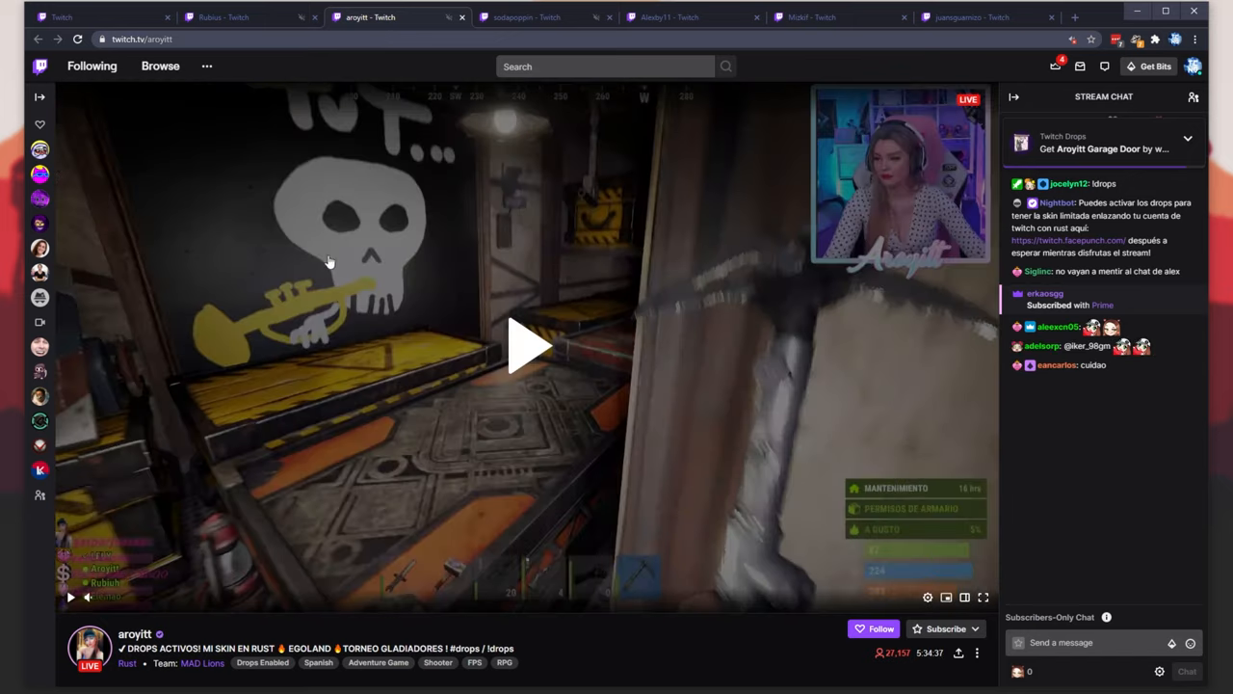
left_click(222, 16)
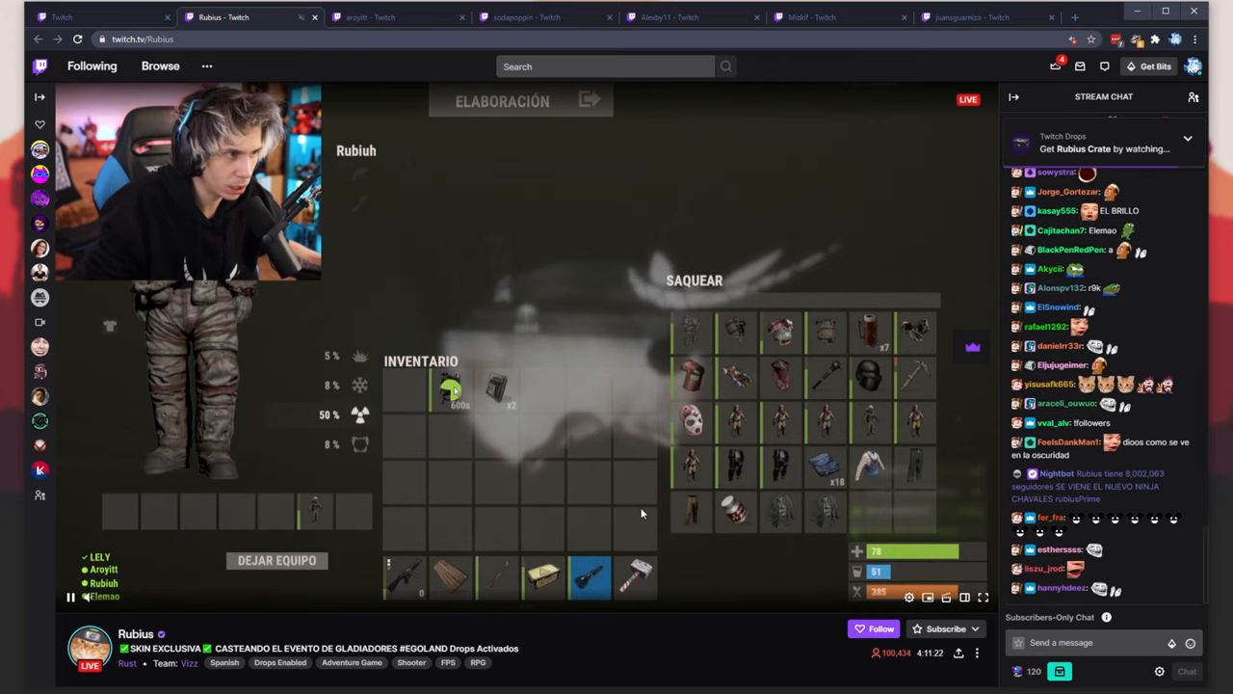
Drop the Rubius stream to 160p quality and bring up its tab's context menu
left_click_drag(451, 390, 867, 511)
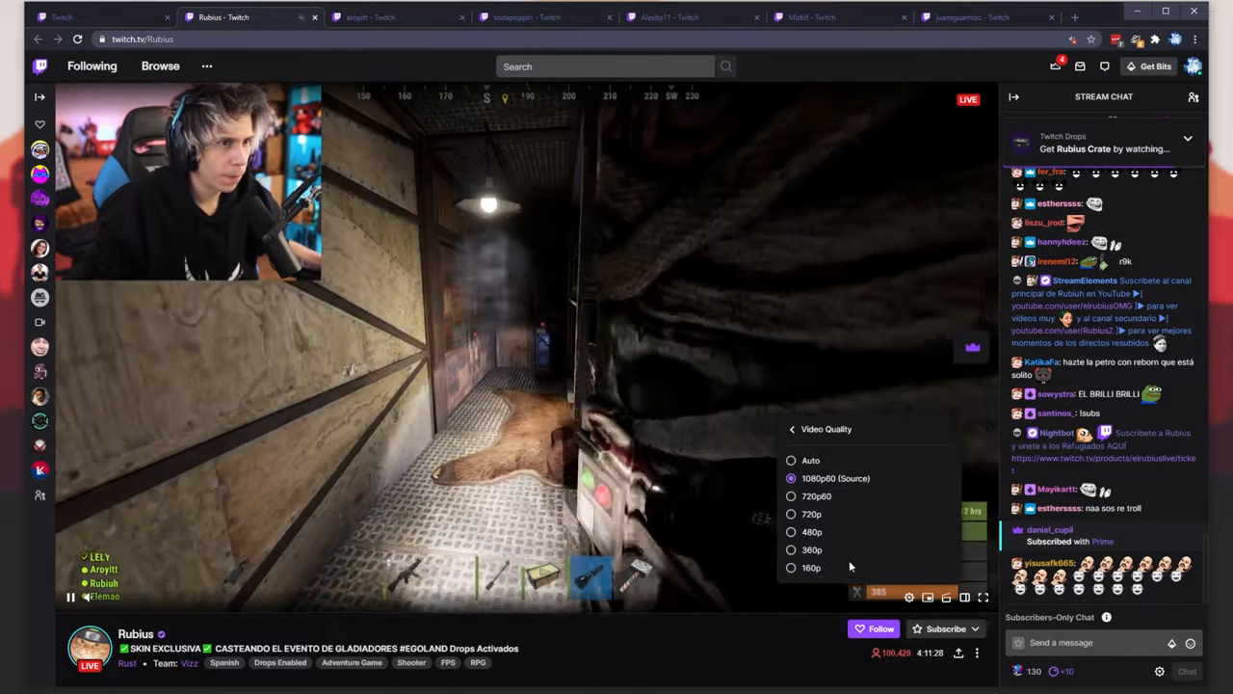
left_click(811, 566)
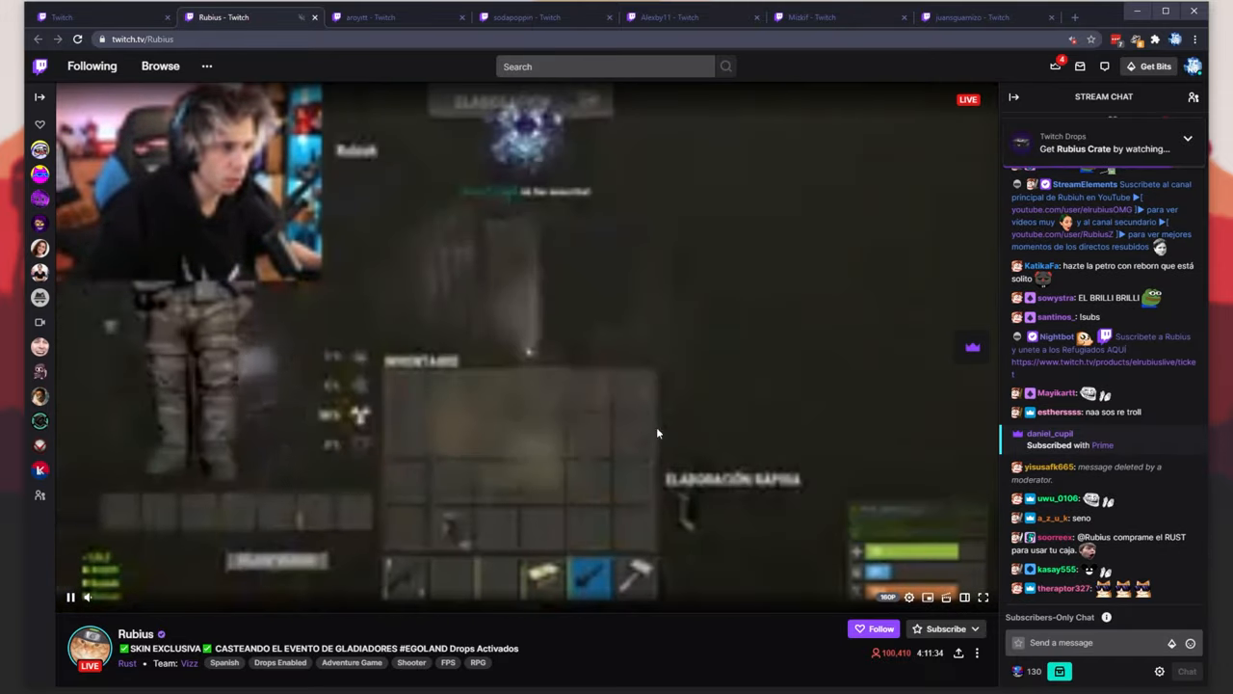
right_click(223, 18)
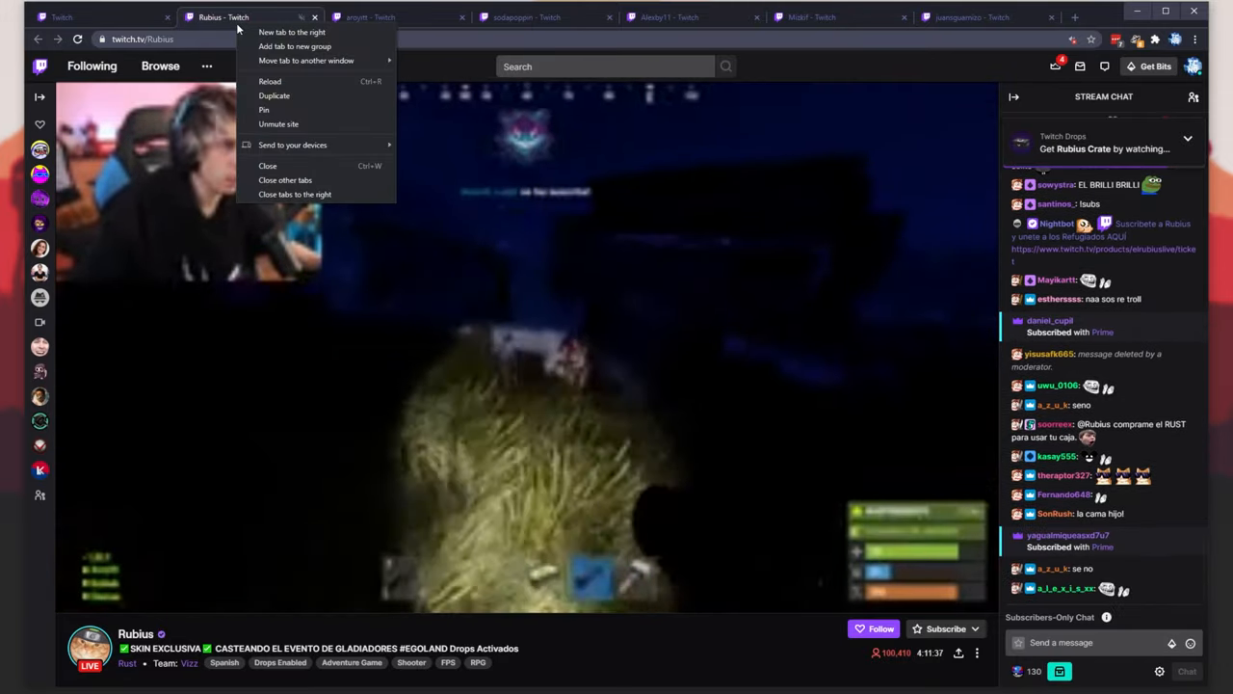
mouse_move(299, 124)
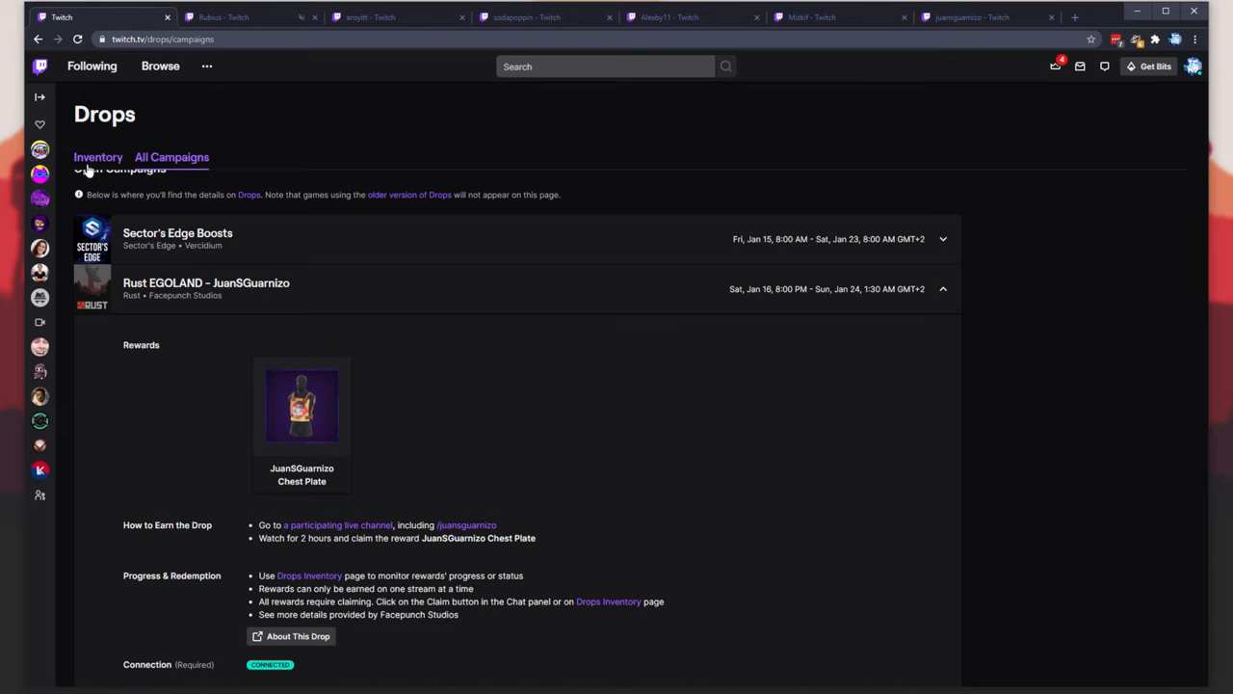
Check Rubius Crate progress in the Drops inventory, then return to All Campaigns
left_click(97, 157)
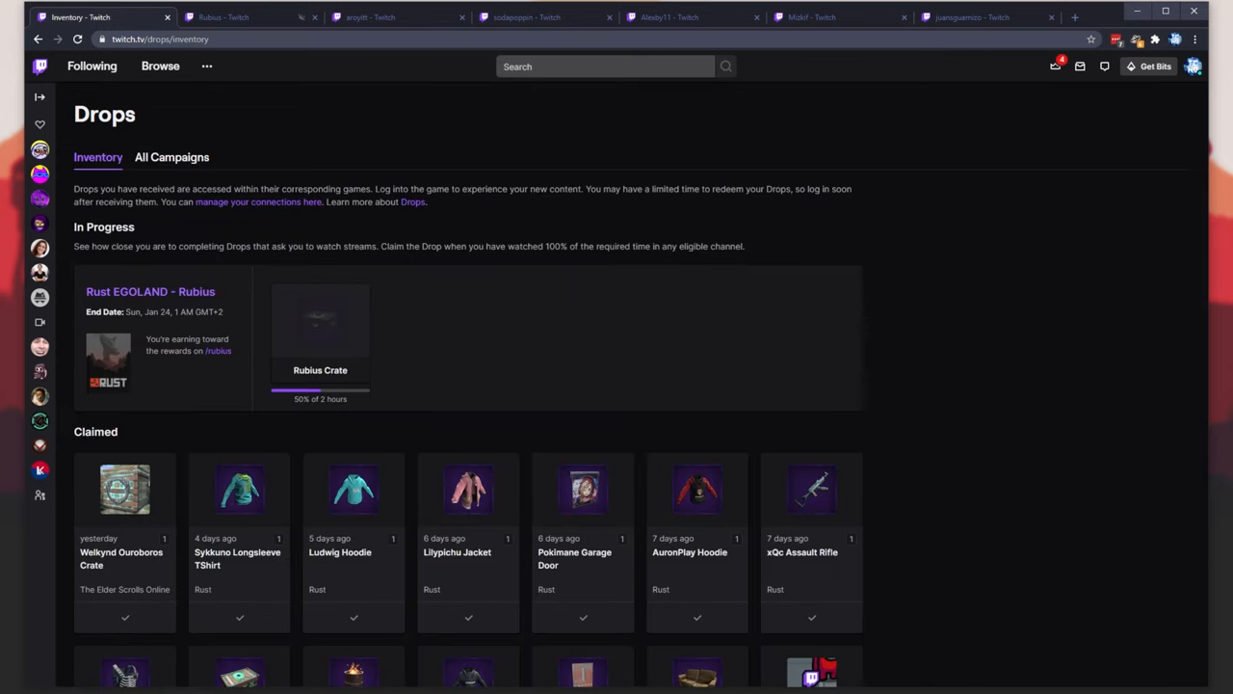
mouse_move(409, 401)
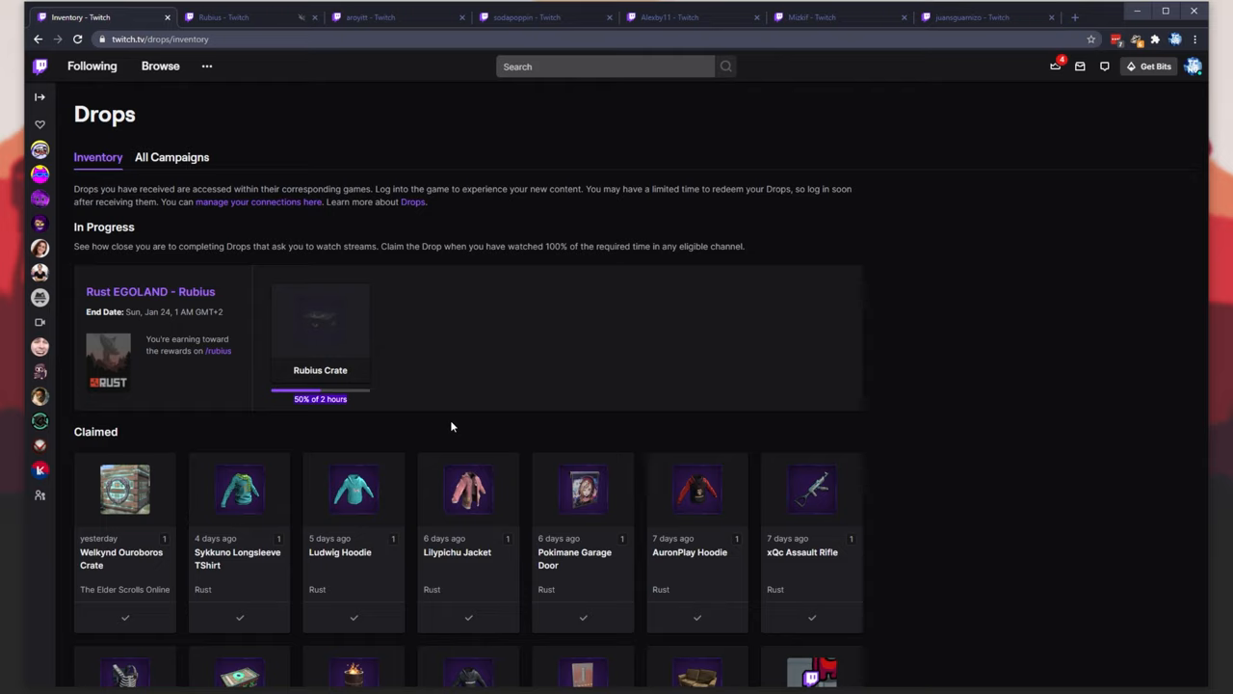
mouse_move(624, 132)
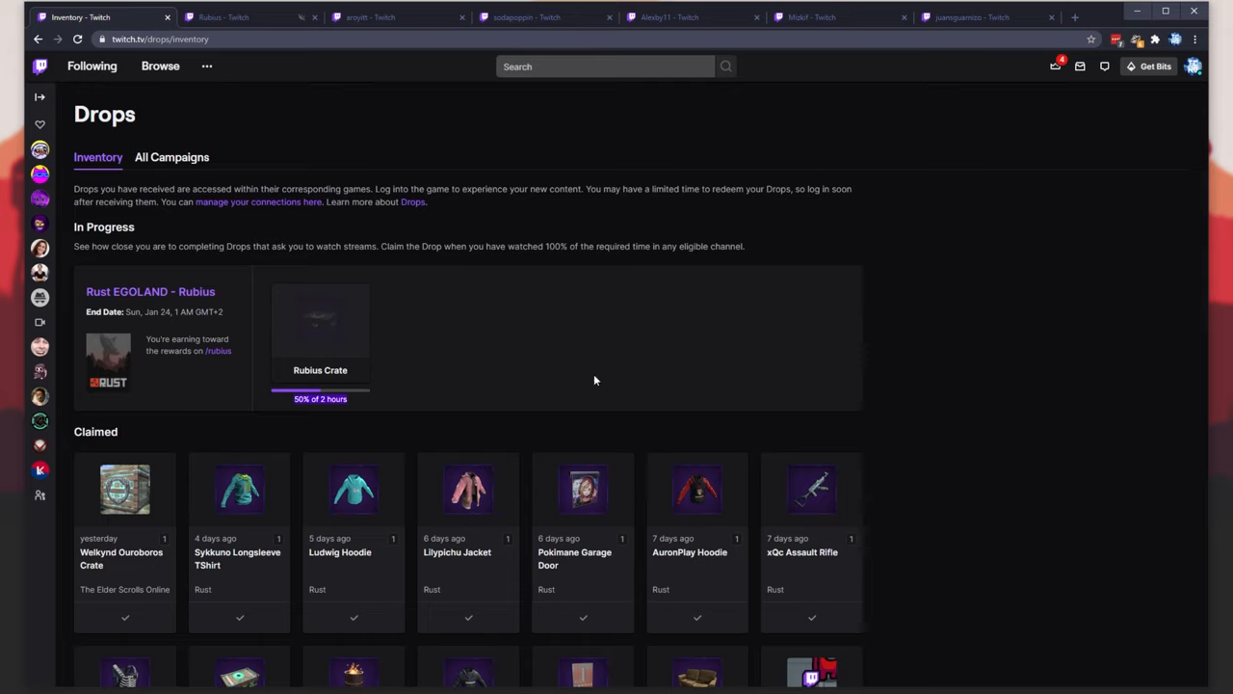
mouse_move(578, 343)
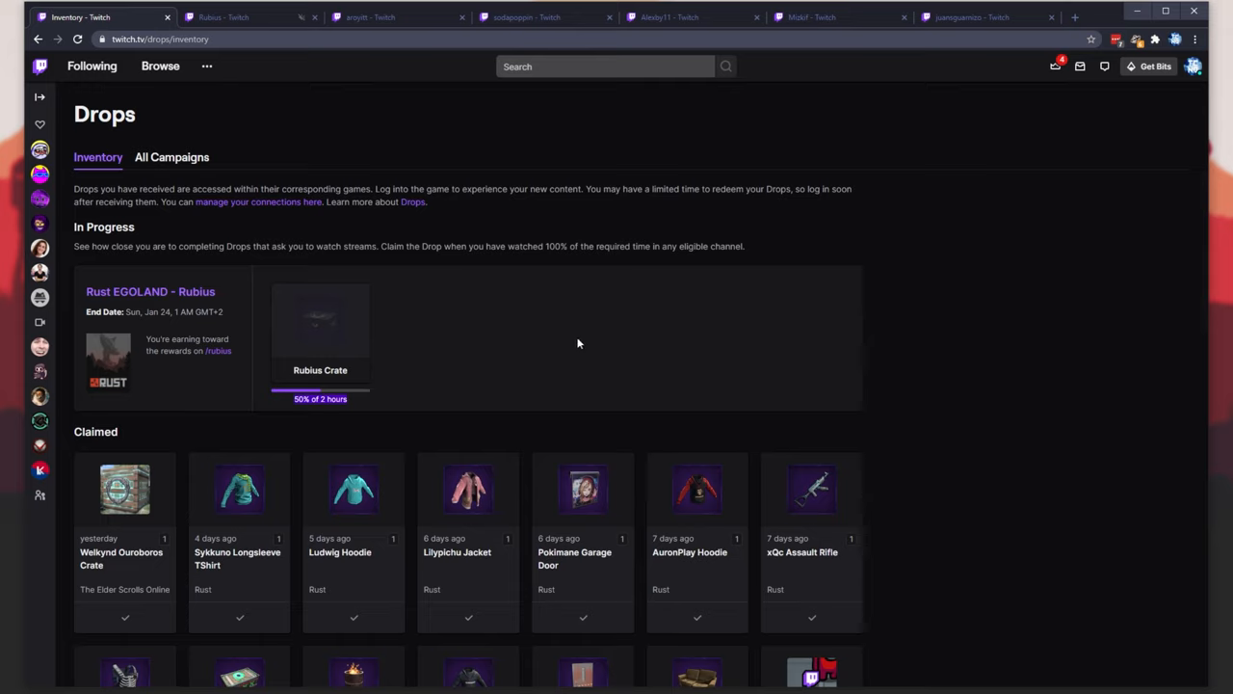
mouse_move(328, 397)
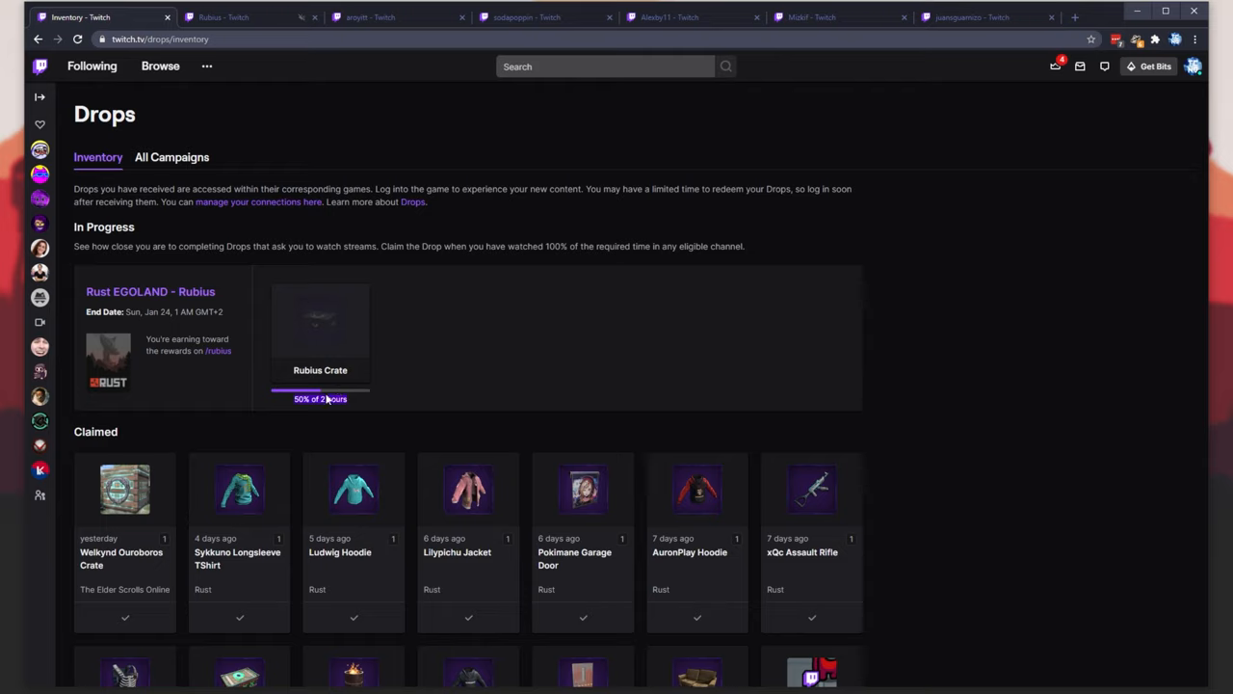
mouse_move(349, 340)
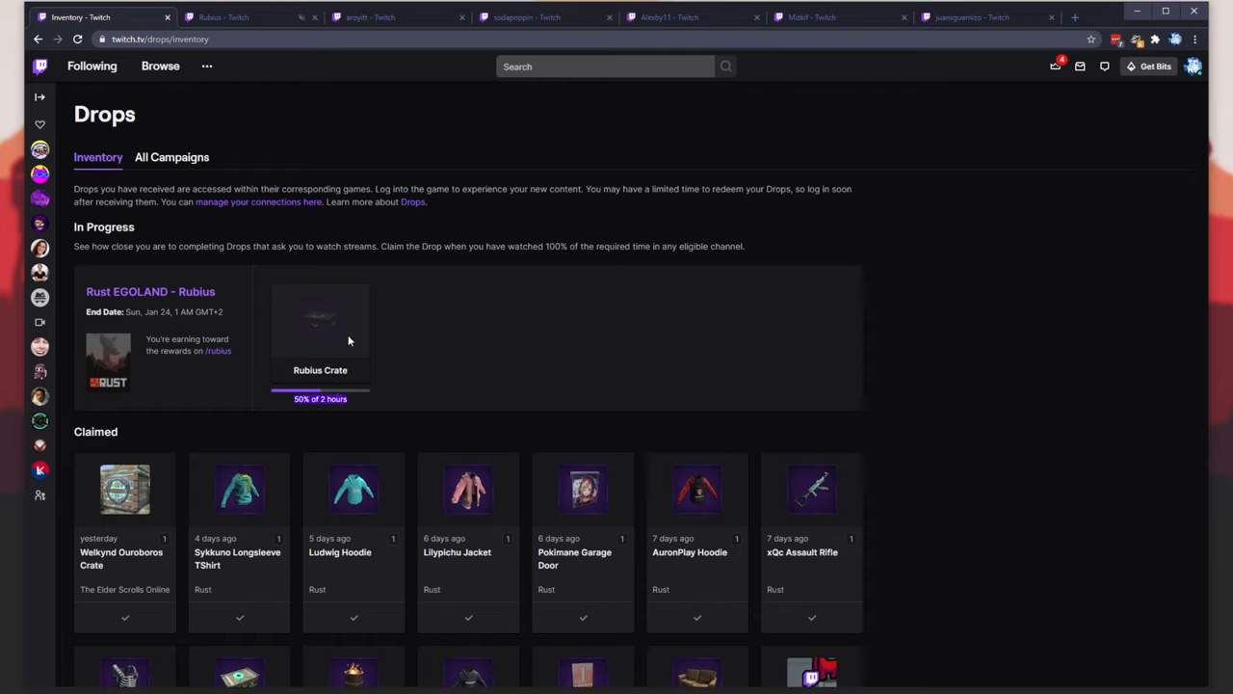
mouse_move(287, 344)
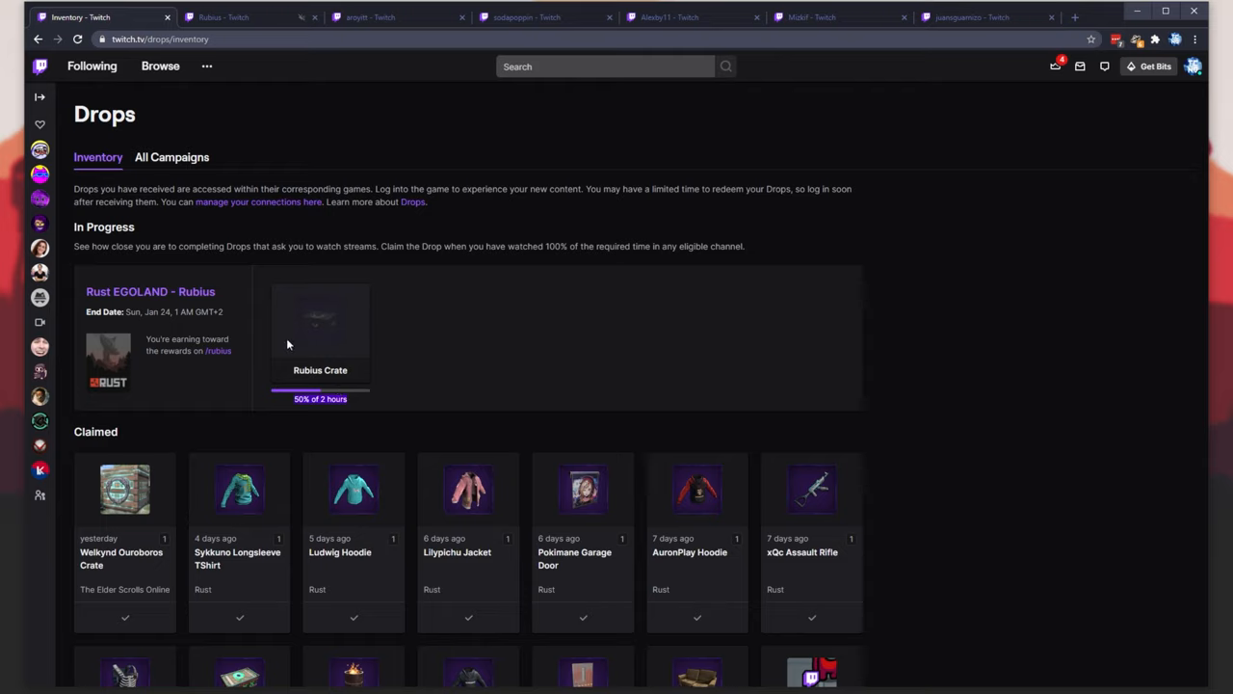
mouse_move(314, 332)
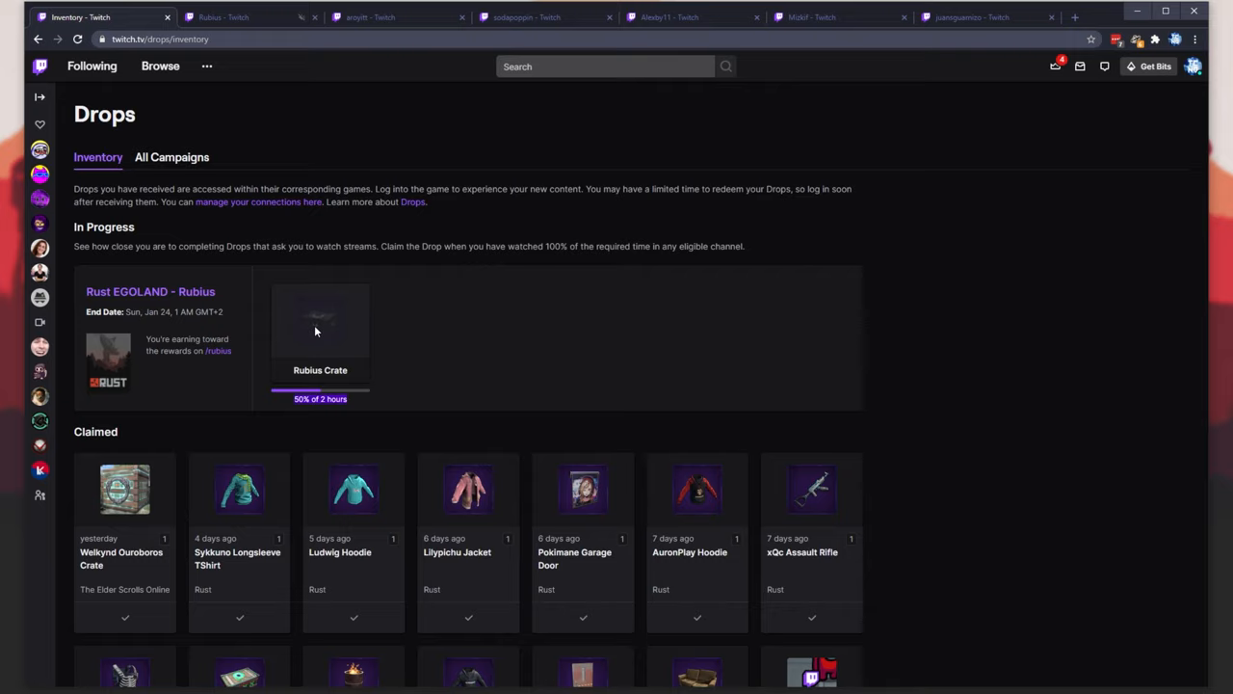
left_click(171, 157)
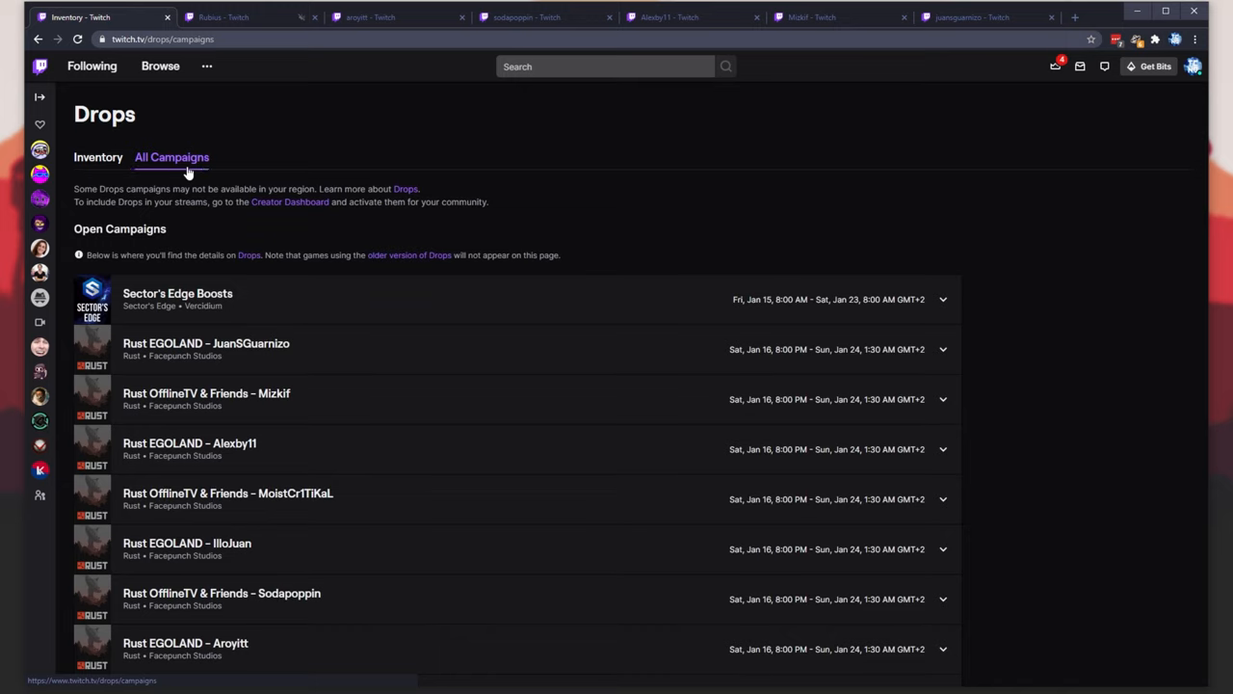
Expand the Rust EGOLAND - JuanSGuarnizo campaign and open Facepunch's drop details in a new tab
left_click(943, 349)
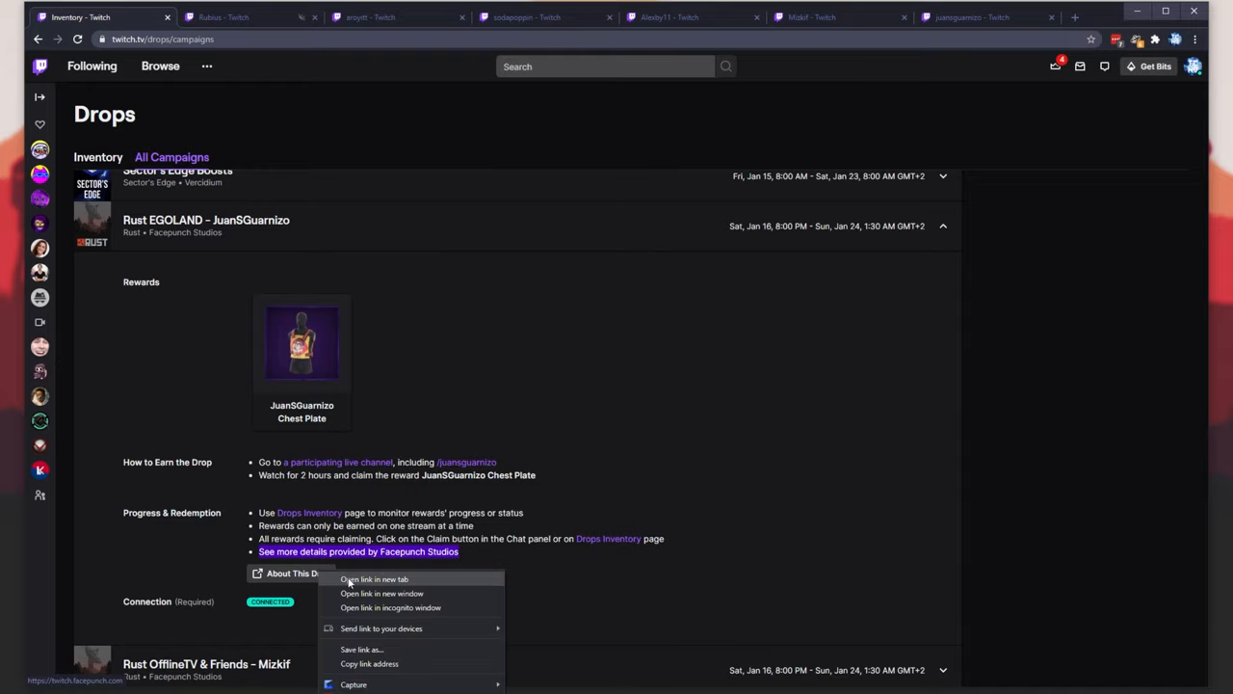
left_click(373, 579)
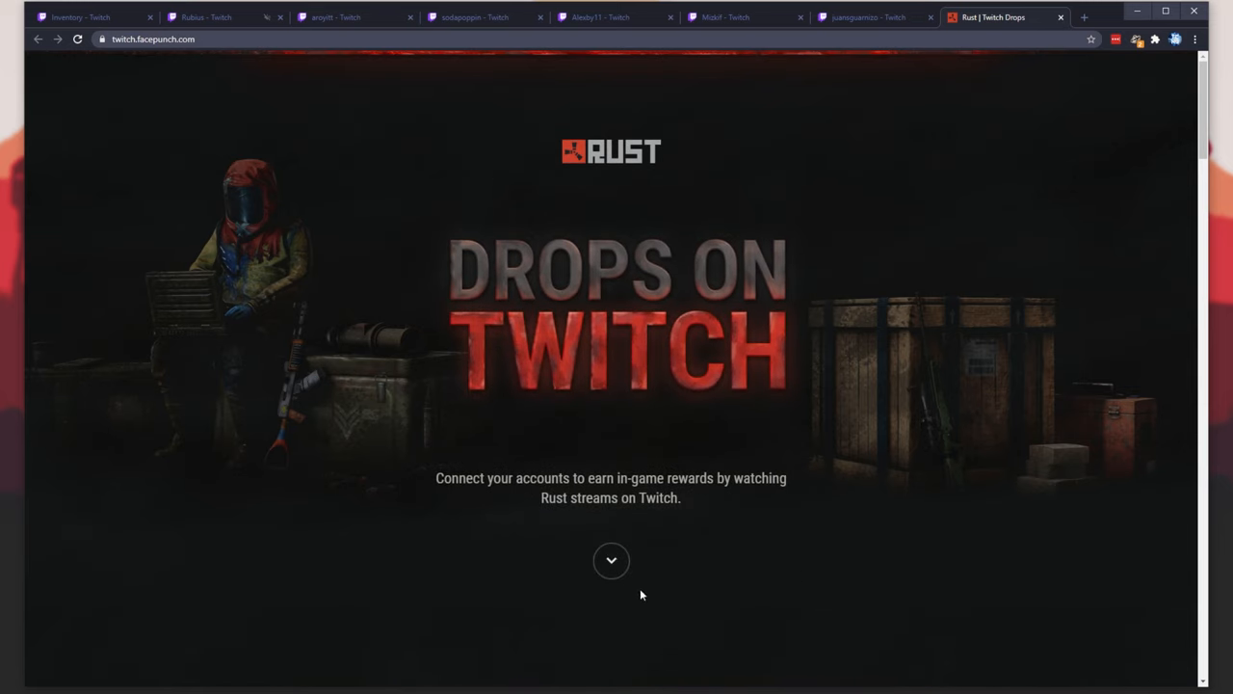
mouse_move(730, 335)
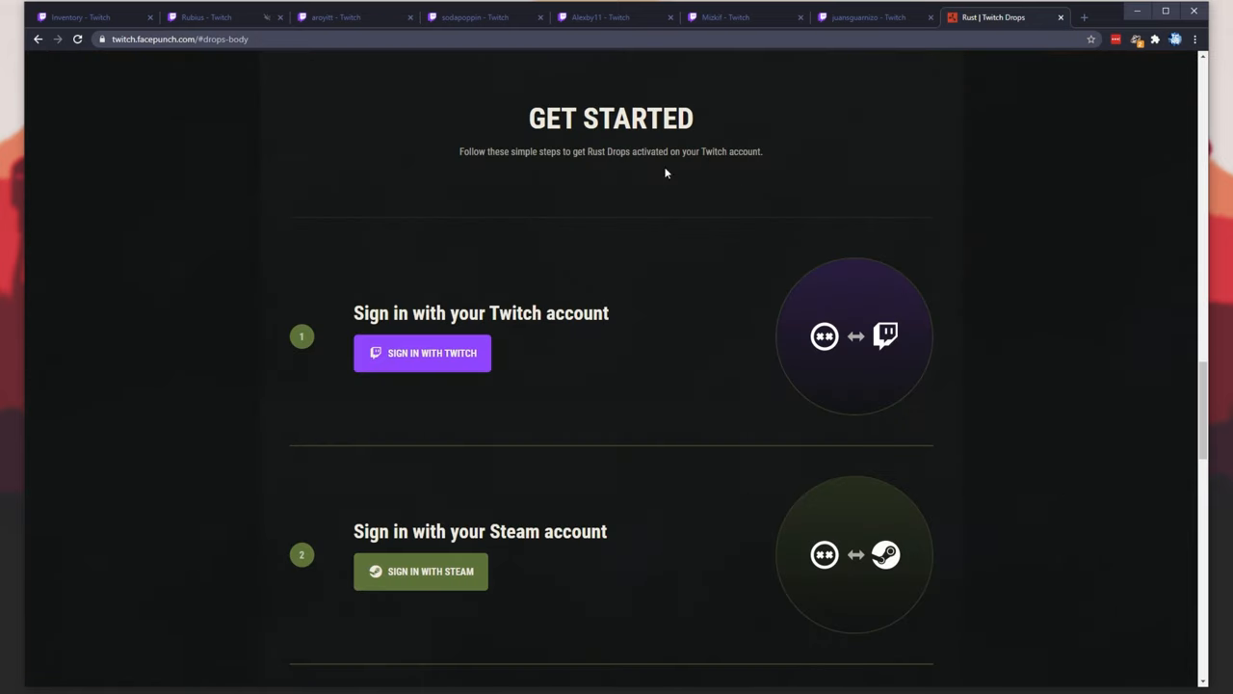
Sign in with Twitch, authorize Facepunch, and review the Drops Activated page
left_click(422, 353)
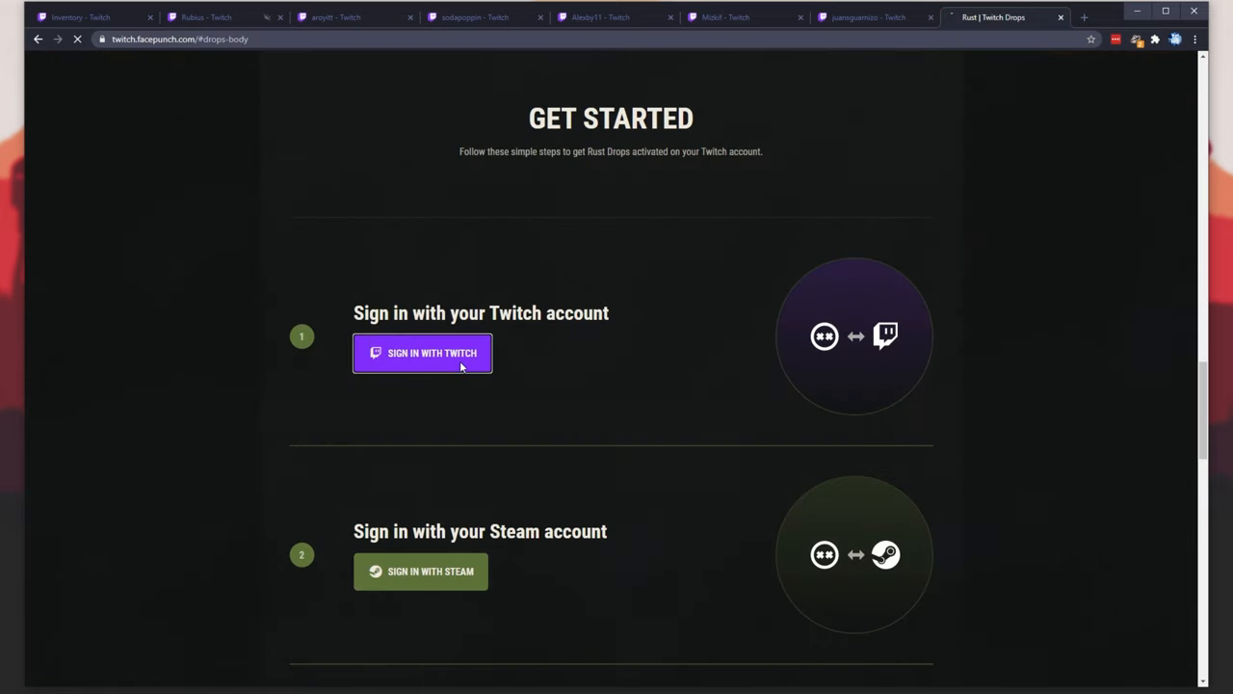
left_click(422, 352)
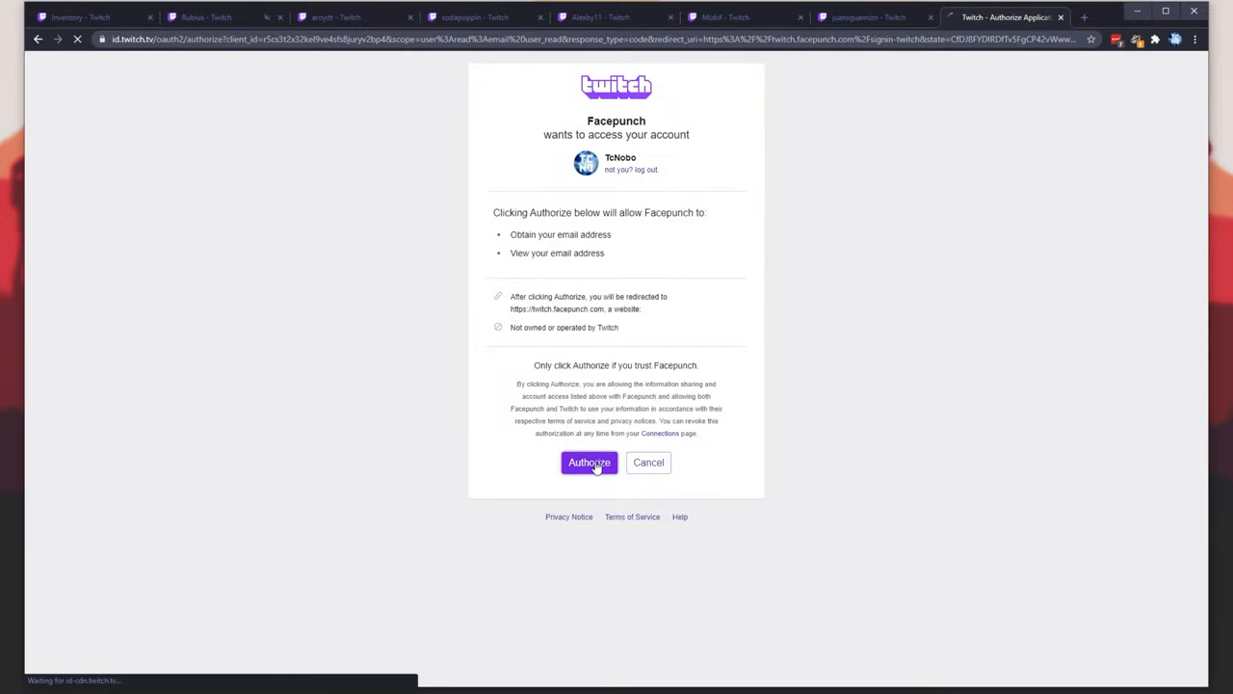
left_click(589, 462)
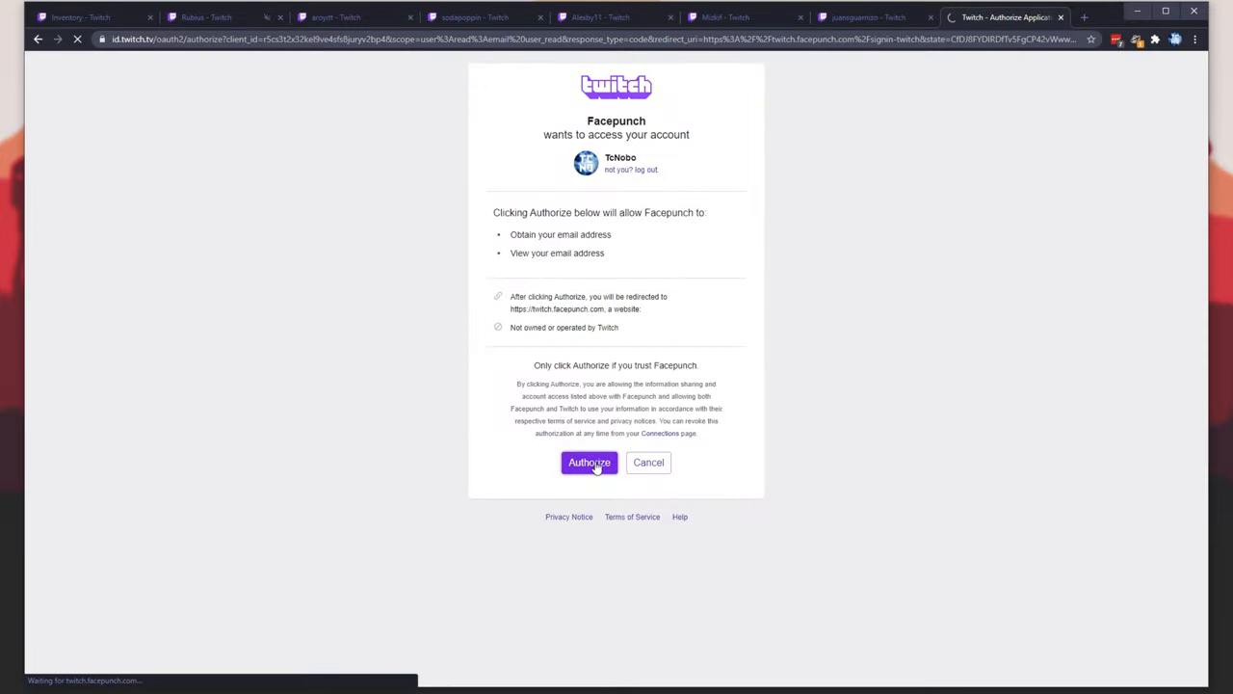
left_click(589, 461)
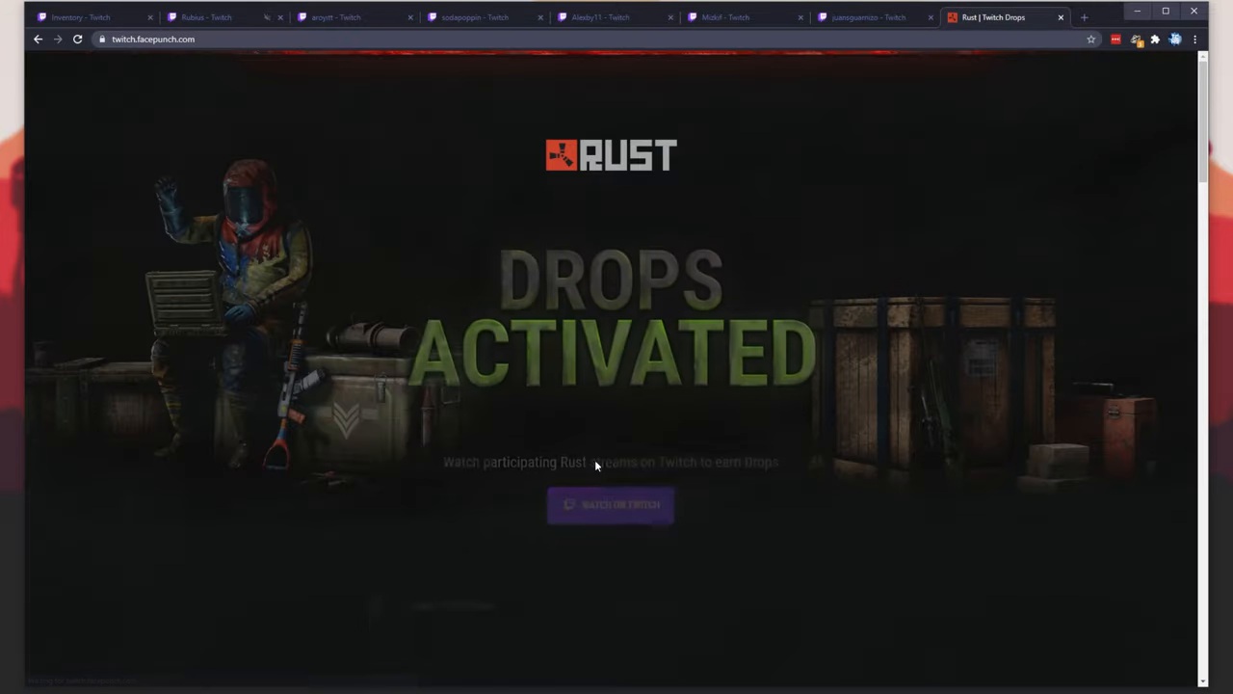
scroll("down", 3)
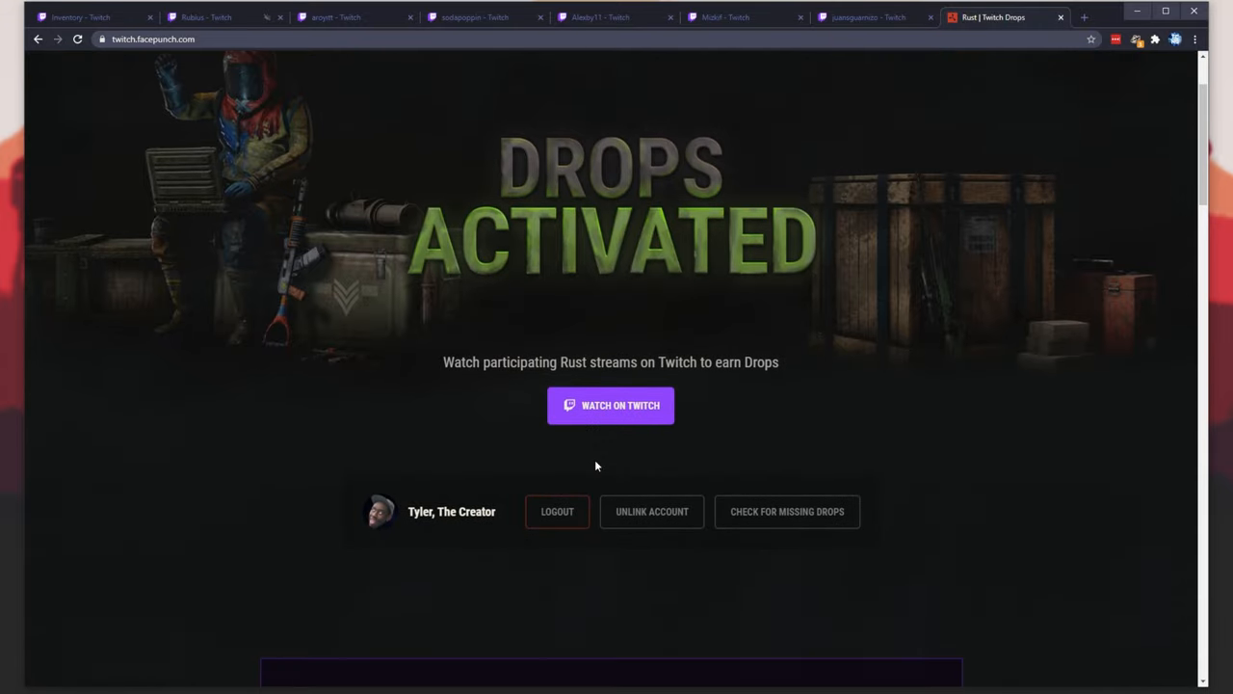
scroll("down", 3)
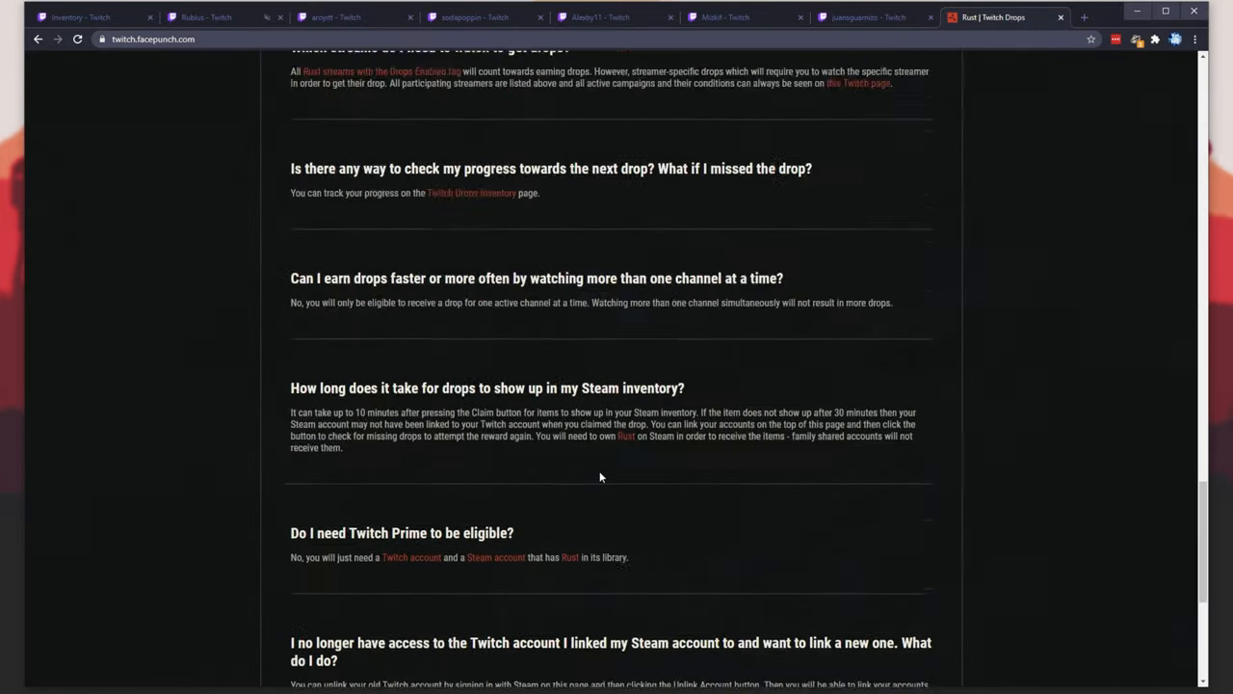
scroll("up", 3)
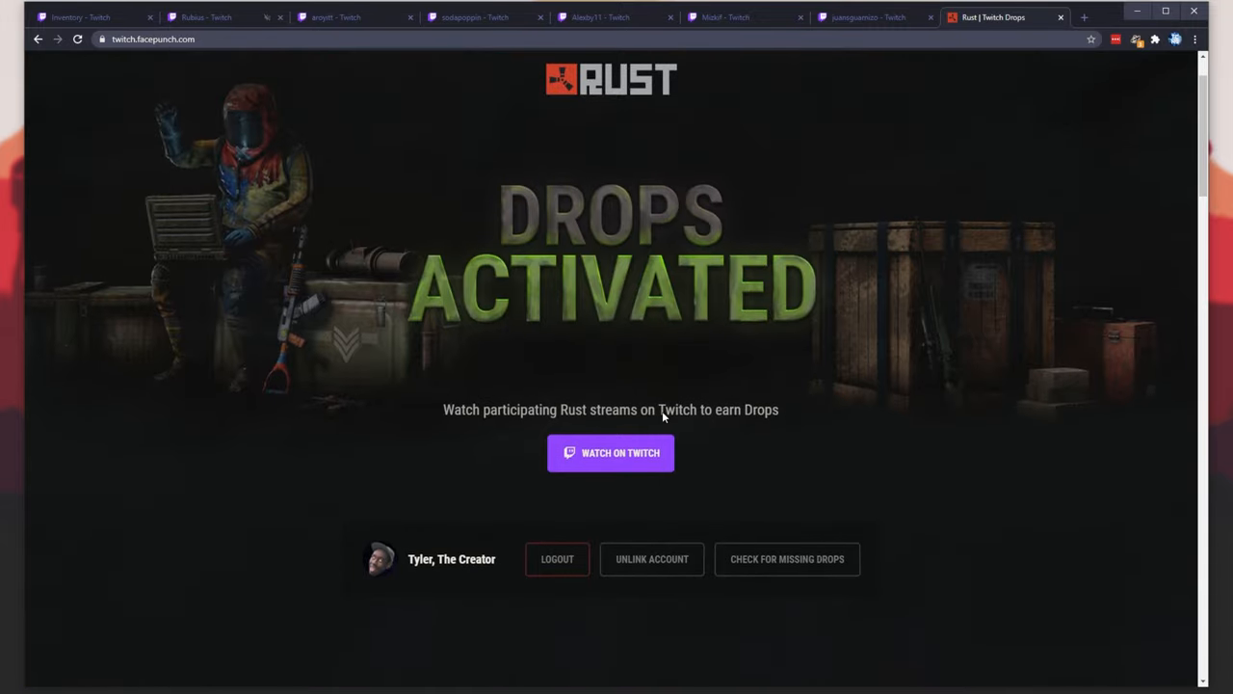
mouse_move(884, 509)
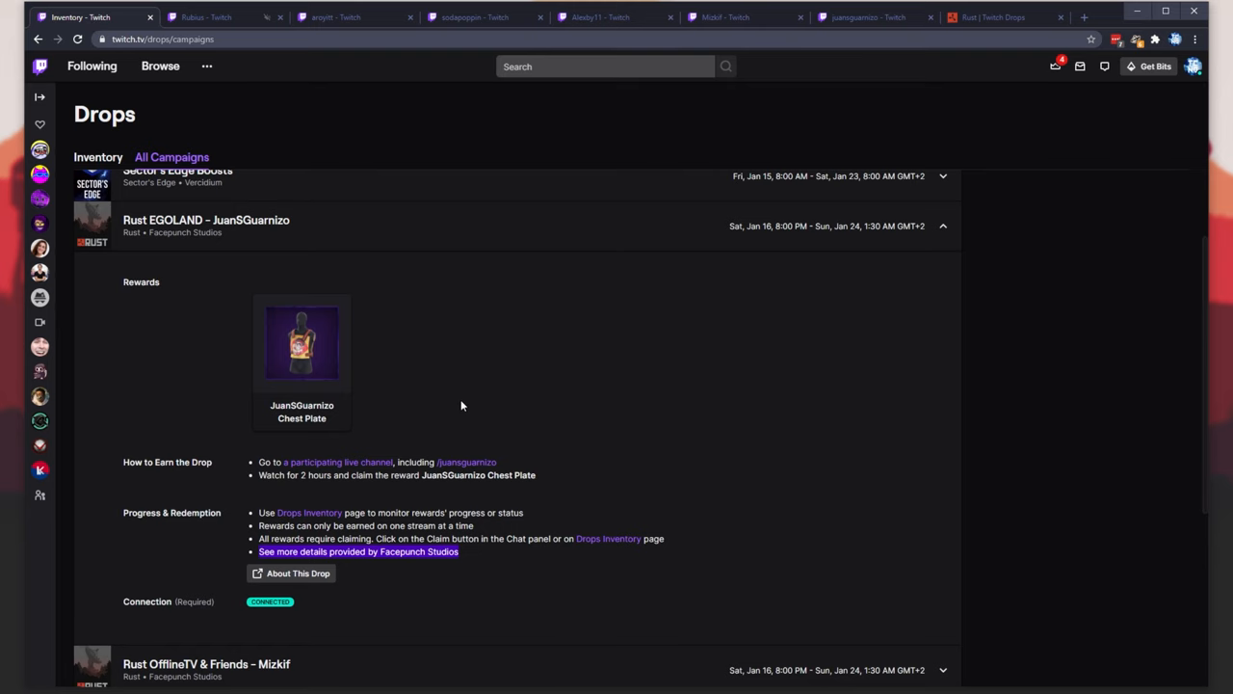
Scroll through the Twitch campaign details showing the Rubius Crate at 50%
scroll("down", 3)
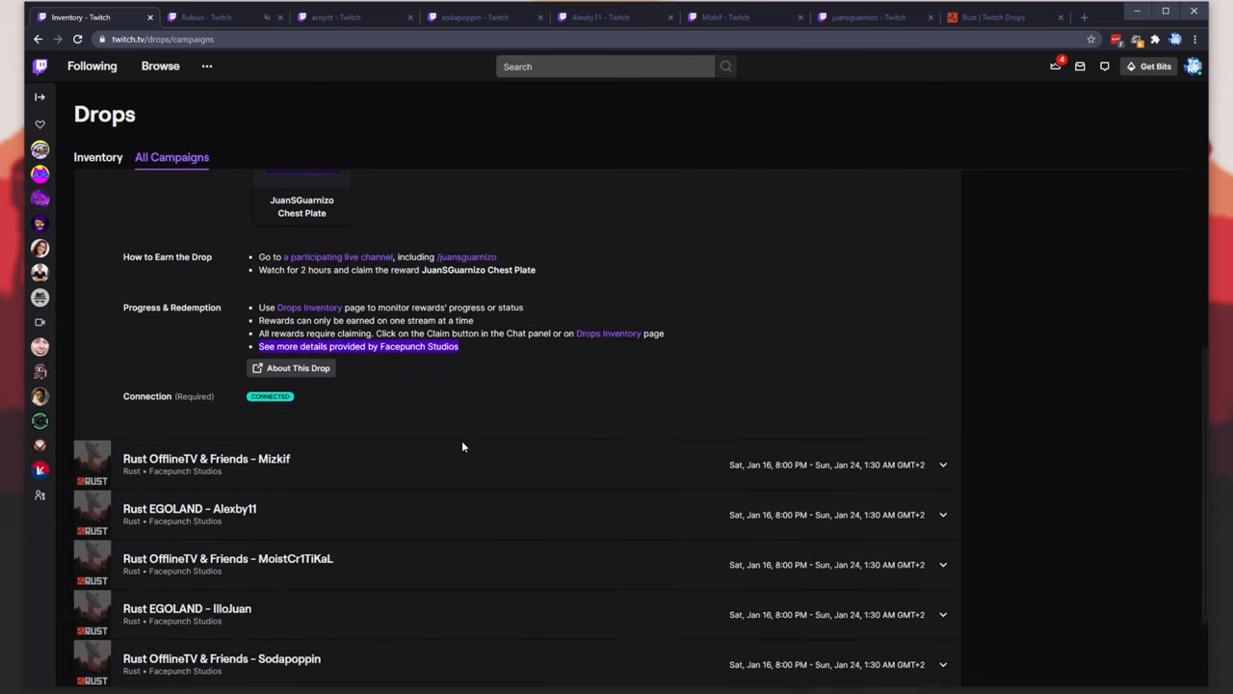
scroll("up", 3)
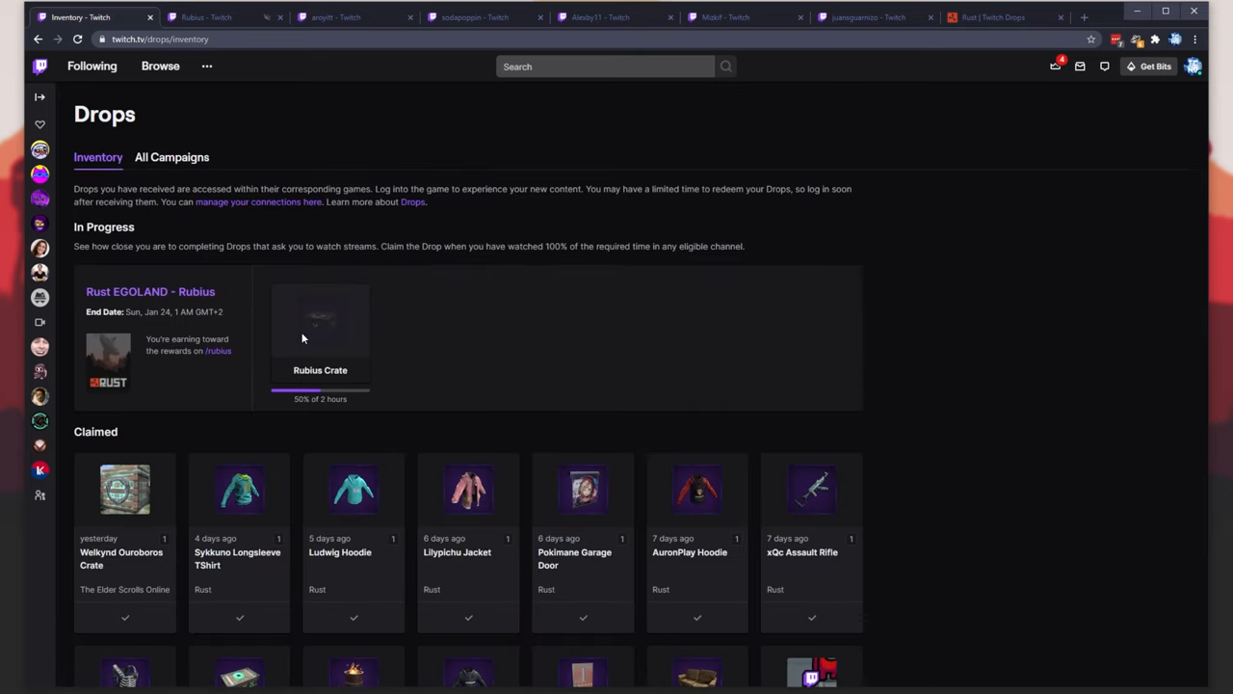
mouse_move(296, 327)
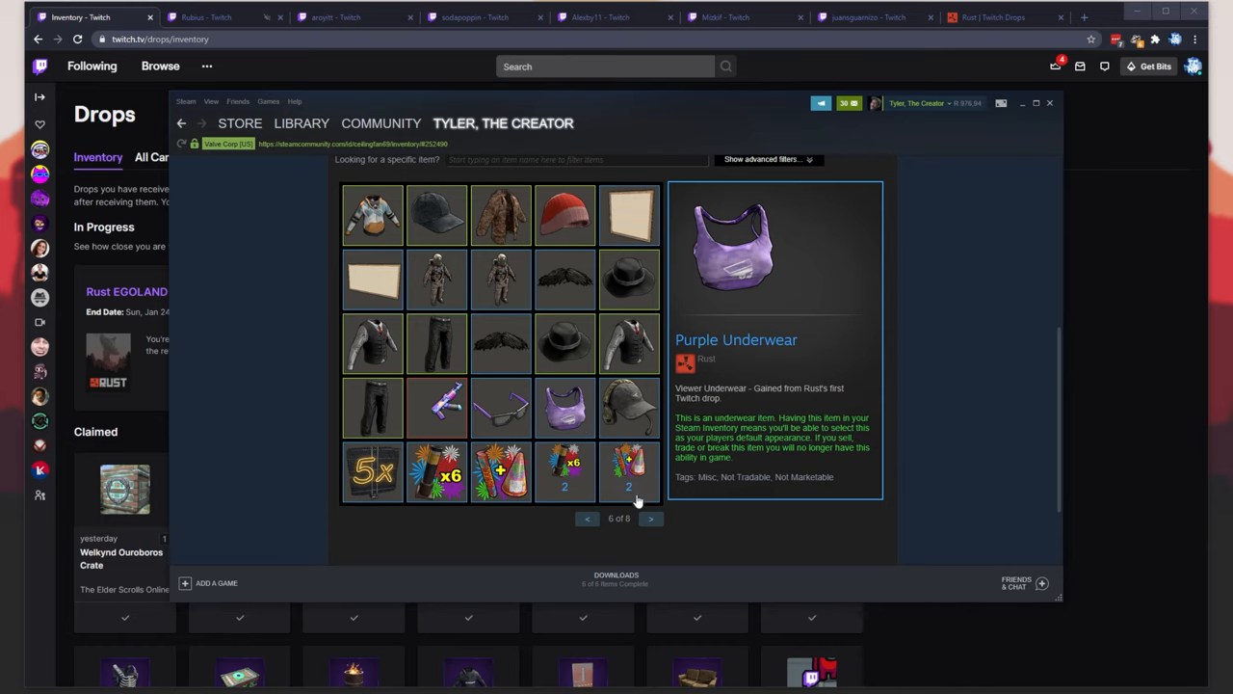
Page forward in the Steam Rust inventory and view the Pokimane Garage Door skin
left_click(650, 519)
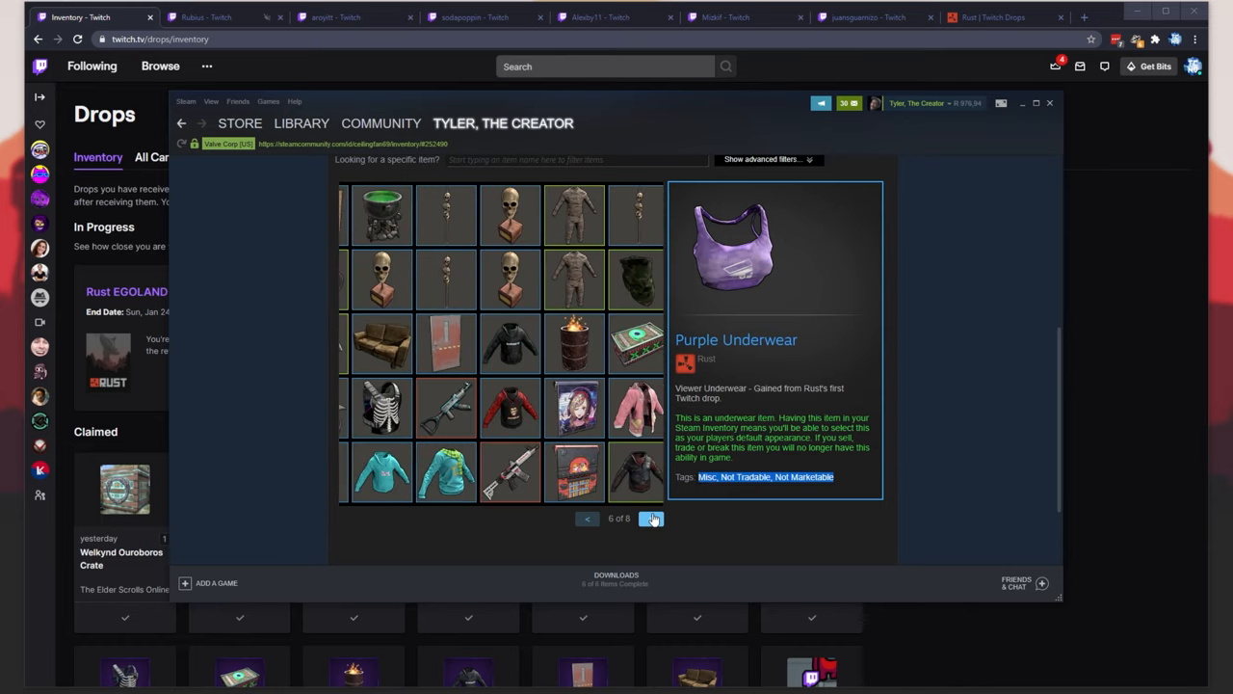
left_click(651, 518)
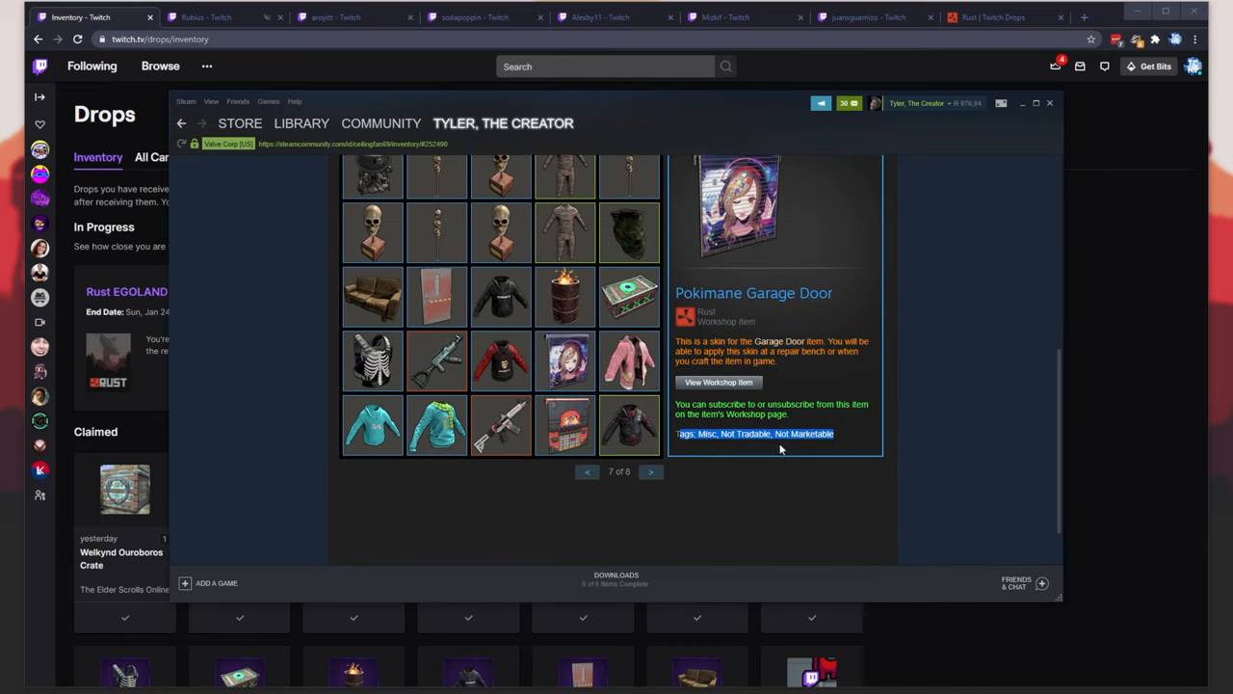
scroll("up", 3)
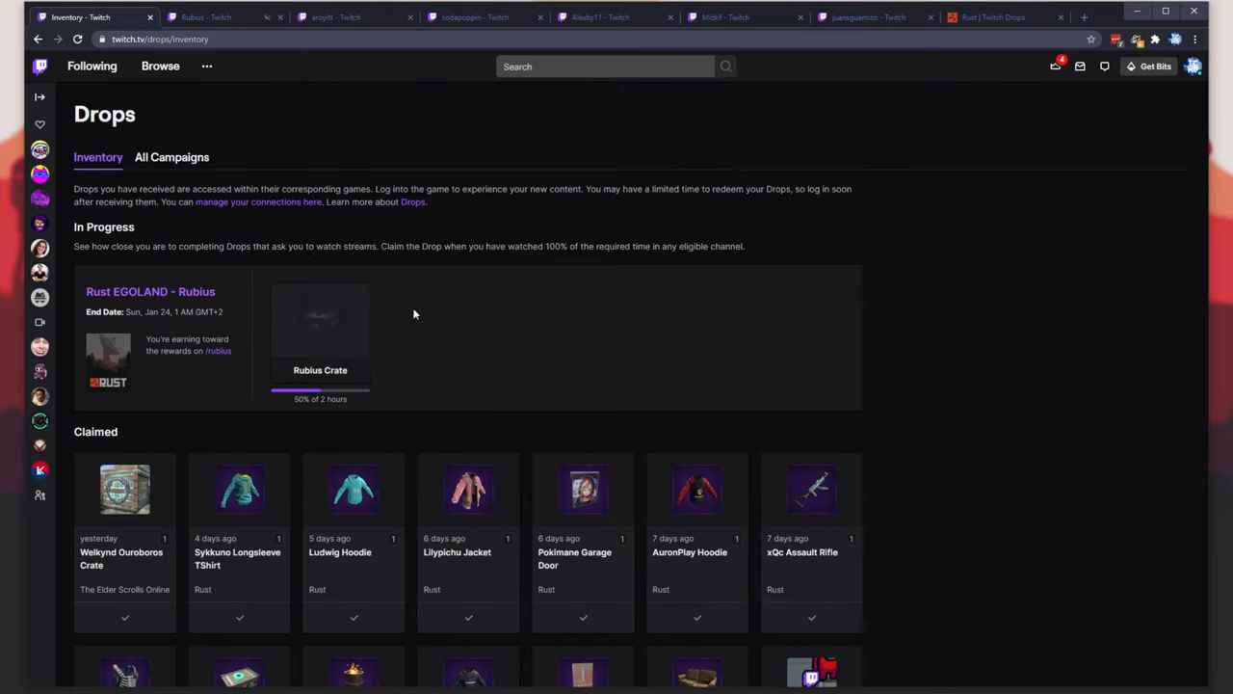
mouse_move(352, 397)
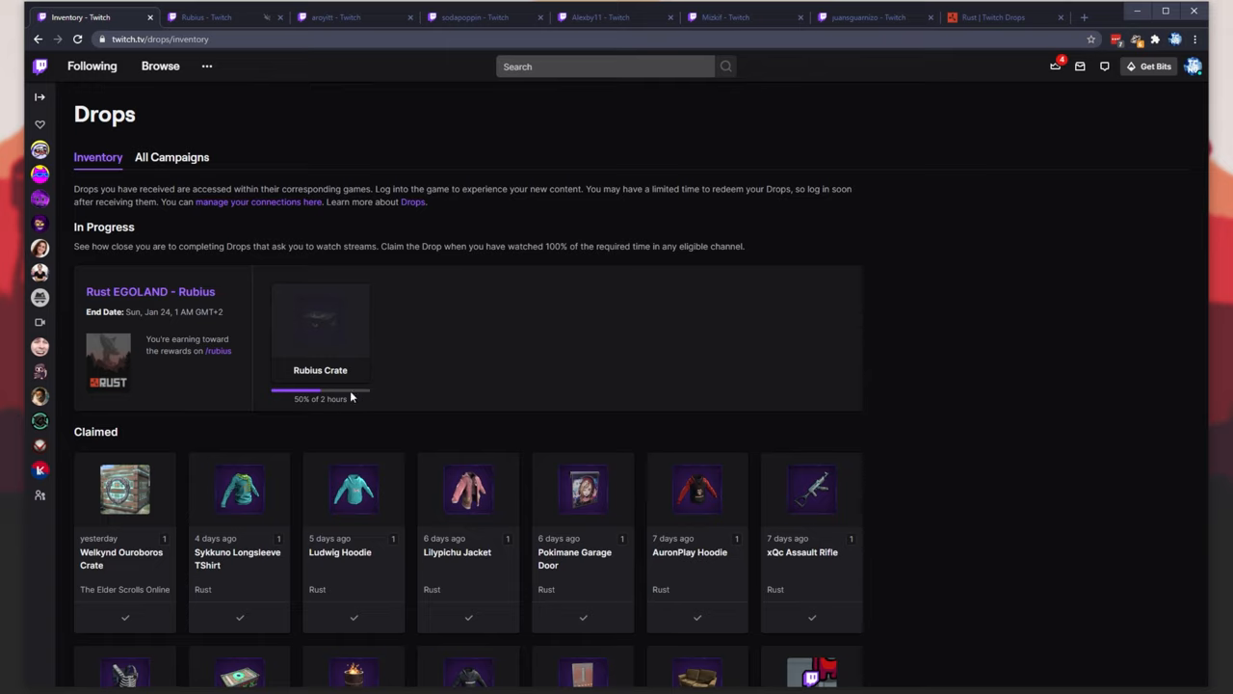
mouse_move(971, 170)
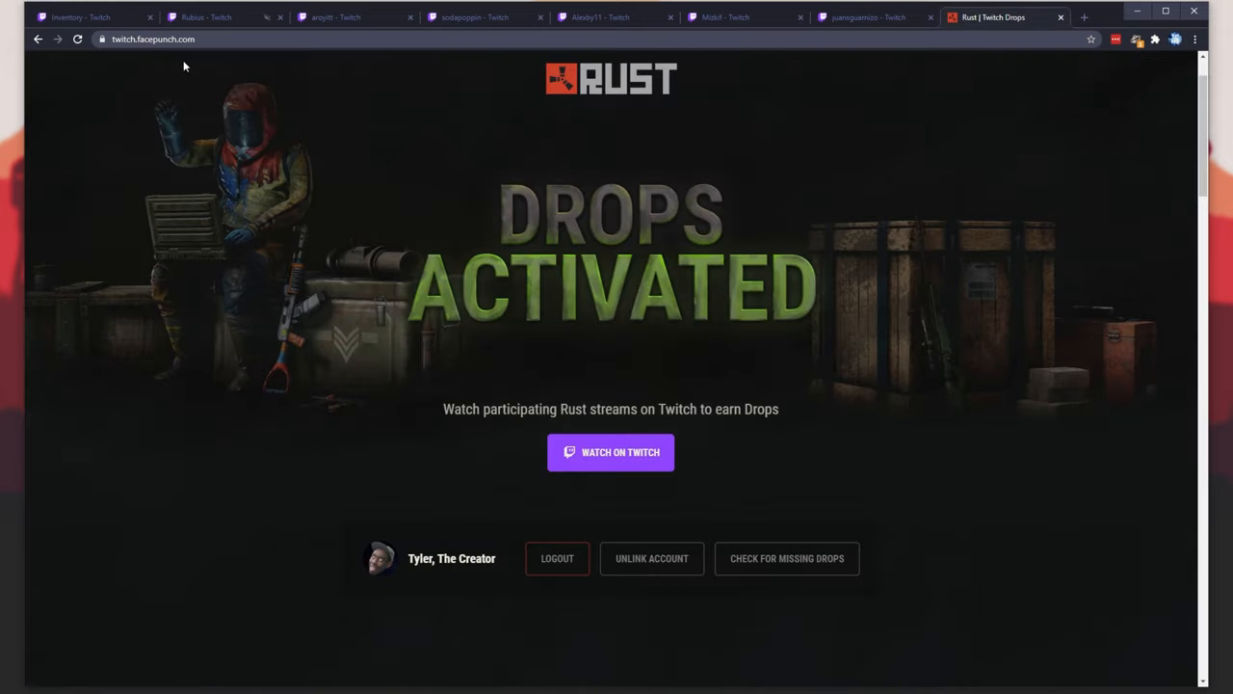
mouse_move(906, 622)
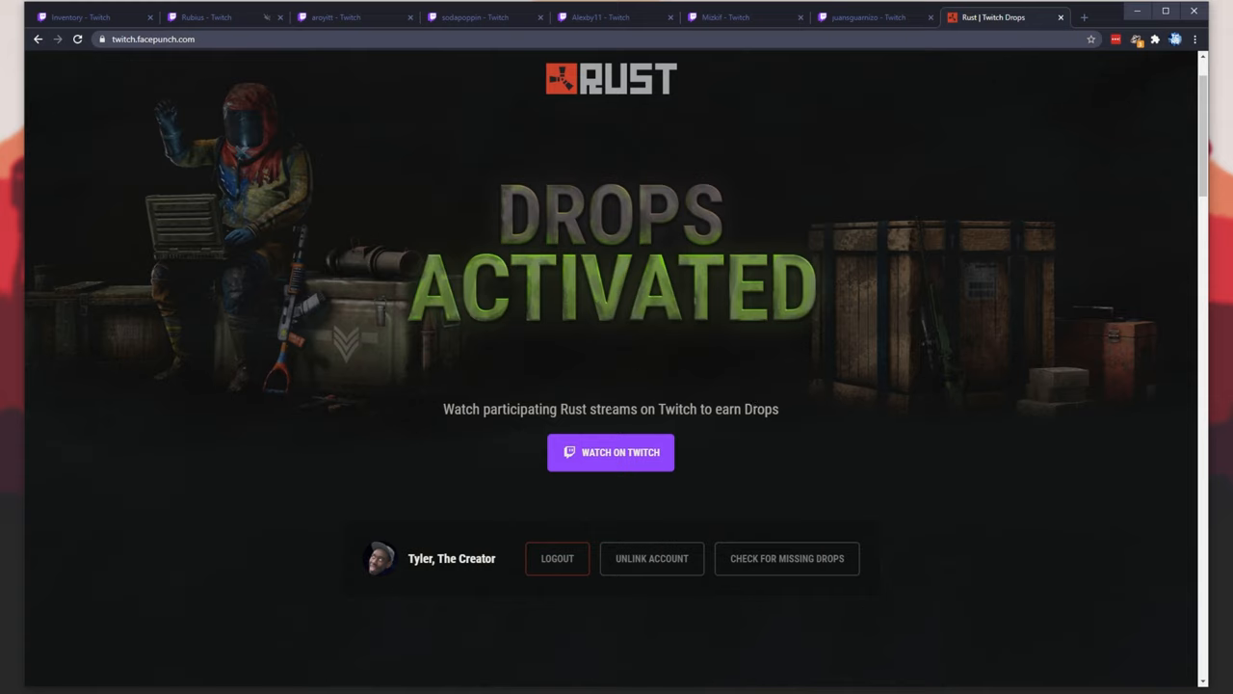
Run Check for Missing Drops for the linked account on twitch.facepunch.com
left_click(787, 558)
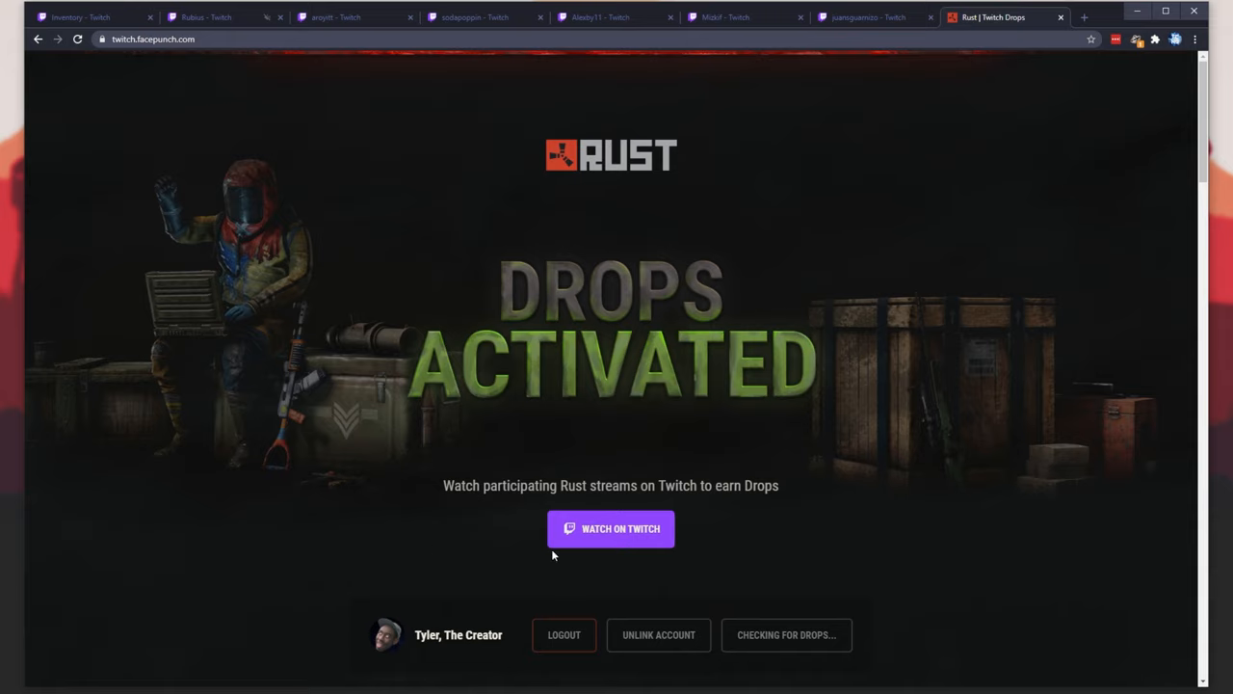
mouse_move(627, 335)
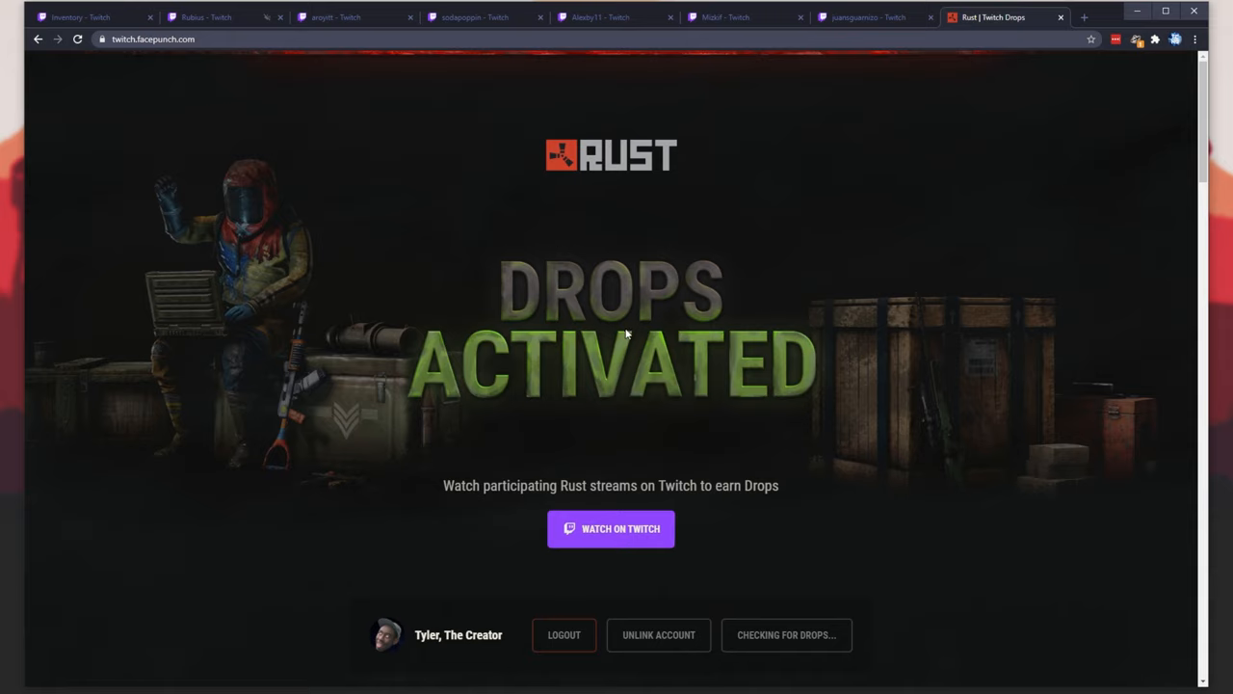
mouse_move(783, 611)
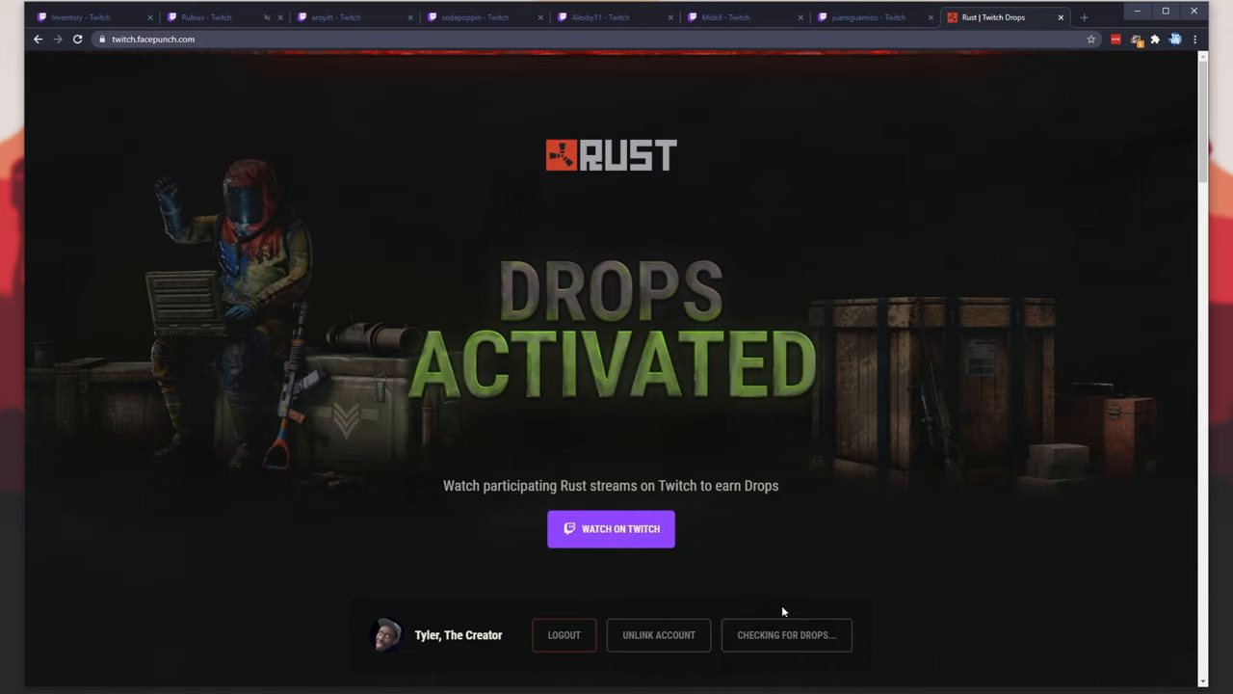
scroll("down", 3)
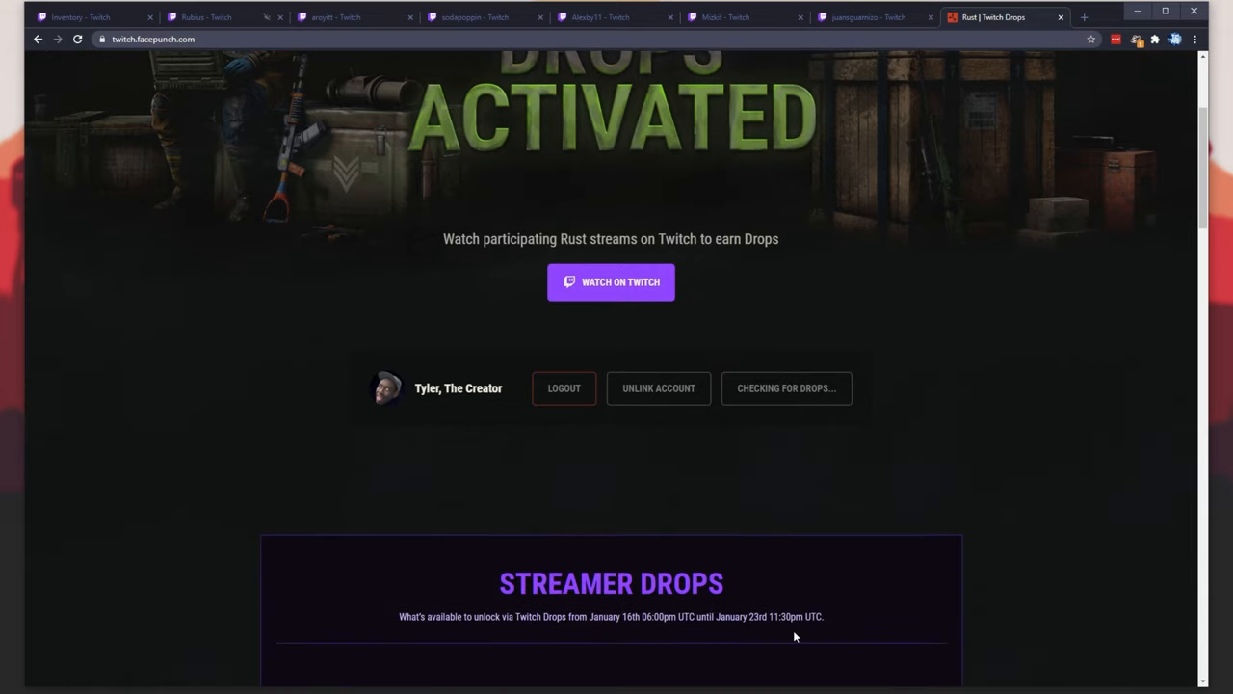
scroll("down", 3)
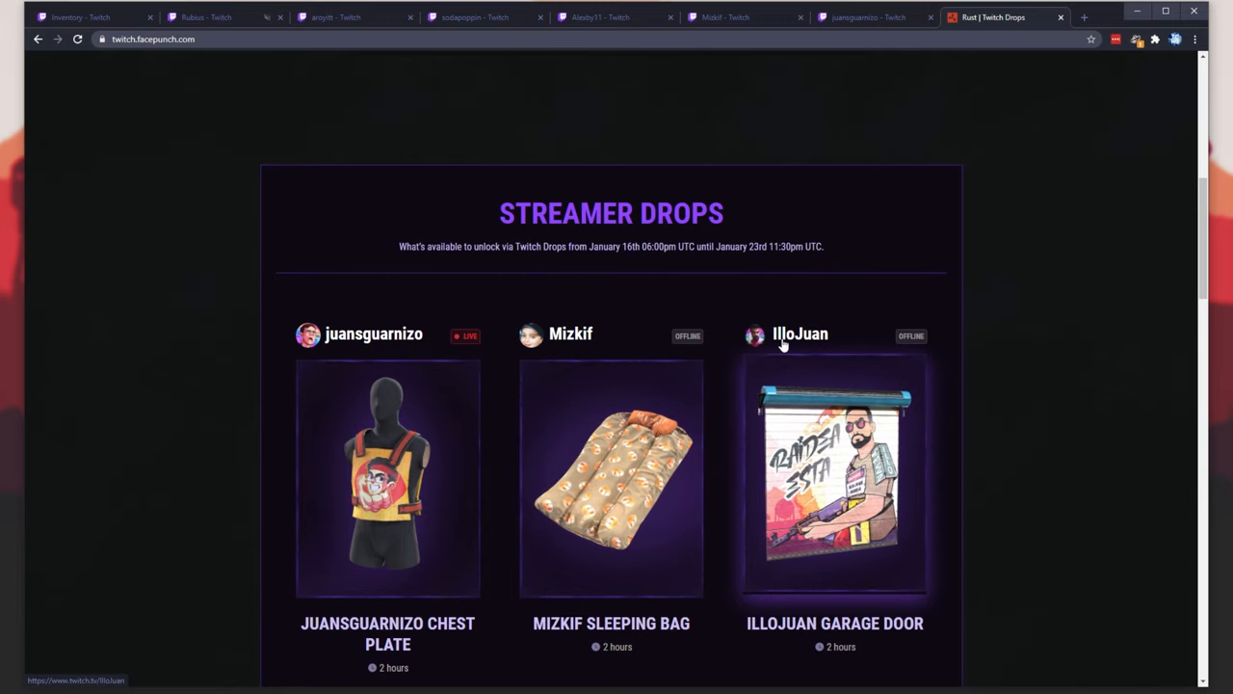
scroll("down", 3)
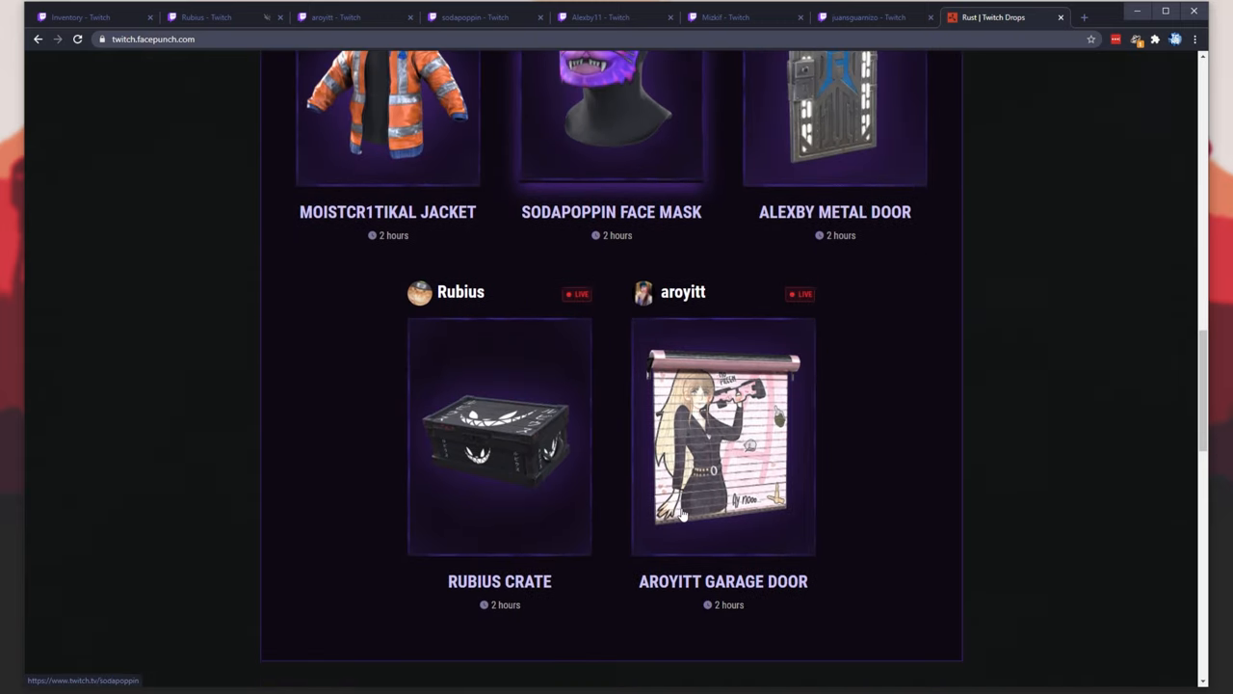
scroll("down", 3)
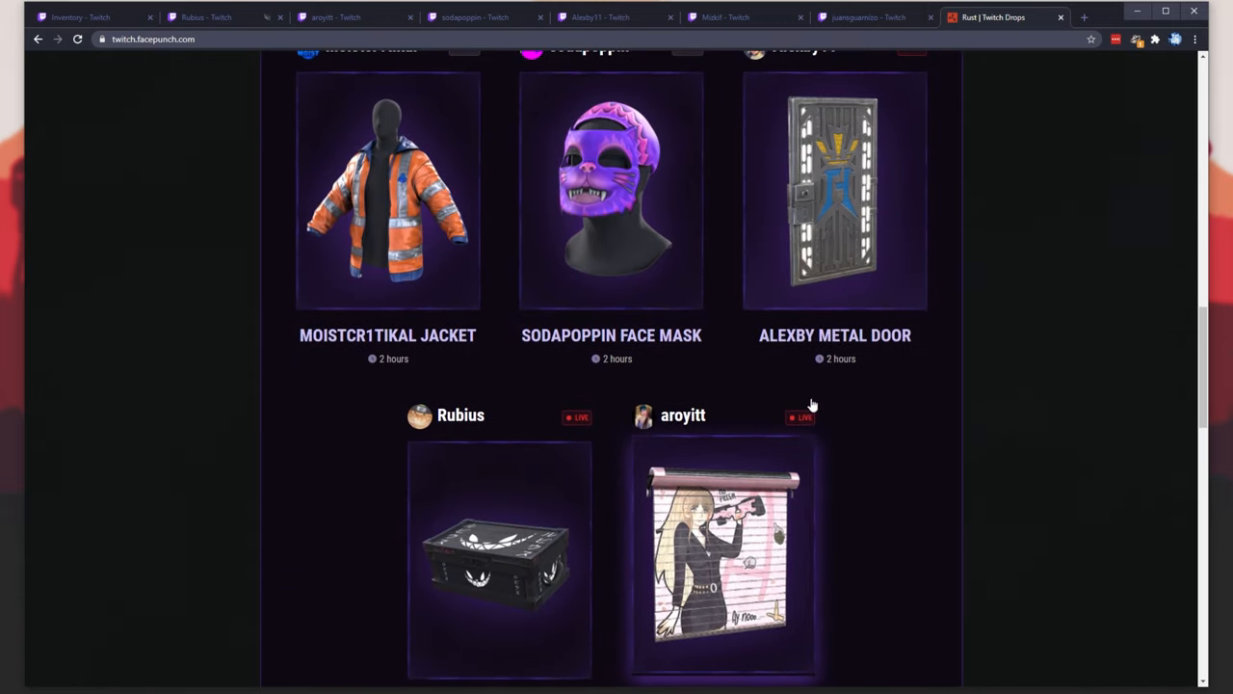
scroll("up", 3)
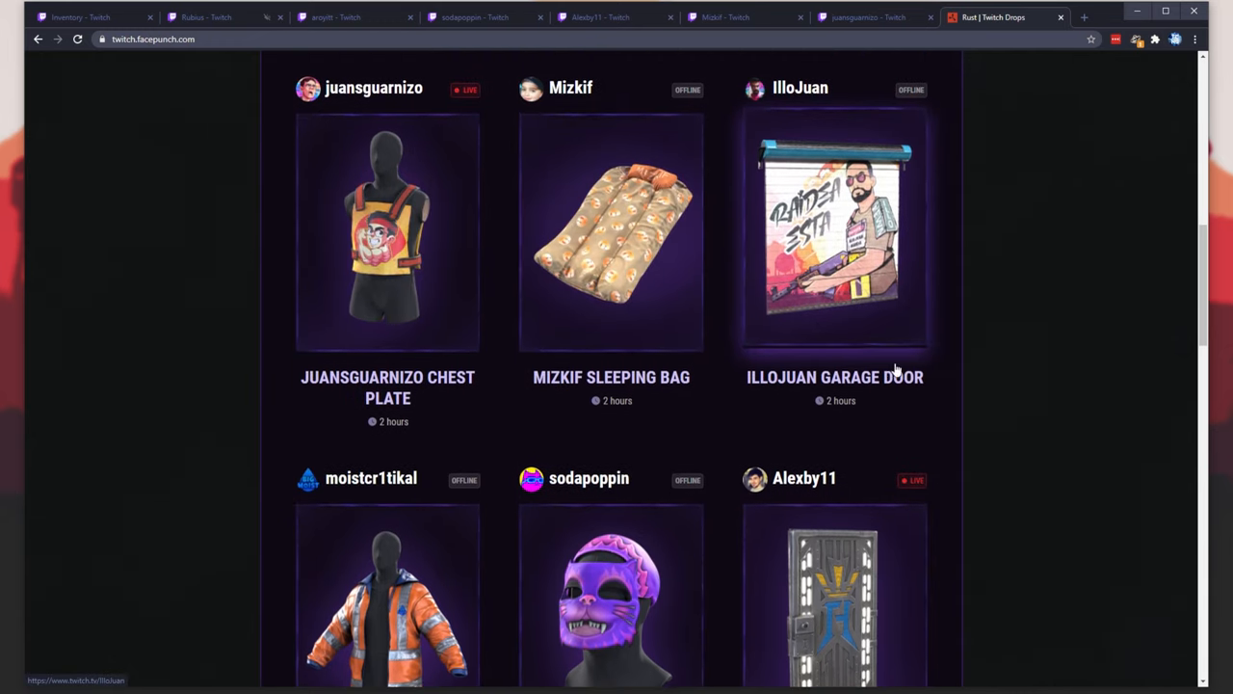
scroll("up", 3)
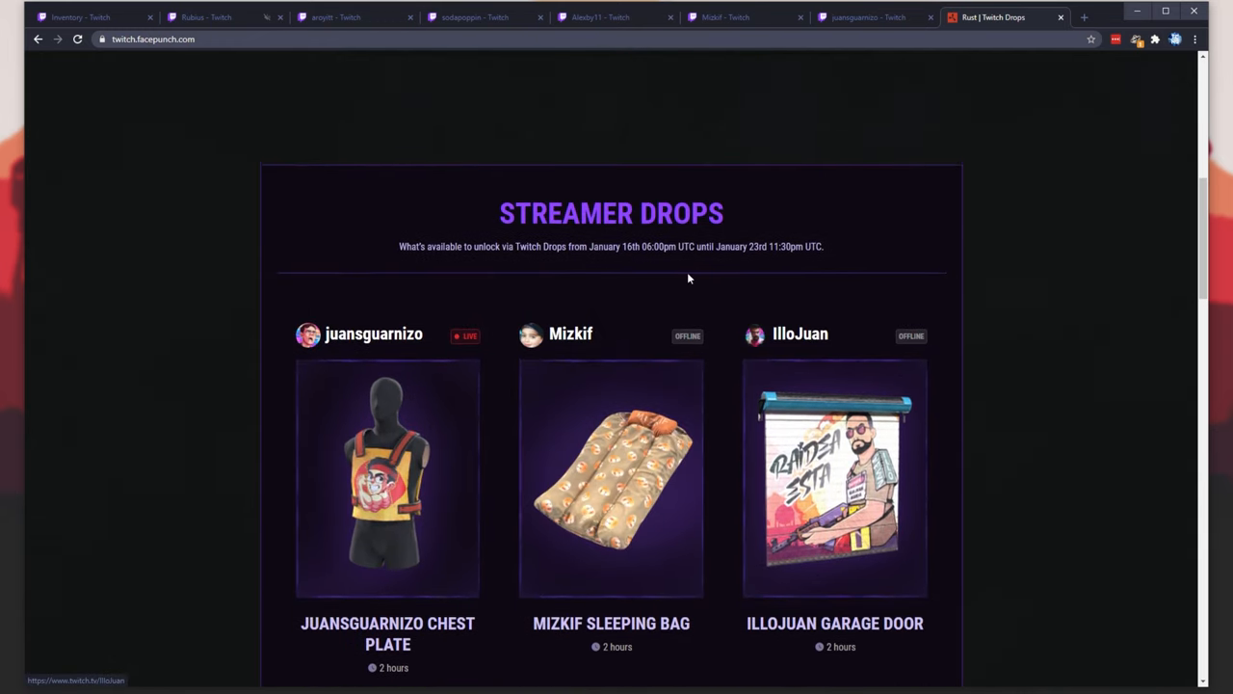
mouse_move(908, 365)
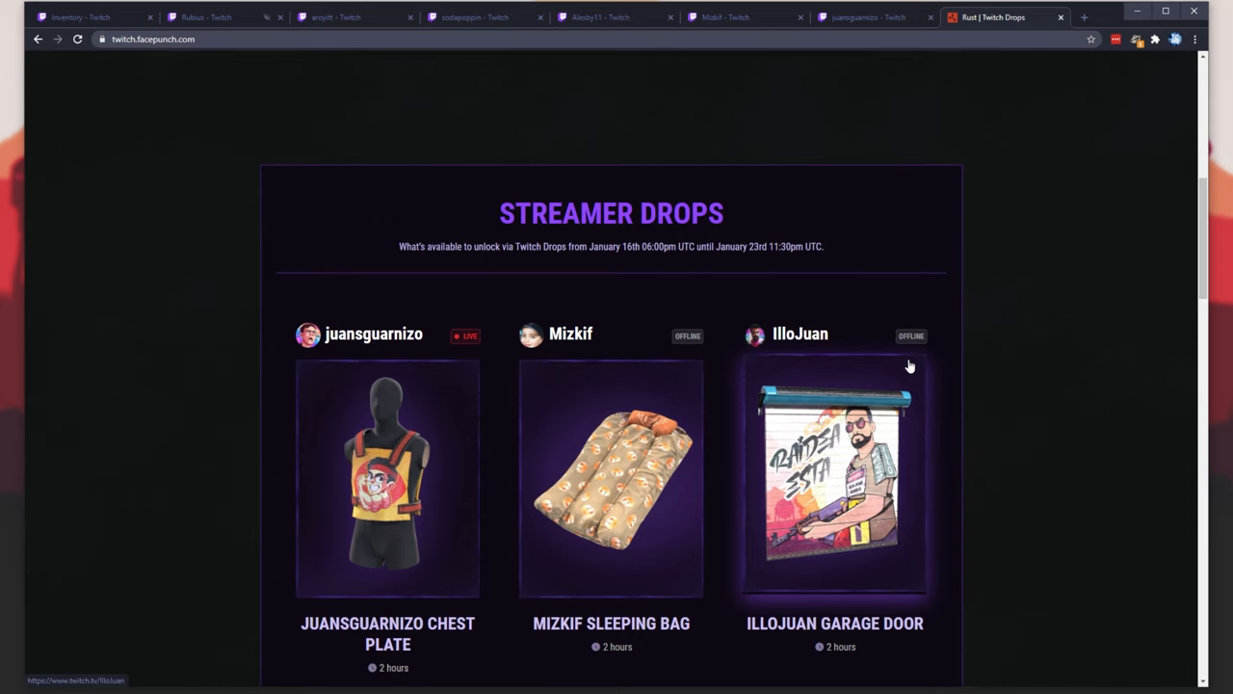
scroll("down", 3)
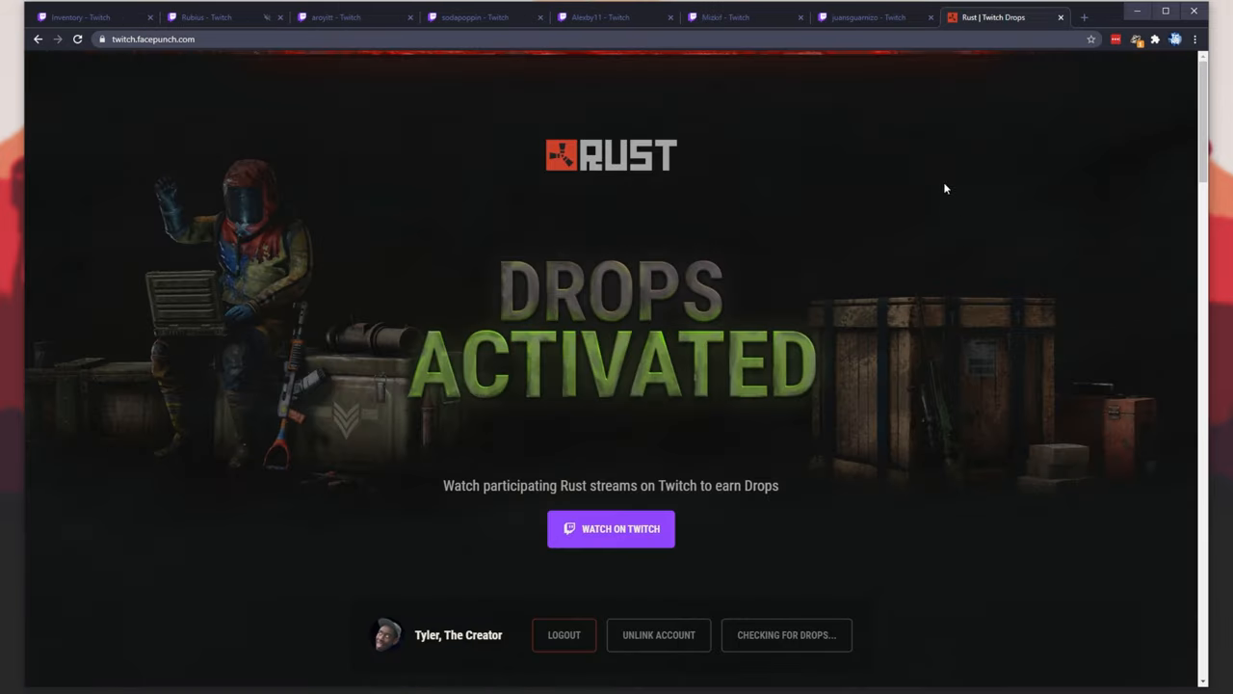
Return to the Twitch tab and view the All Campaigns list of Rust streamer drops
left_click(86, 16)
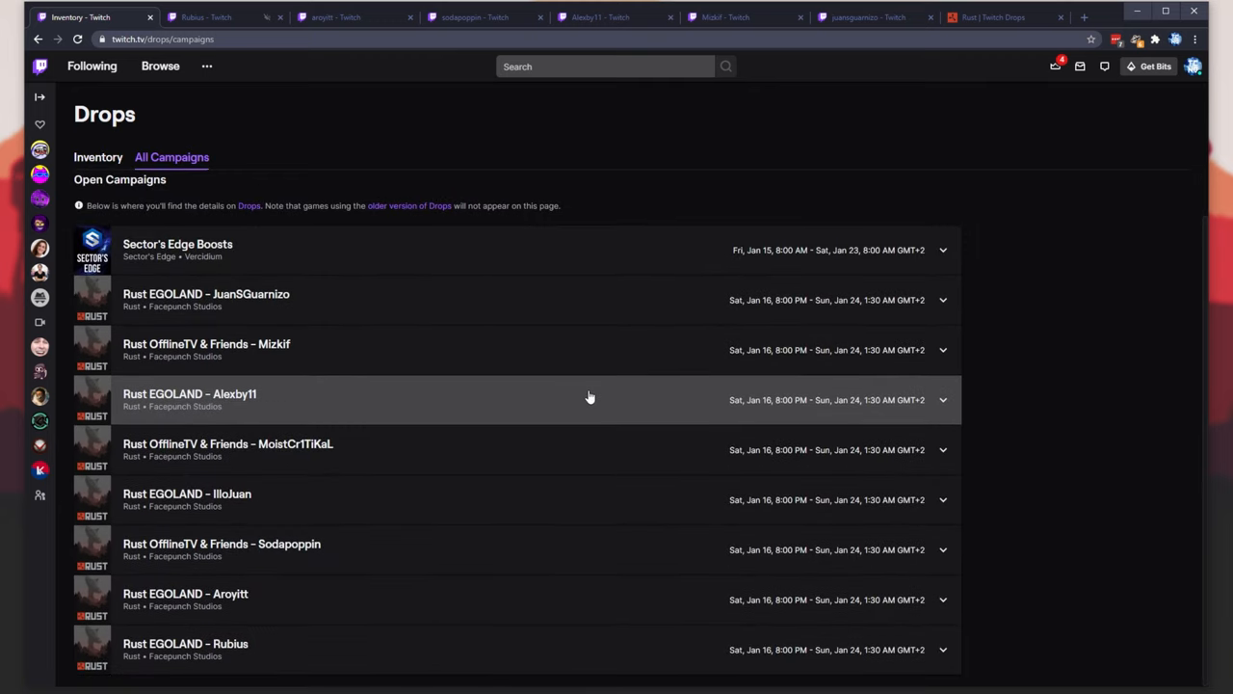
mouse_move(472, 397)
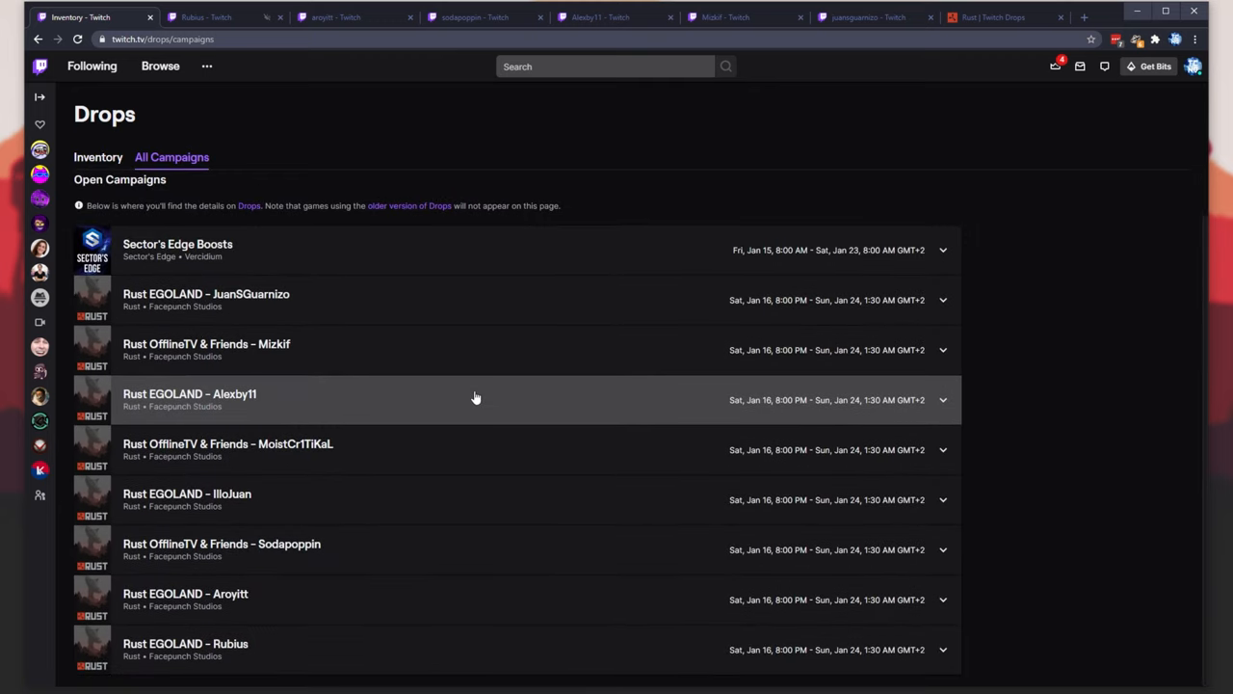
mouse_move(711, 300)
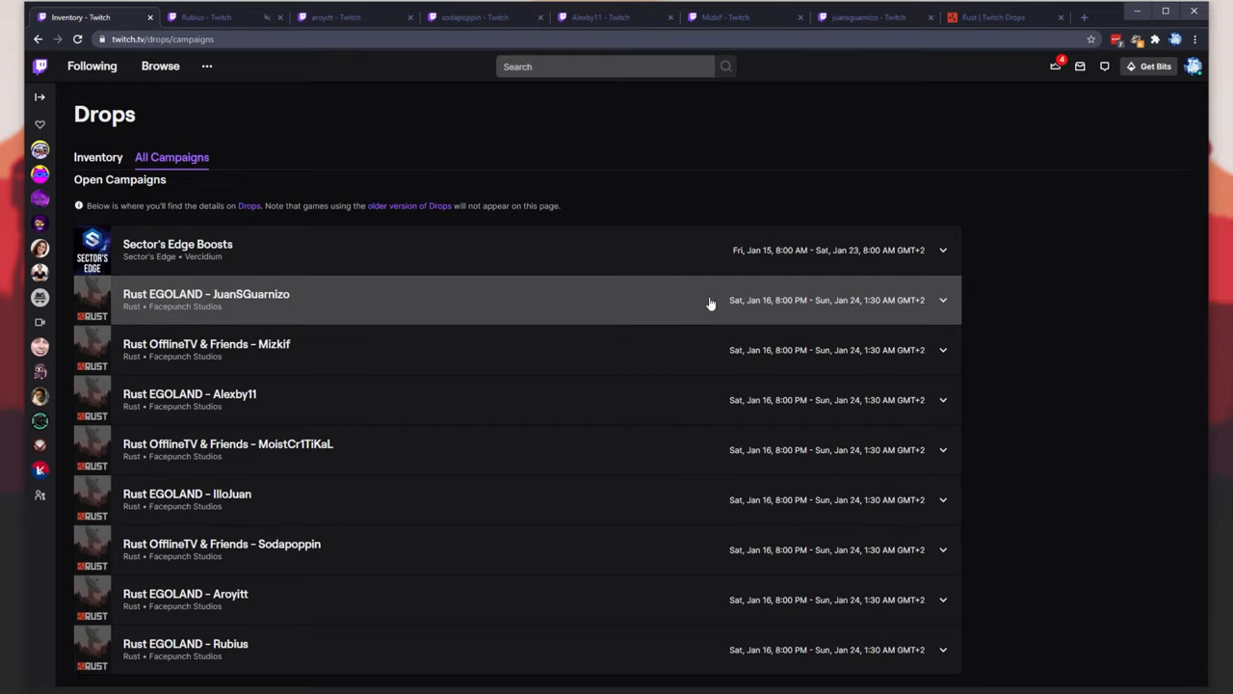
mouse_move(1126, 653)
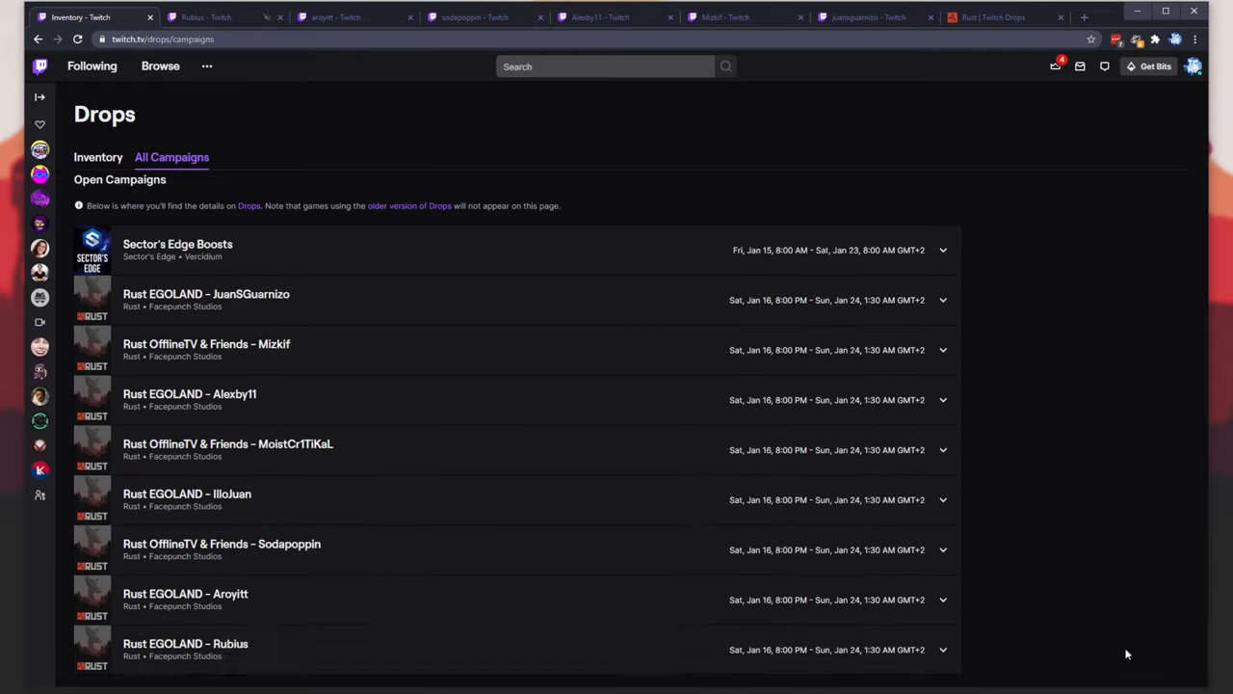
mouse_move(1111, 629)
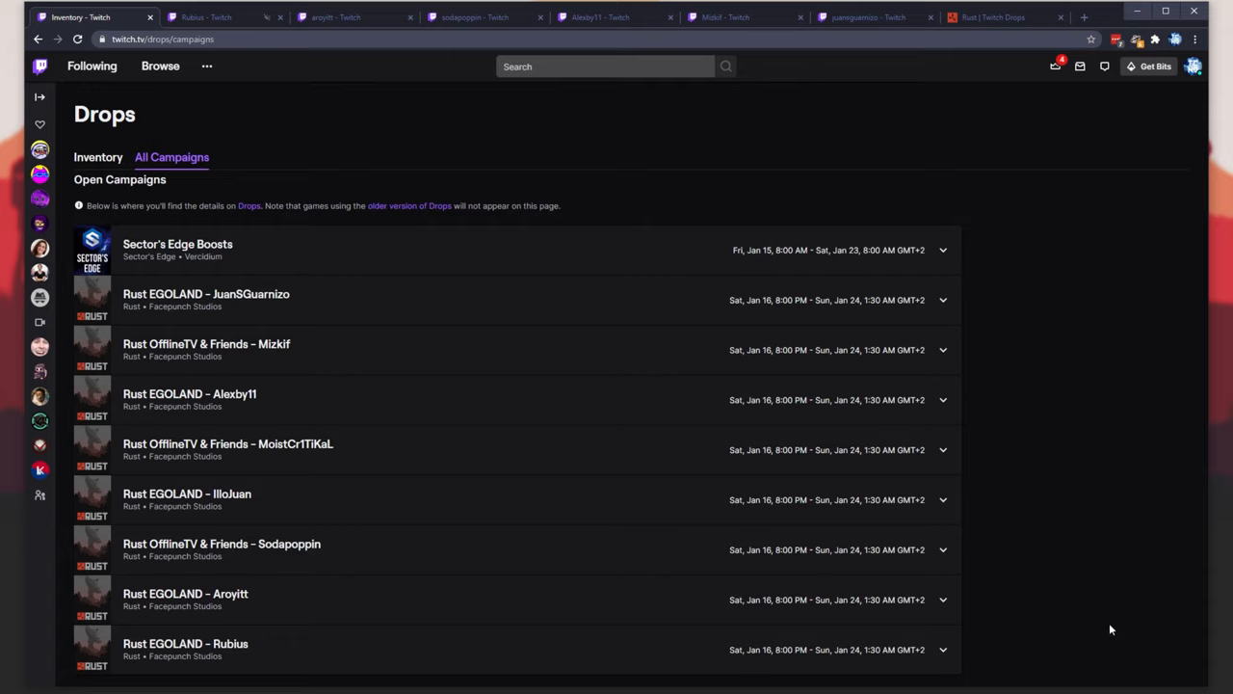
mouse_move(1086, 578)
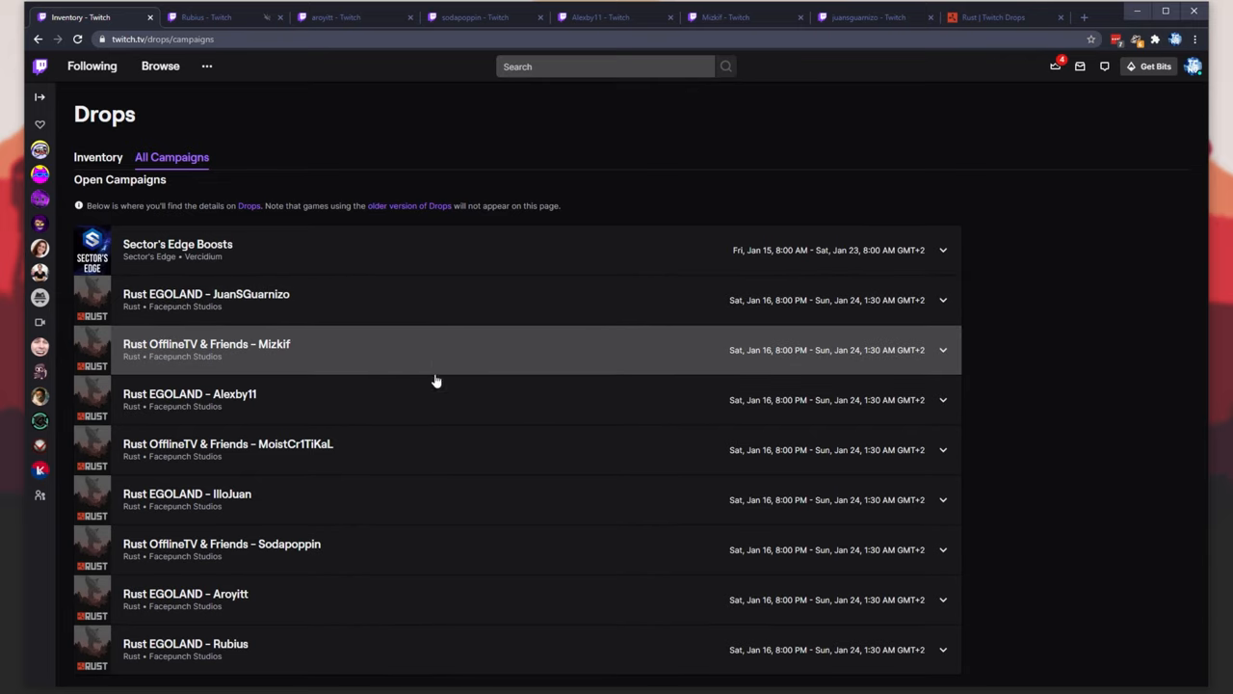
mouse_move(419, 500)
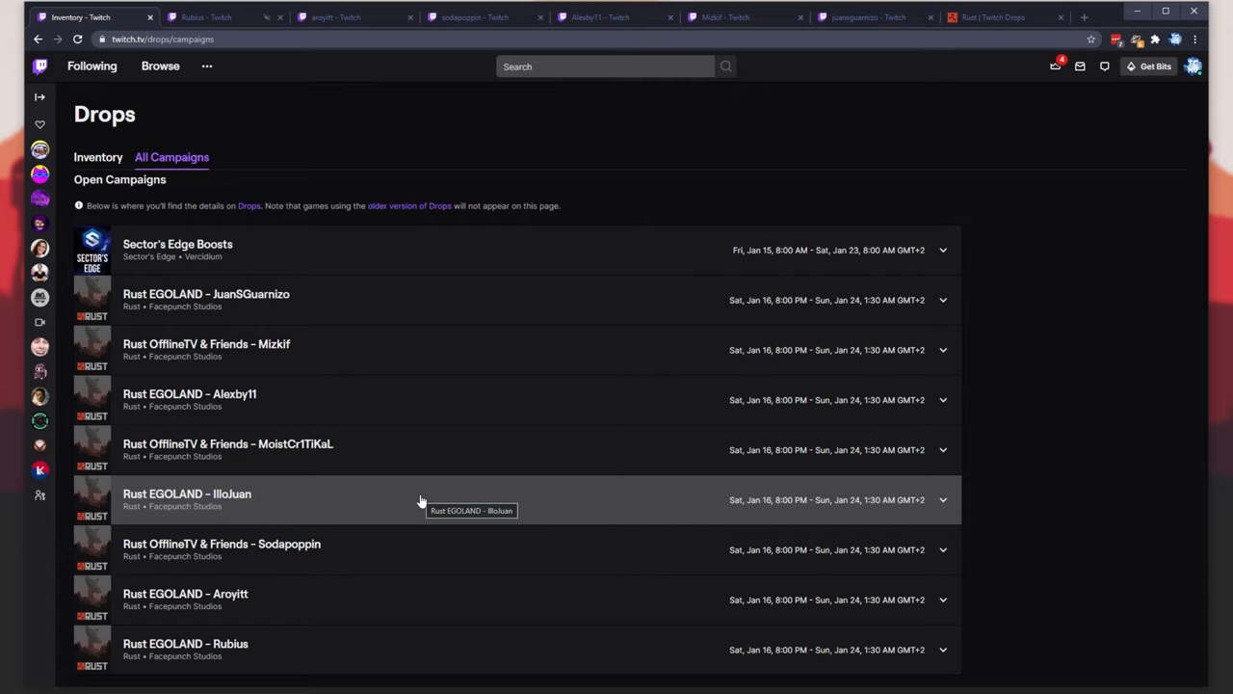
mouse_move(708, 652)
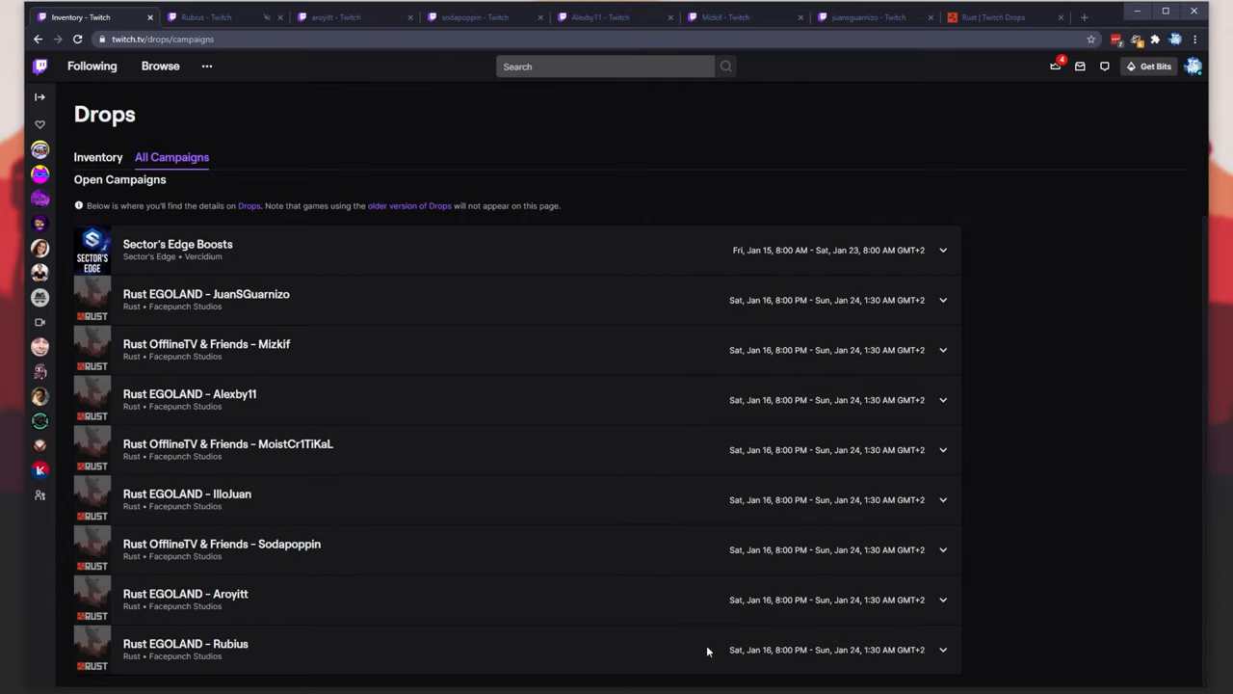
mouse_move(905, 486)
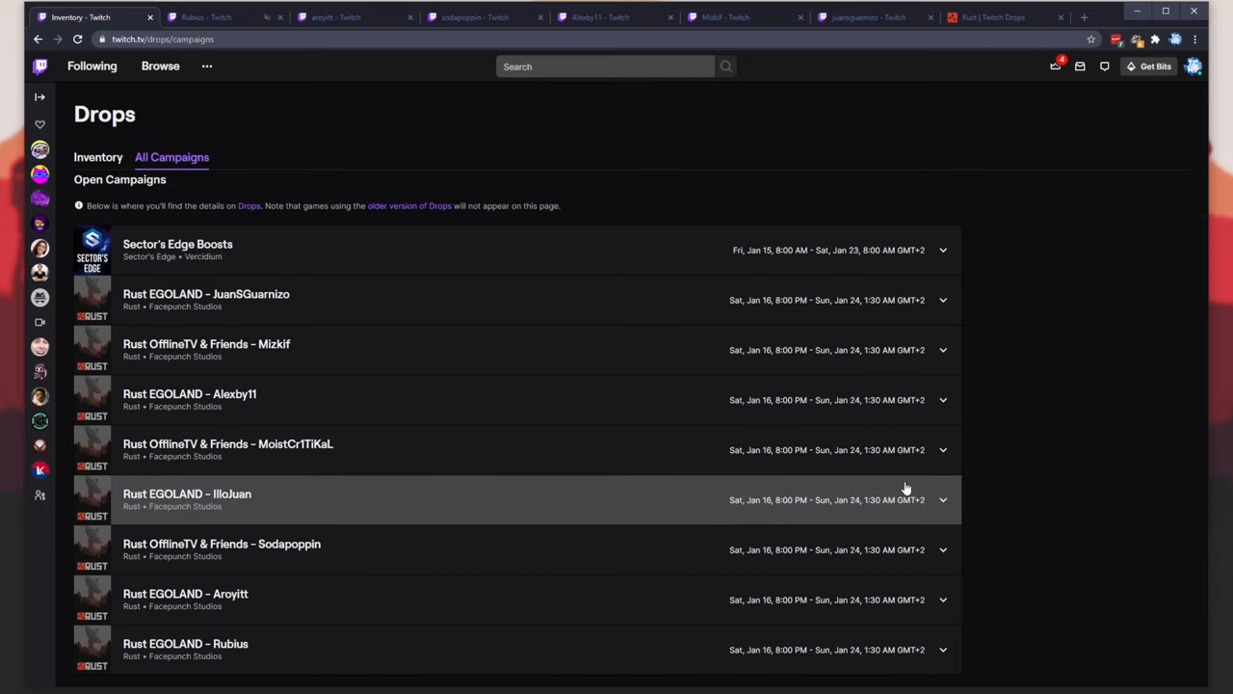
scroll("up", 3)
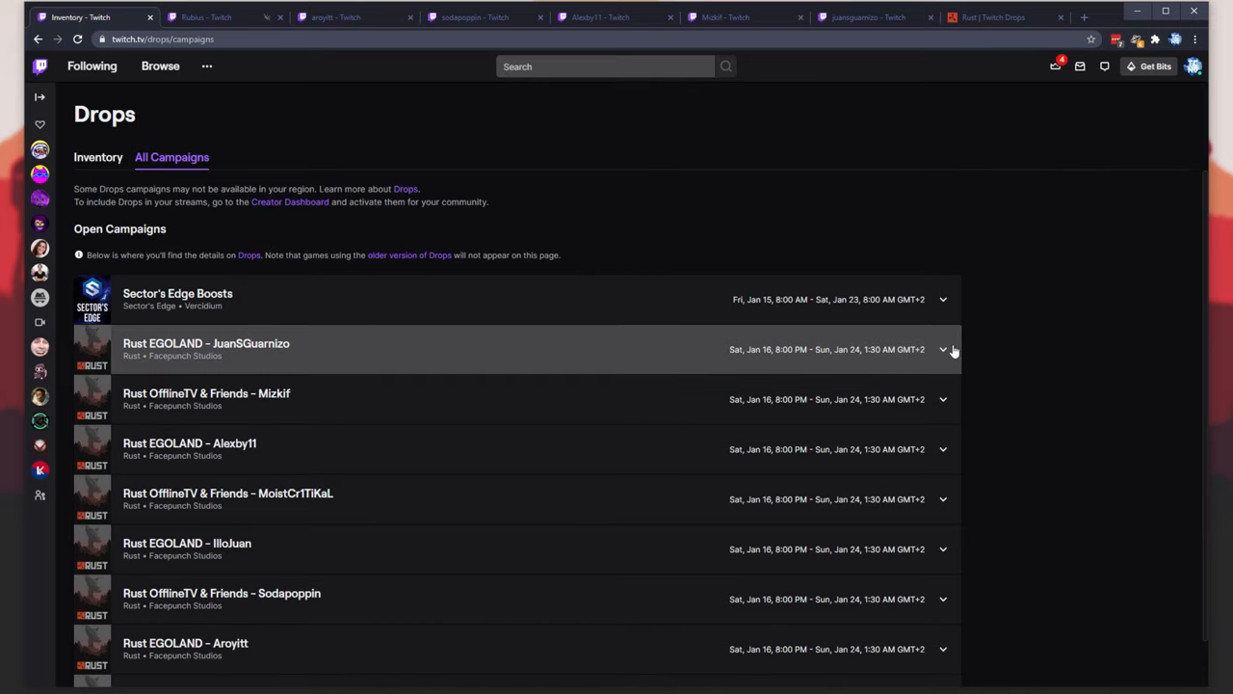
Expand the Rust EGOLAND - JuanSGuarnizo campaign to see its Chest Plate reward and 2-hour requirement
left_click(943, 349)
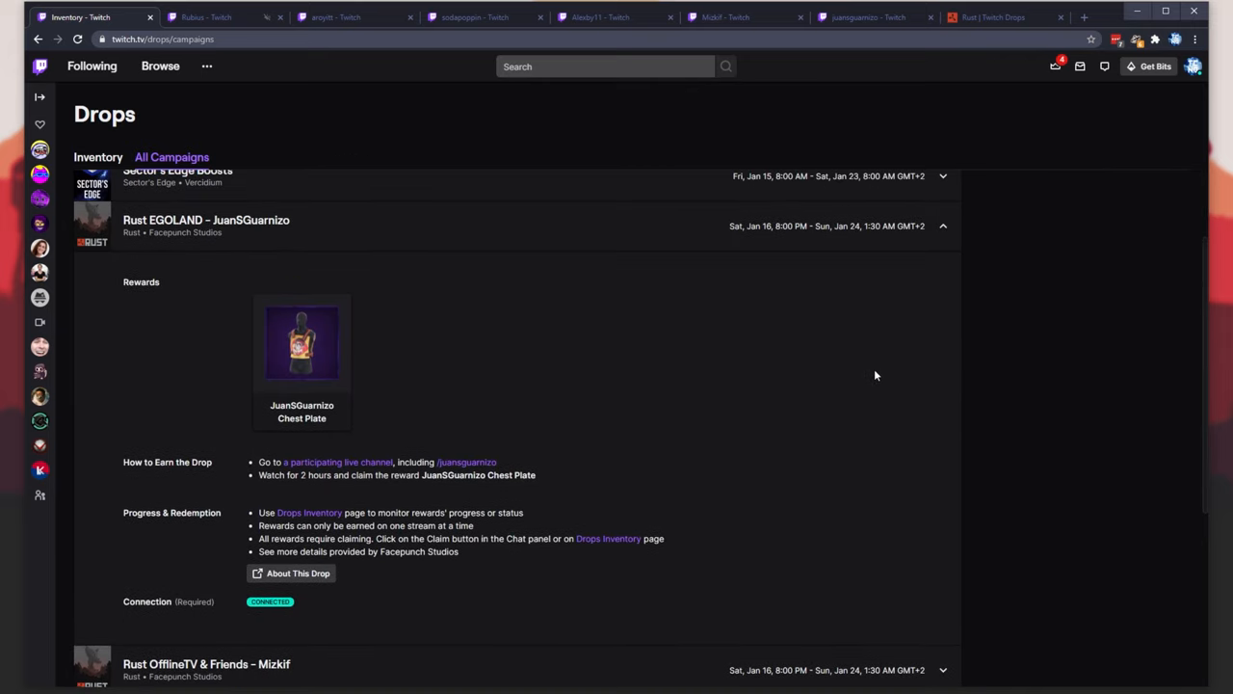
mouse_move(309, 511)
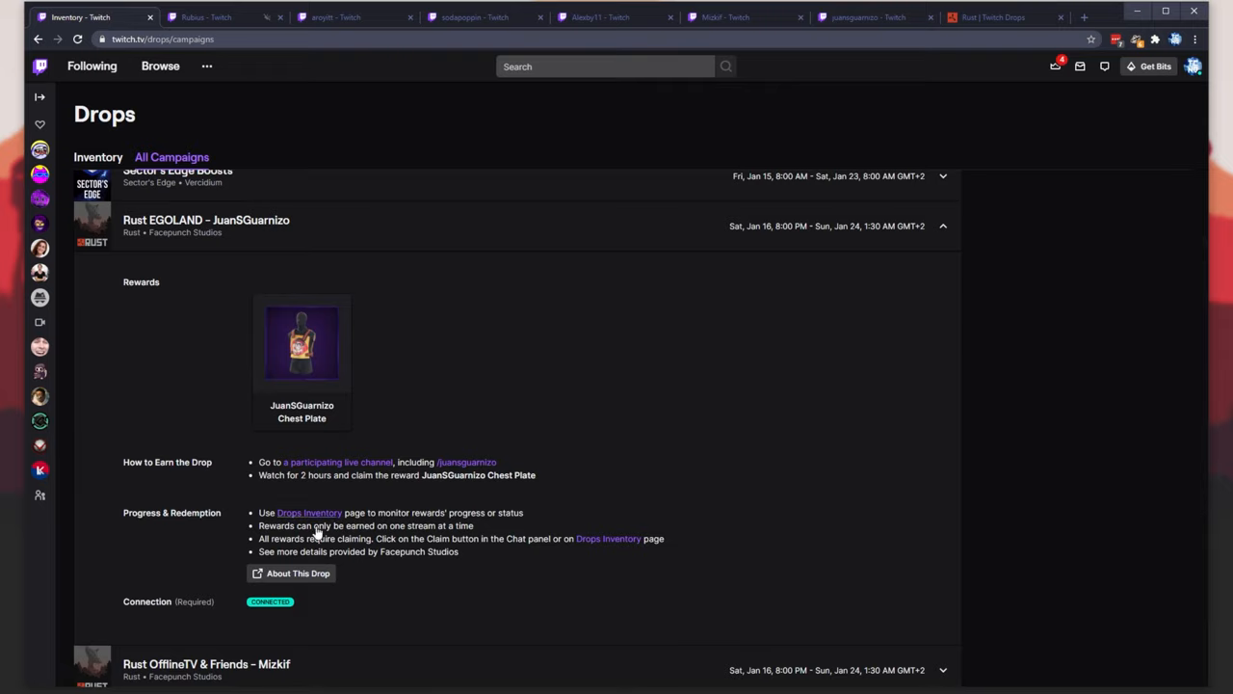
mouse_move(440, 537)
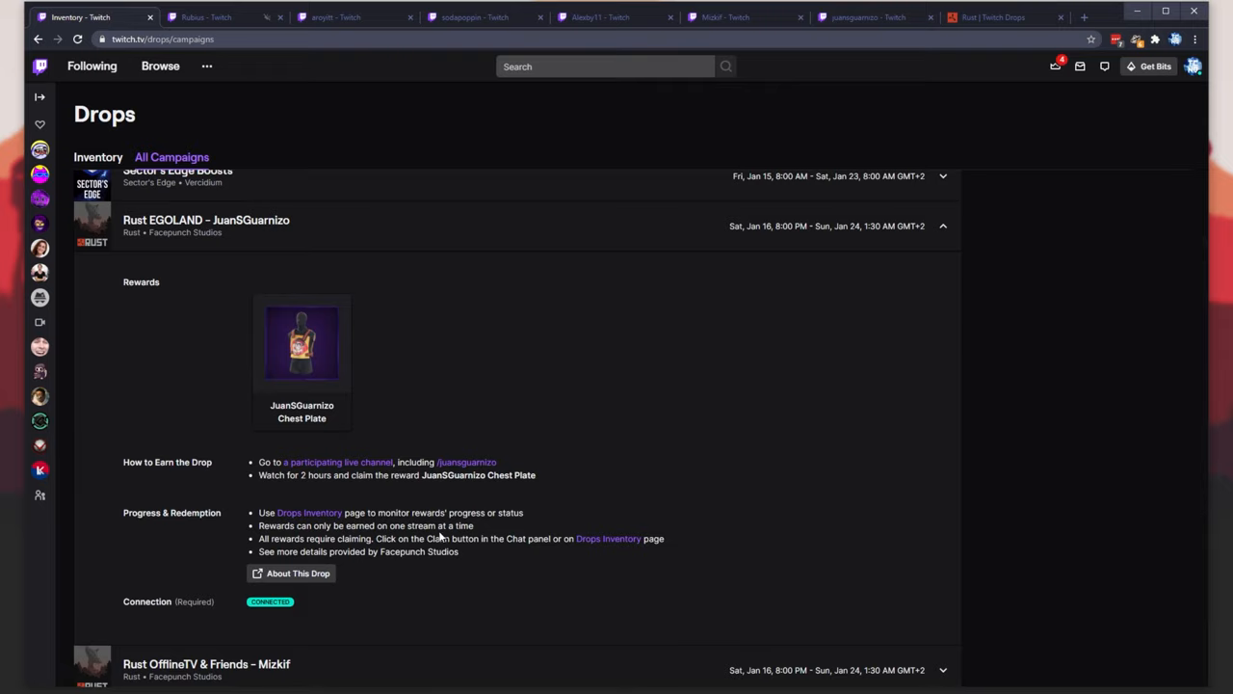